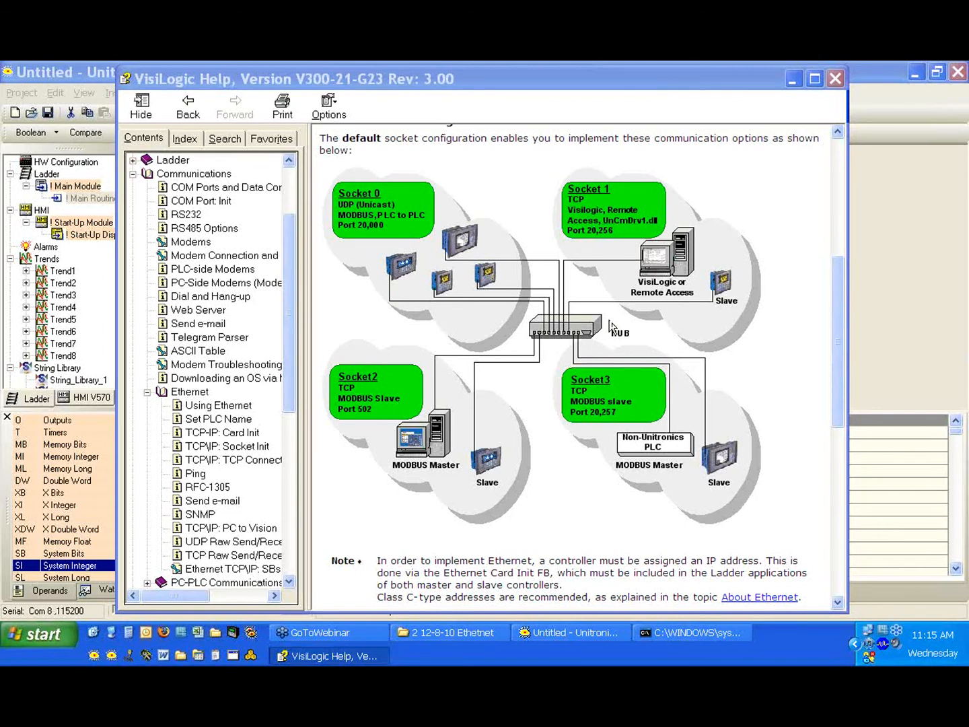
mouse_move(643, 228)
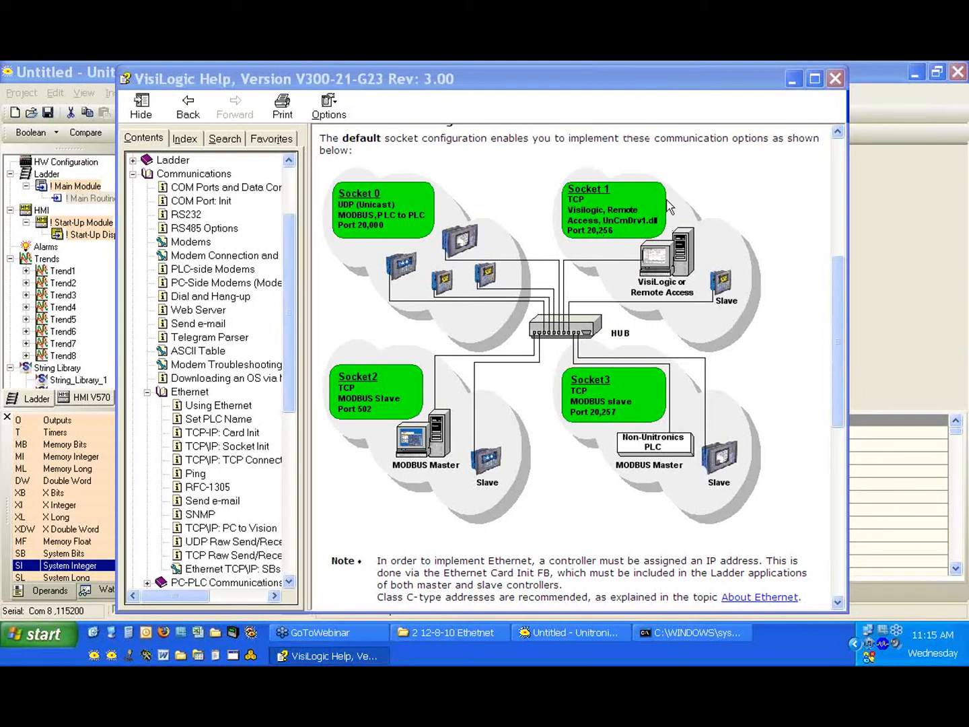
mouse_move(427, 375)
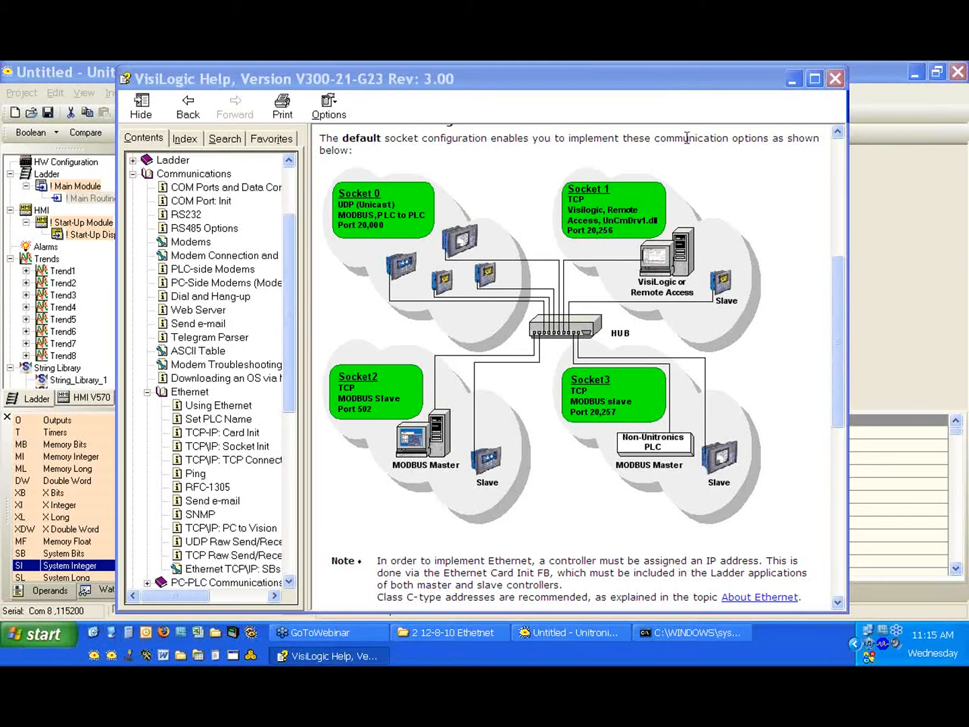
mouse_move(704, 159)
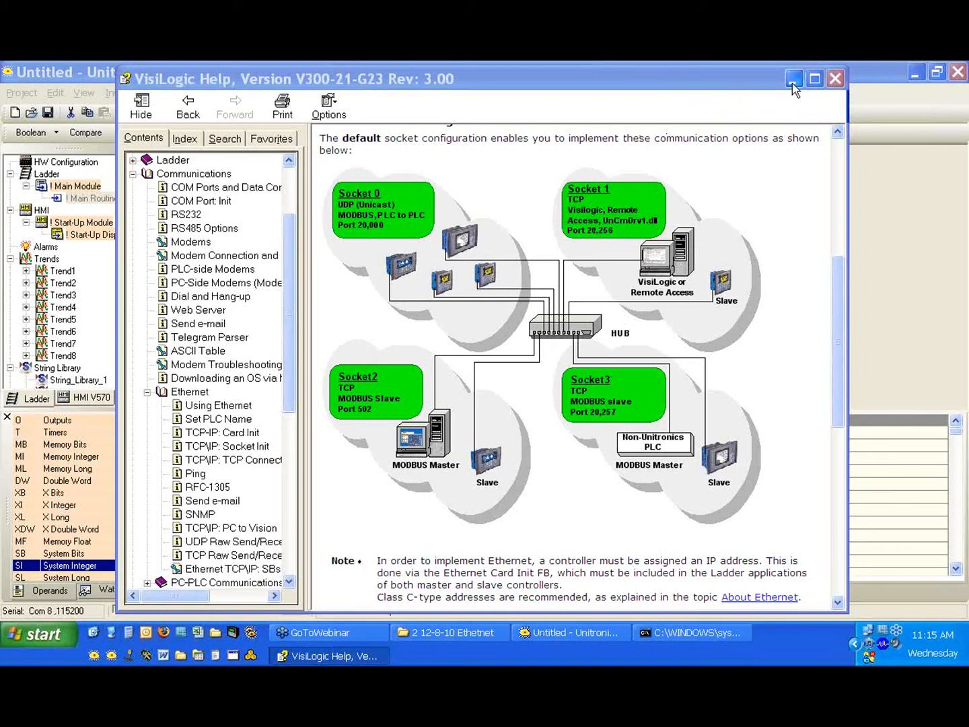
Dismiss Help, select Socket 1 in the Socket Init block, and expand the protocol list.
click(794, 78)
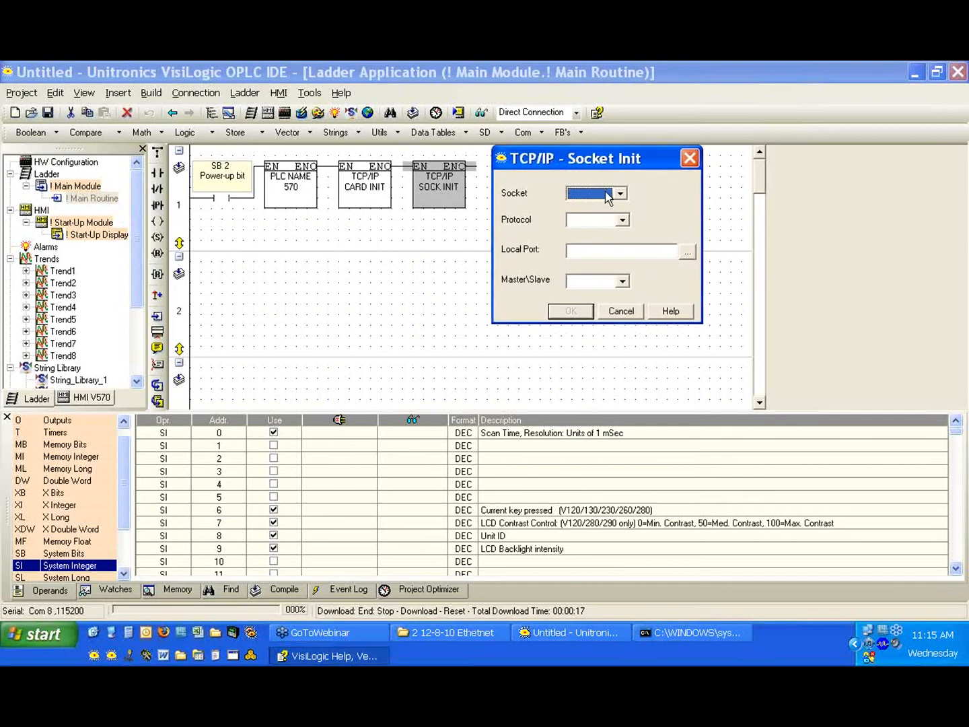
click(595, 194)
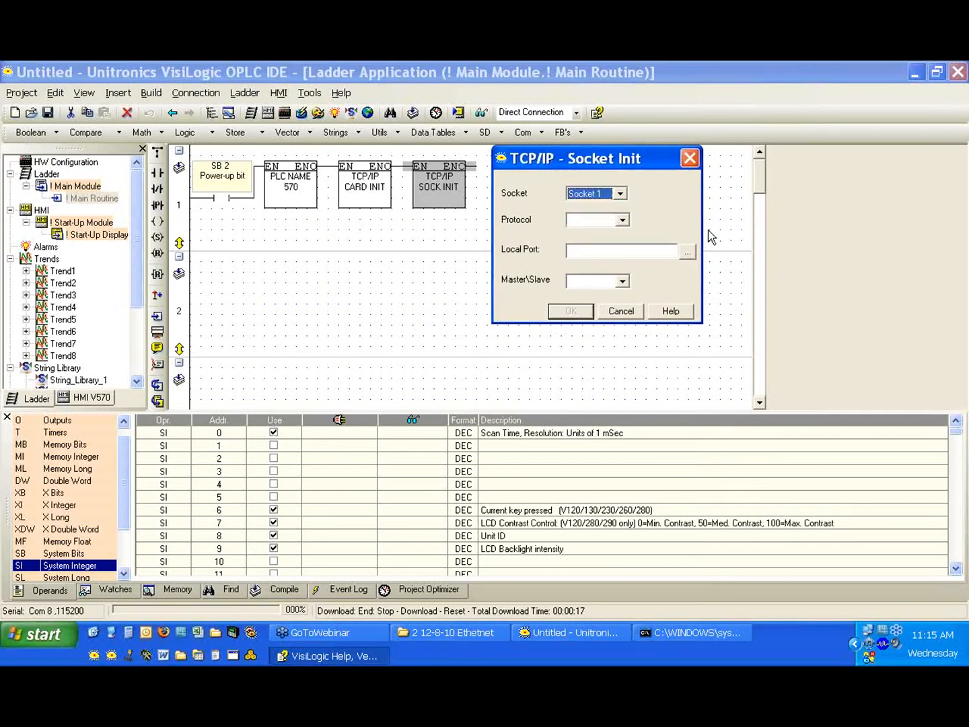
click(621, 220)
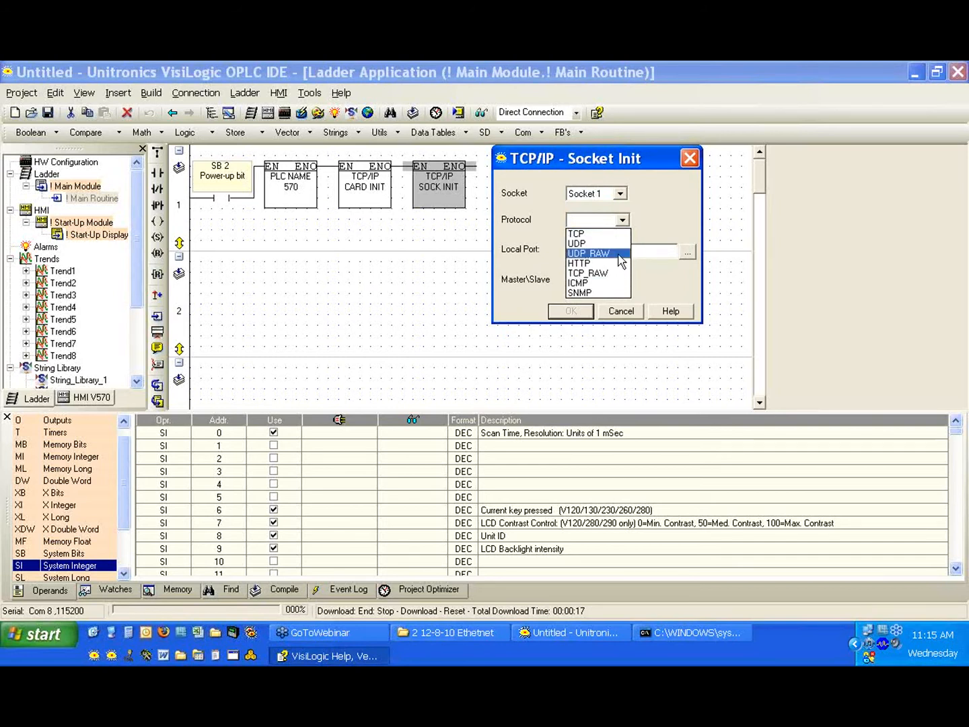
mouse_move(598, 262)
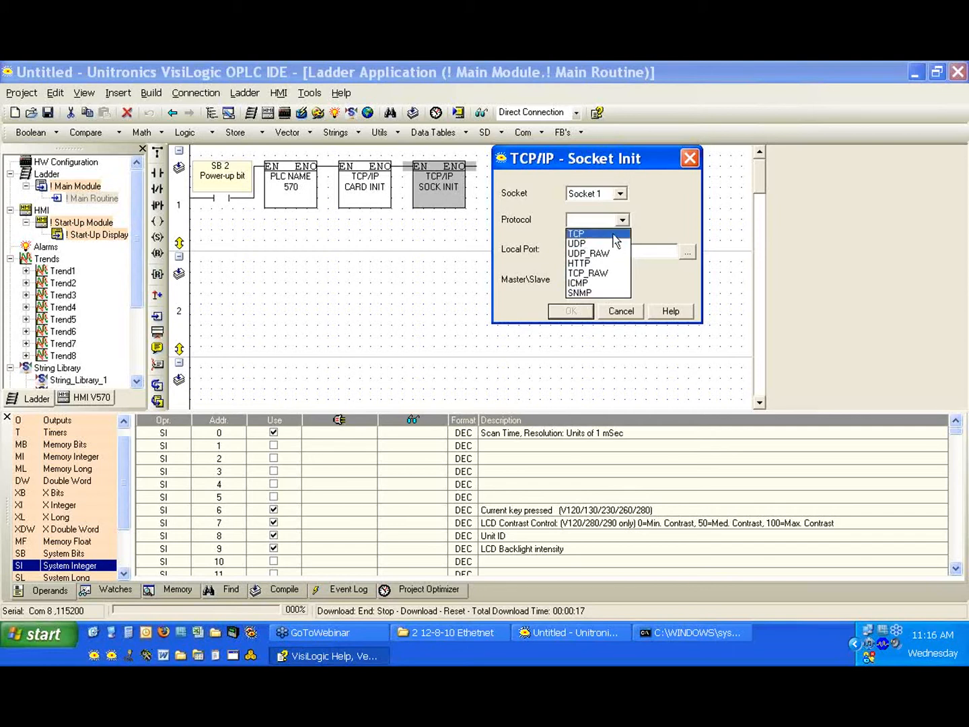
mouse_move(577, 243)
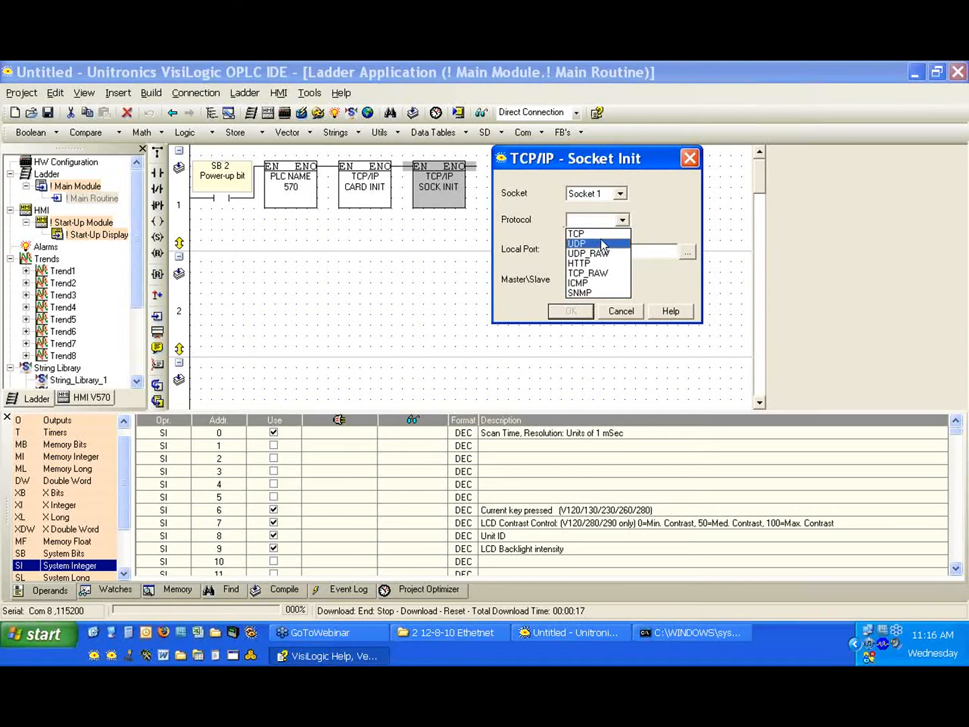
mouse_move(586, 233)
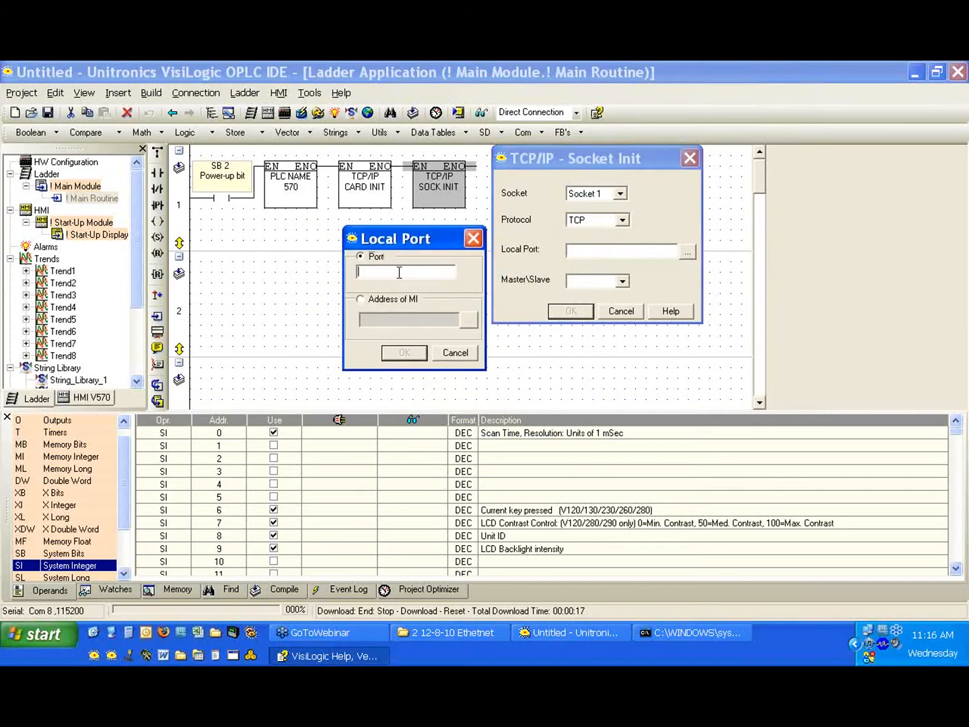
Set Socket 1's local port to the fixed number 20256 instead of an MI address.
text(20266)
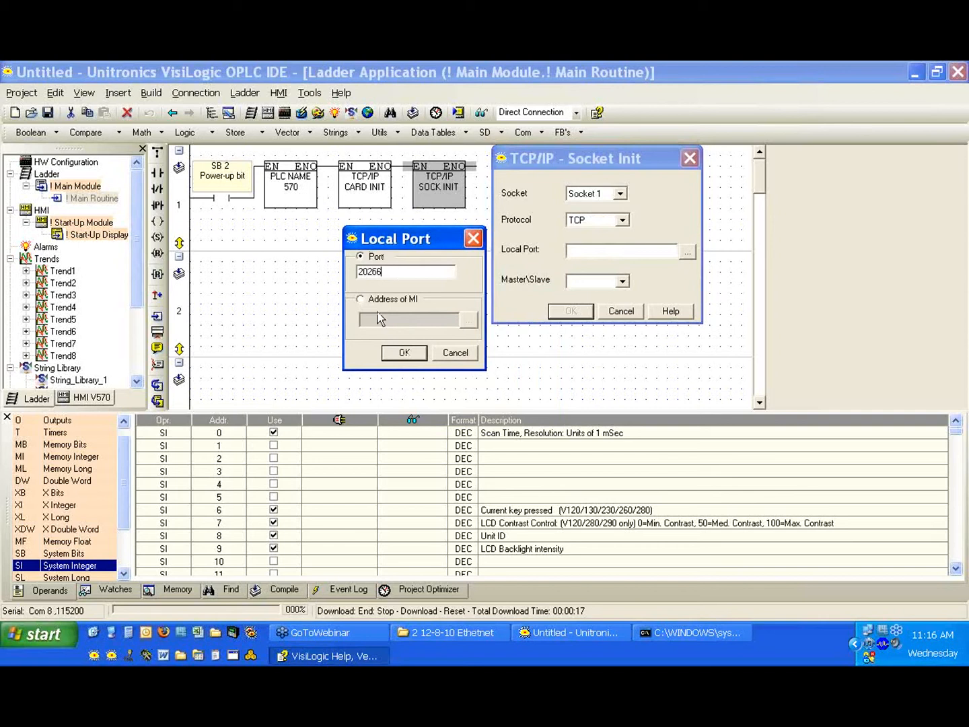
click(360, 299)
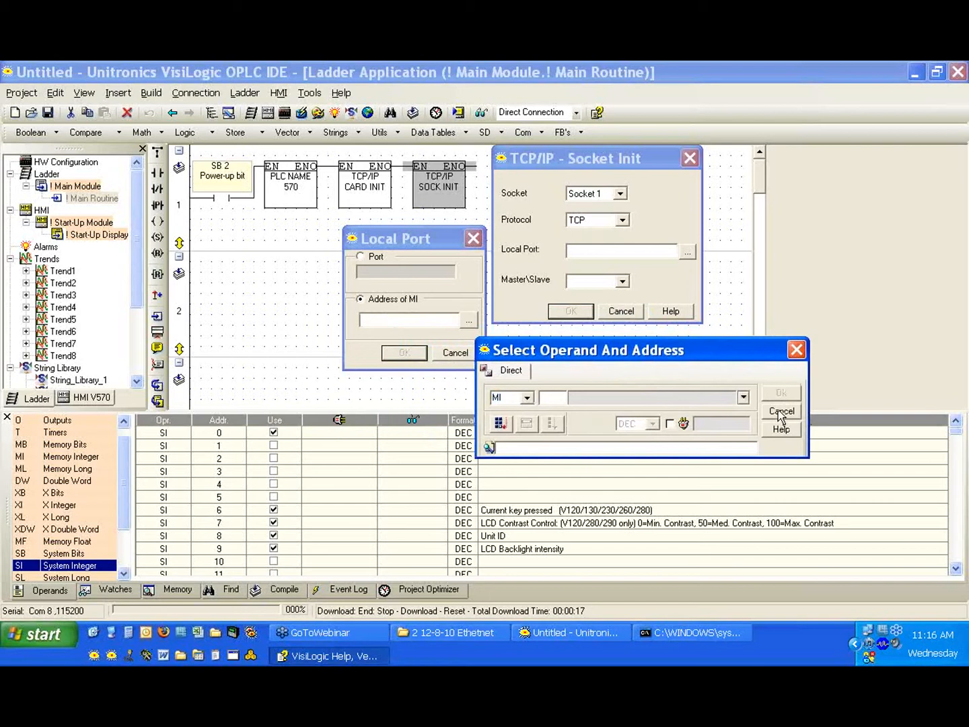
click(781, 411)
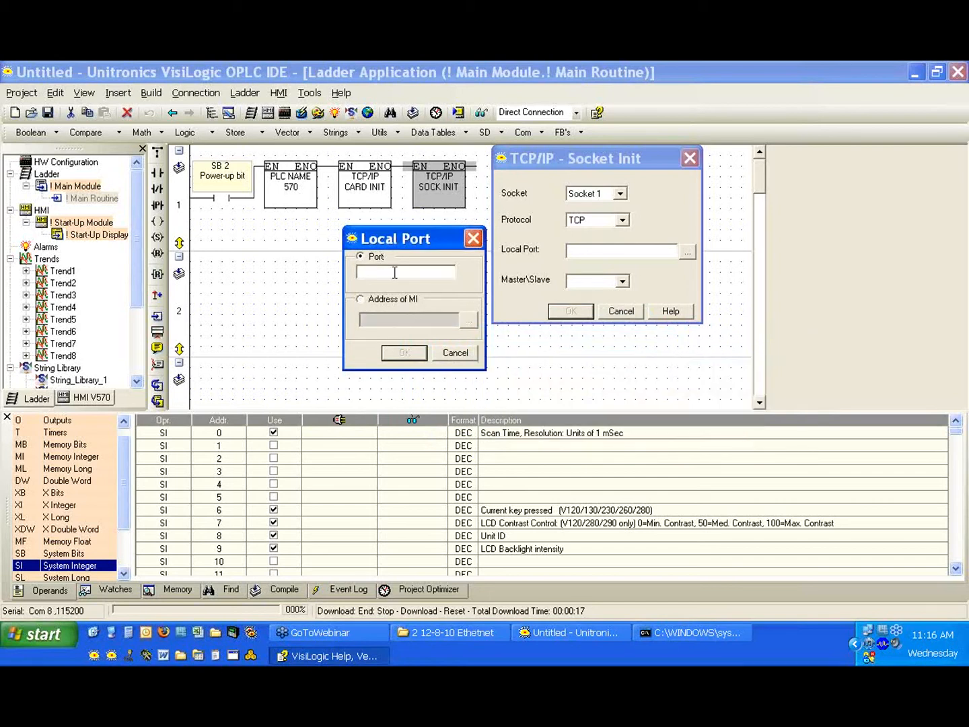
text(20266)
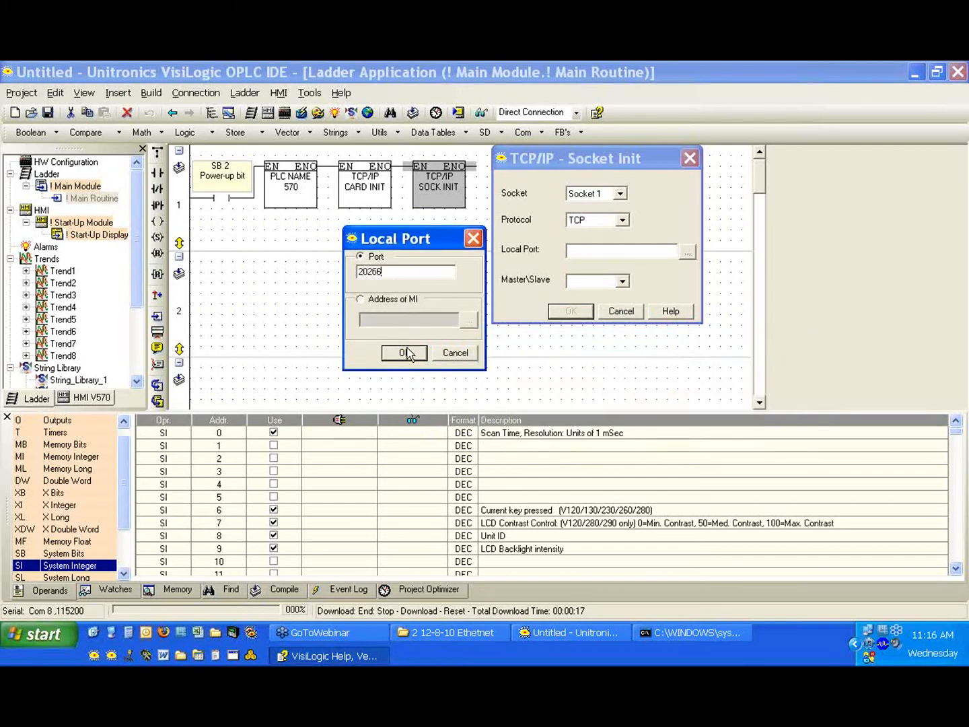
click(404, 353)
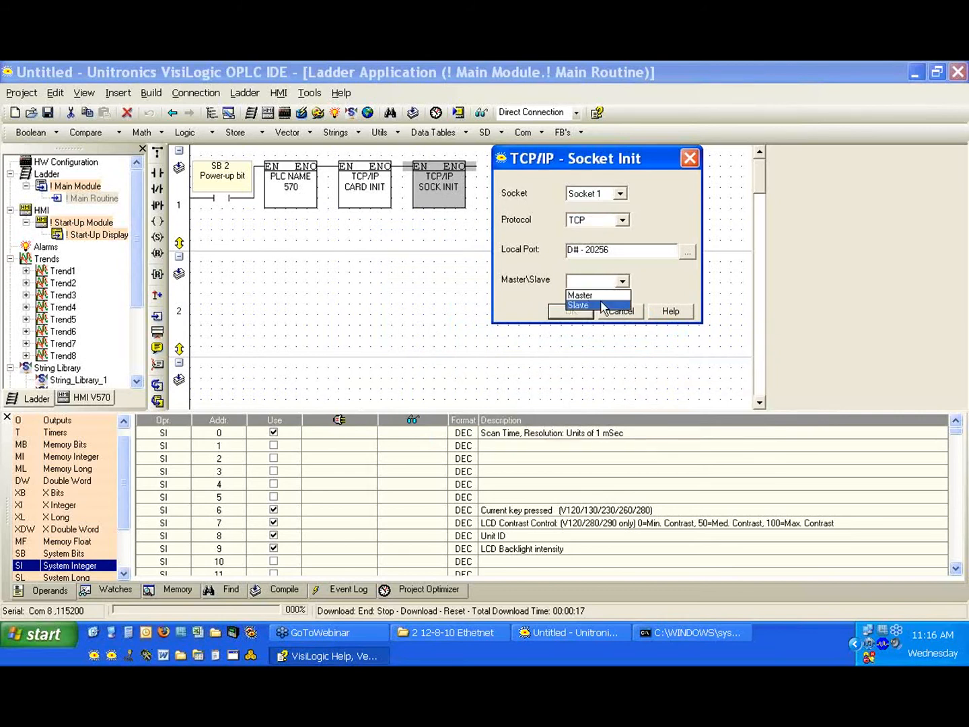
mouse_move(604, 308)
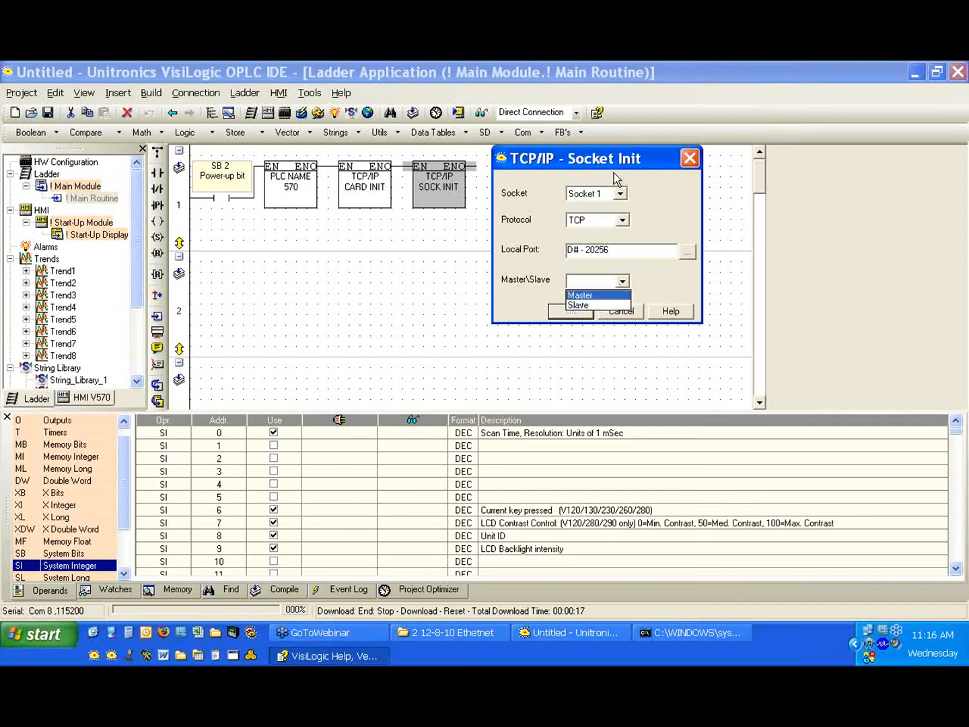
mouse_move(656, 242)
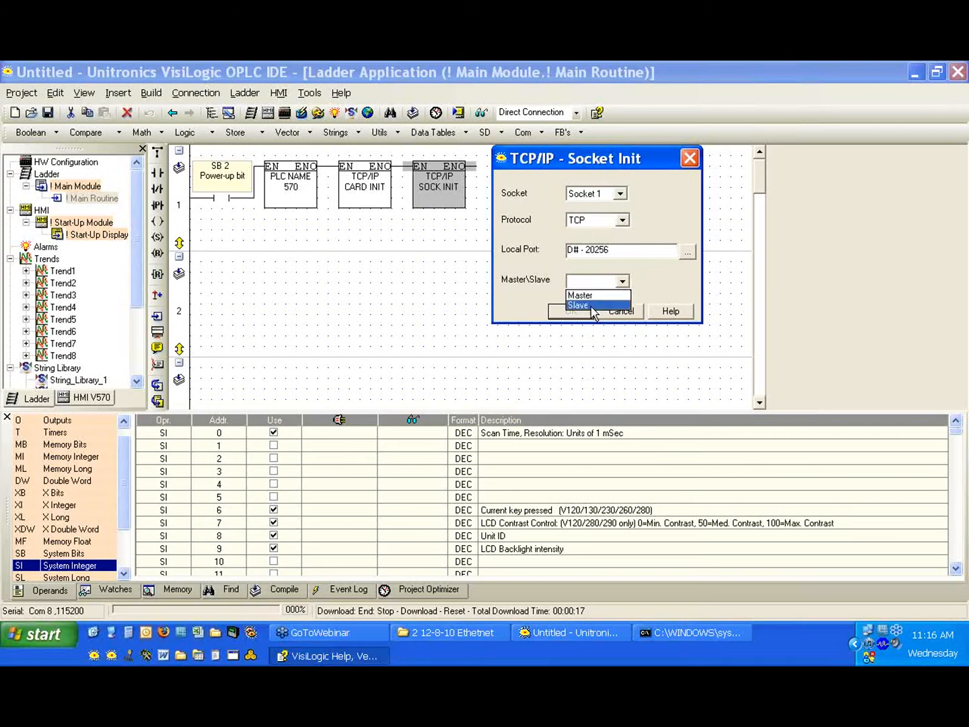
Set Socket 1 to Slave and confirm the Socket Init settings.
click(578, 305)
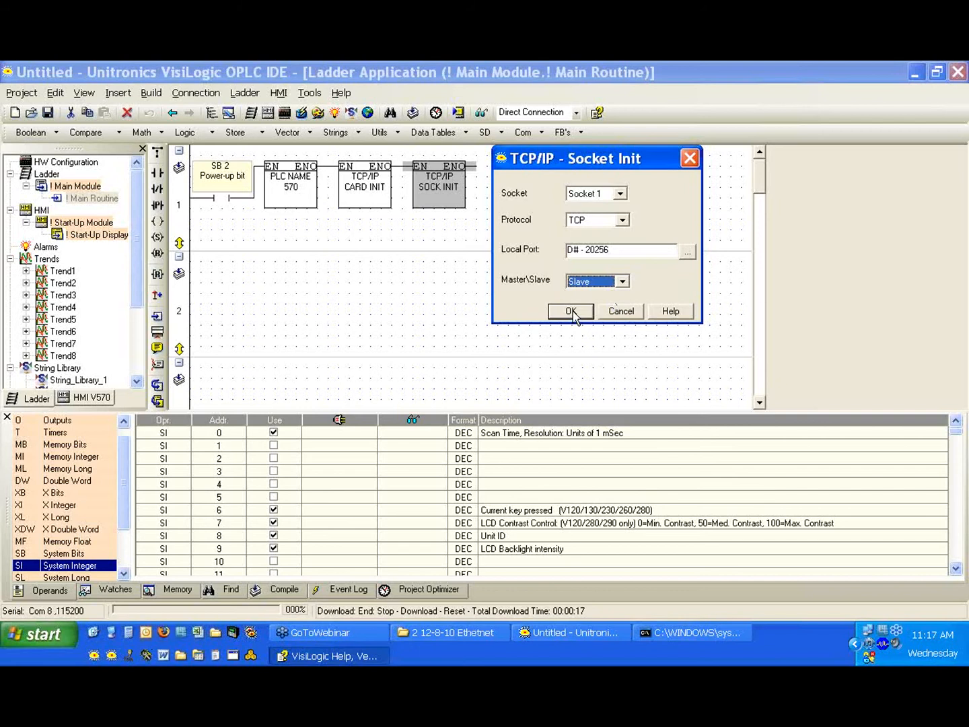
click(571, 311)
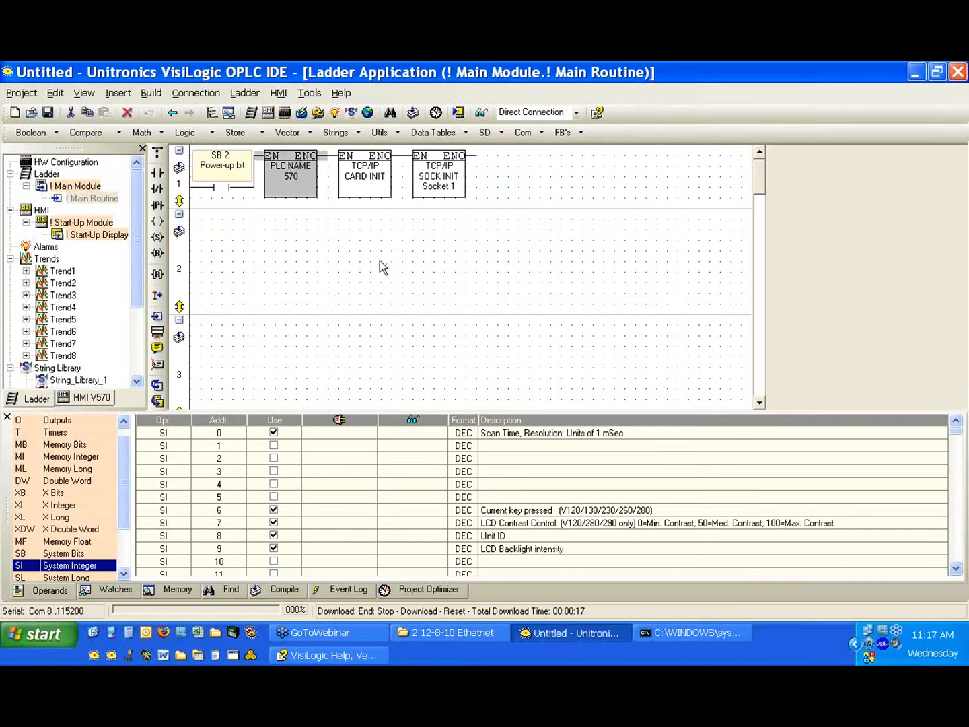
mouse_move(369, 197)
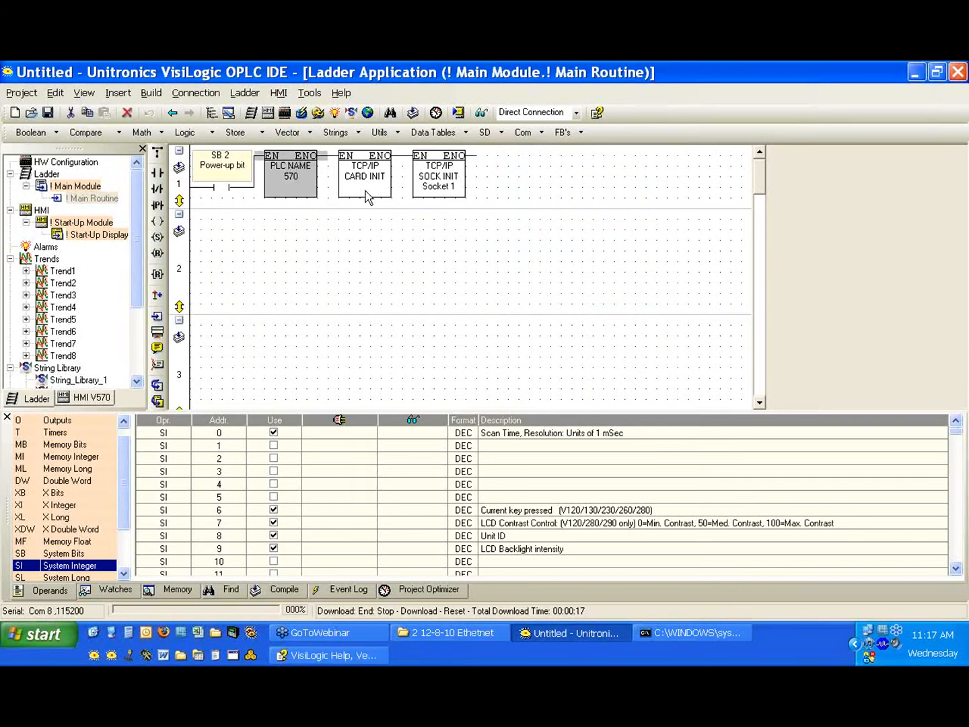
double_click(365, 175)
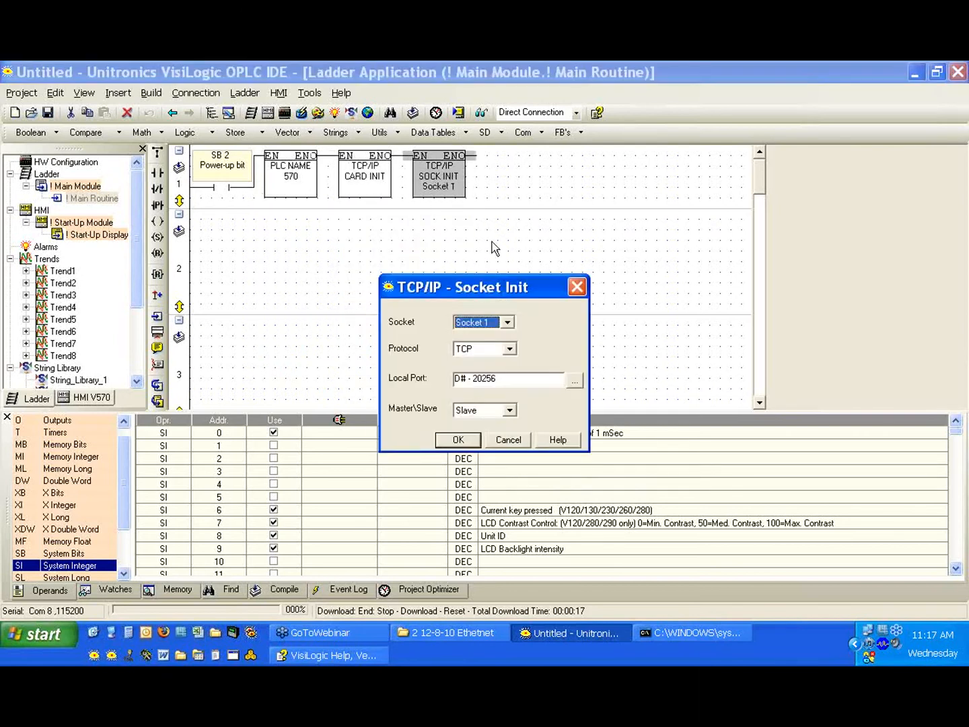
drag(458, 286, 572, 170)
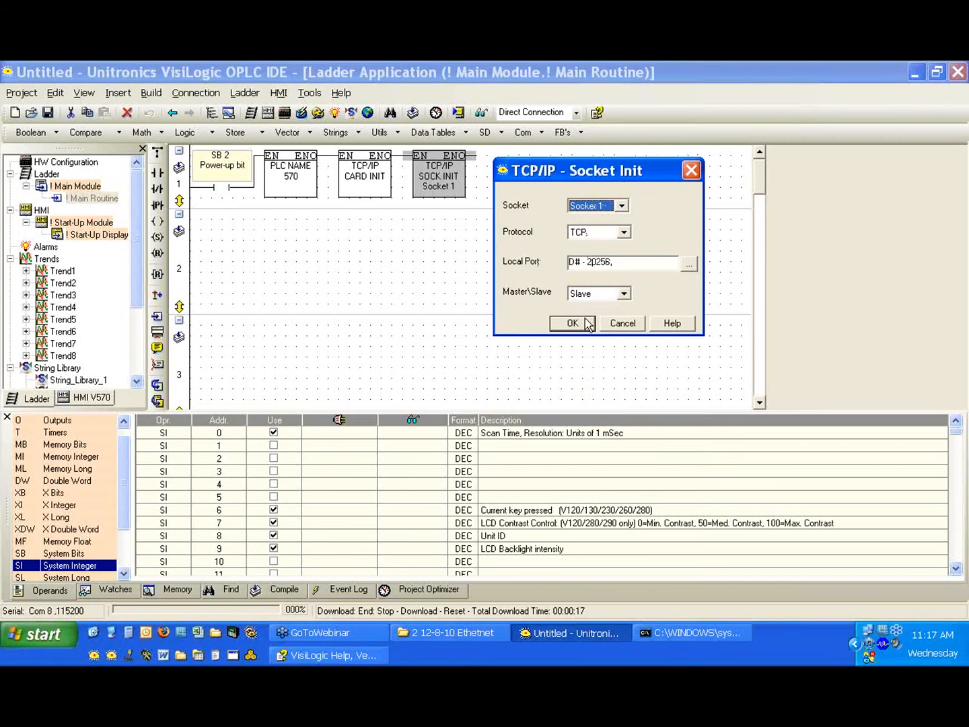
mouse_move(560, 305)
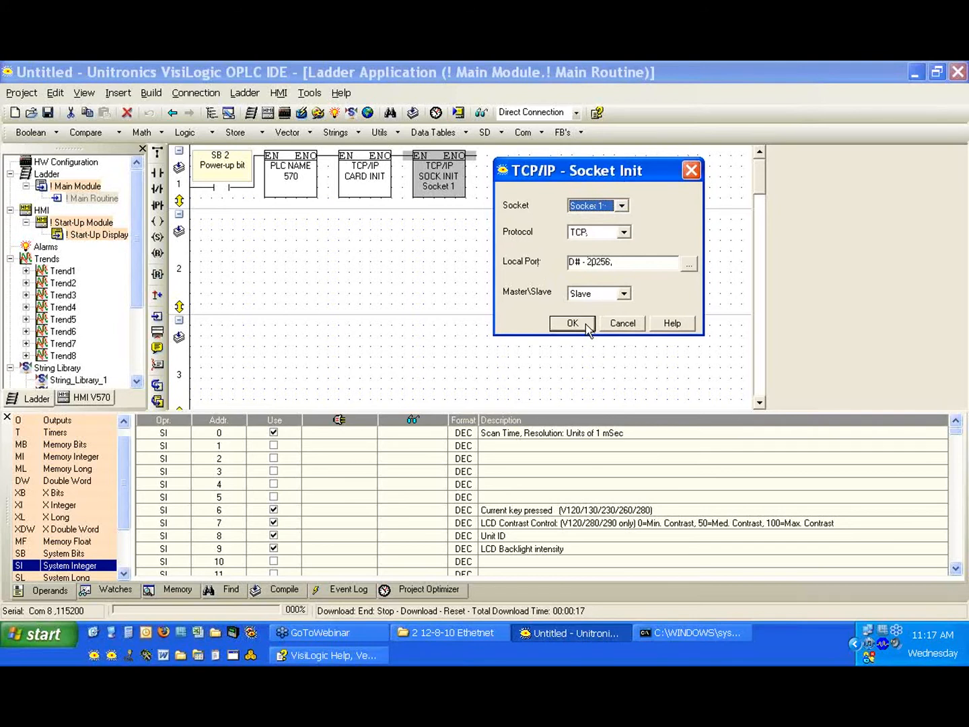
click(571, 323)
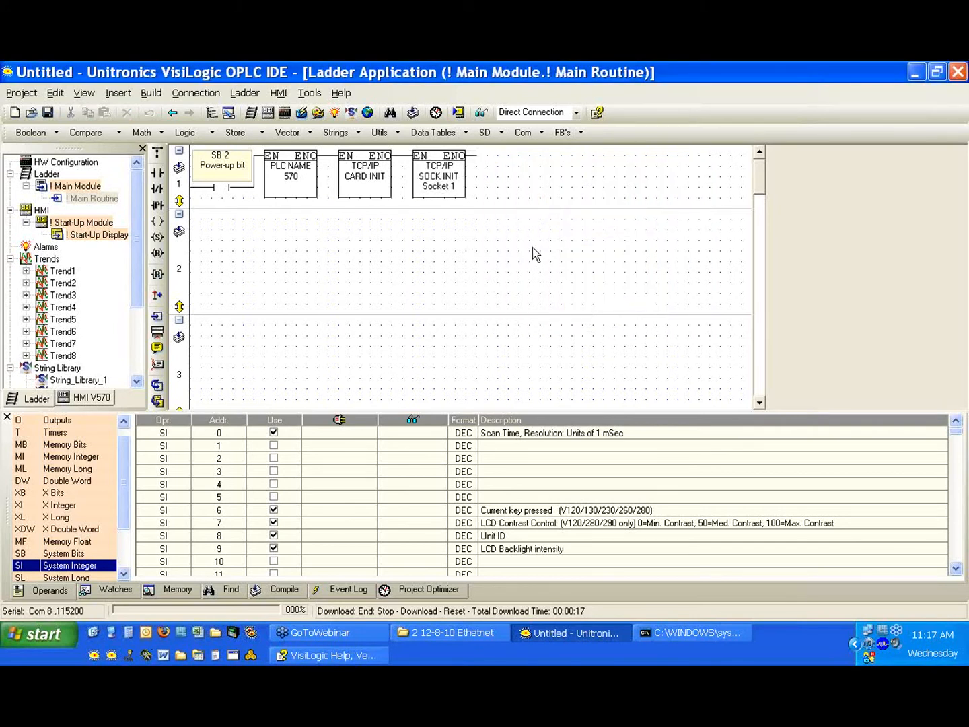
mouse_move(548, 221)
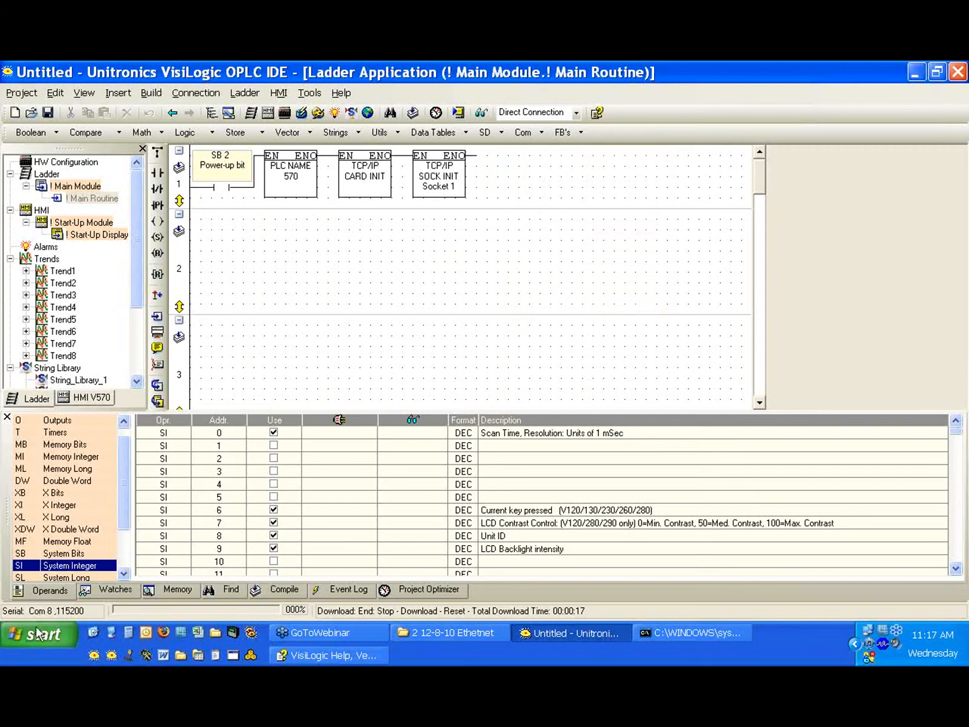
mouse_move(14, 611)
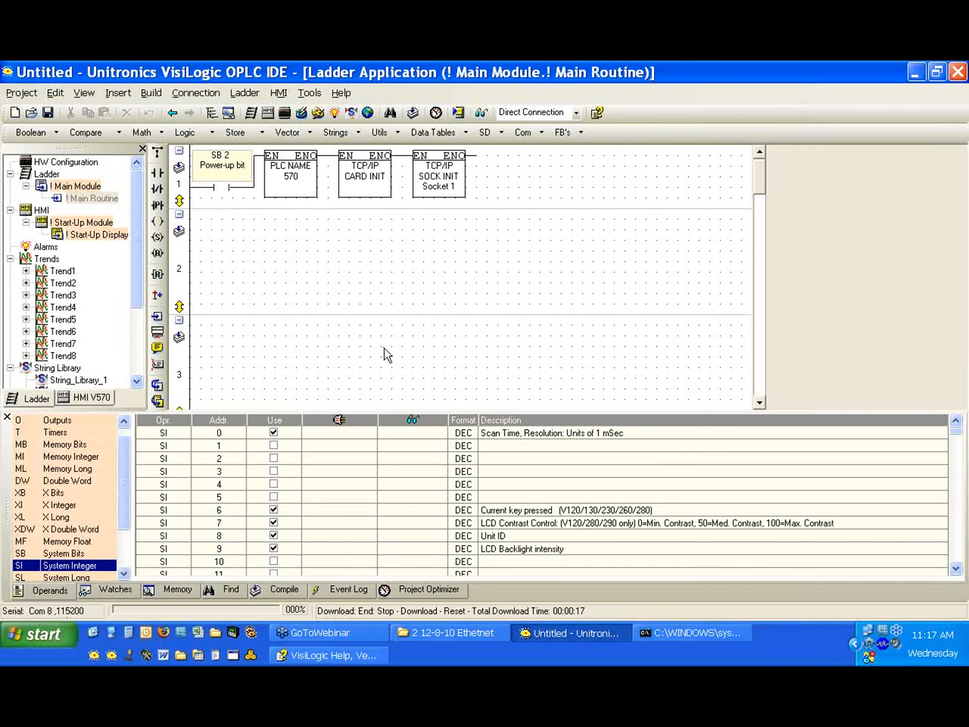
click(196, 92)
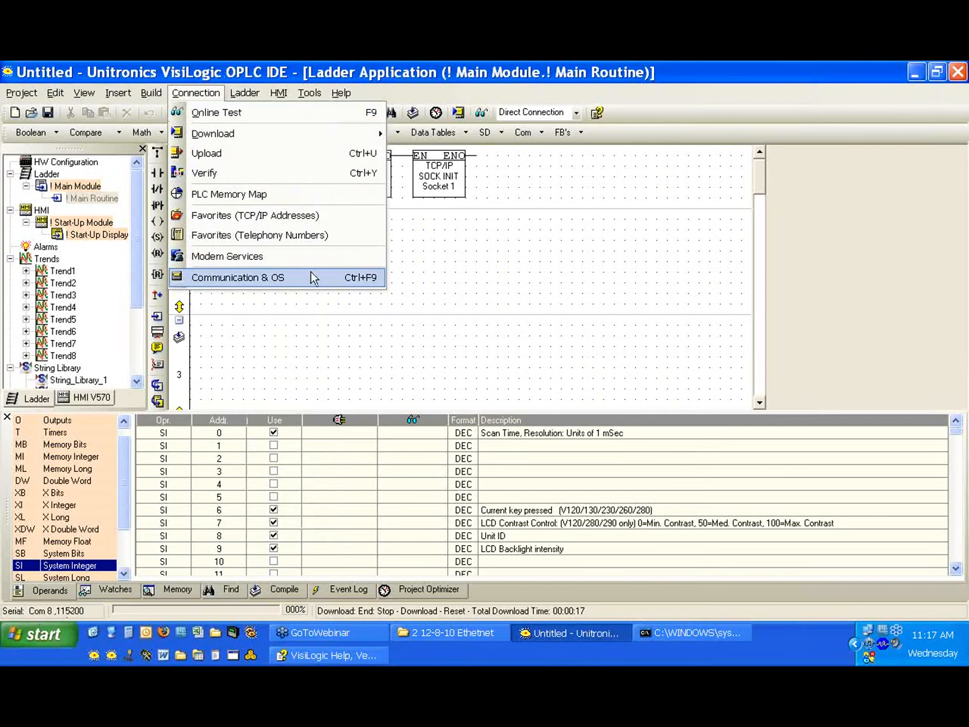
Open Communication & OS settings and switch the PC port from COM 8 to COM 1.
click(237, 277)
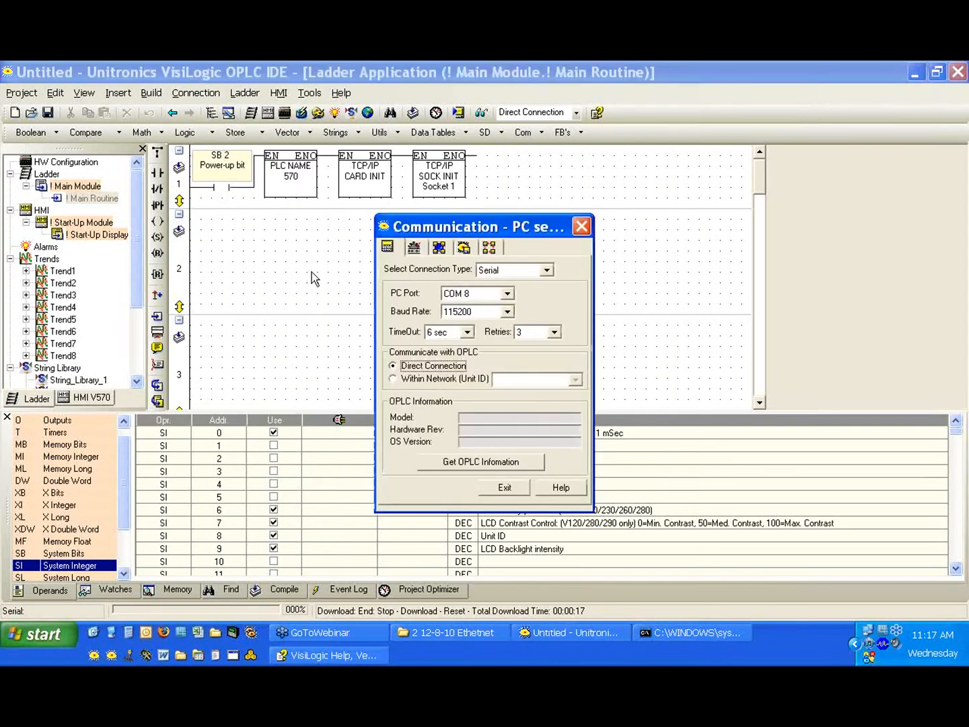
drag(478, 227, 606, 180)
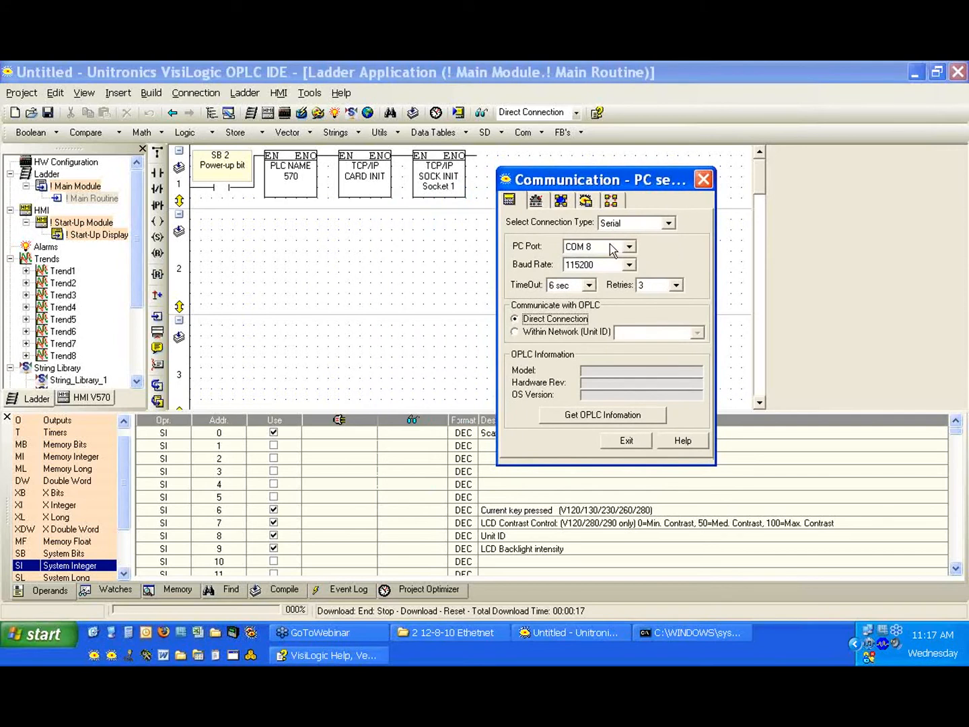
click(629, 247)
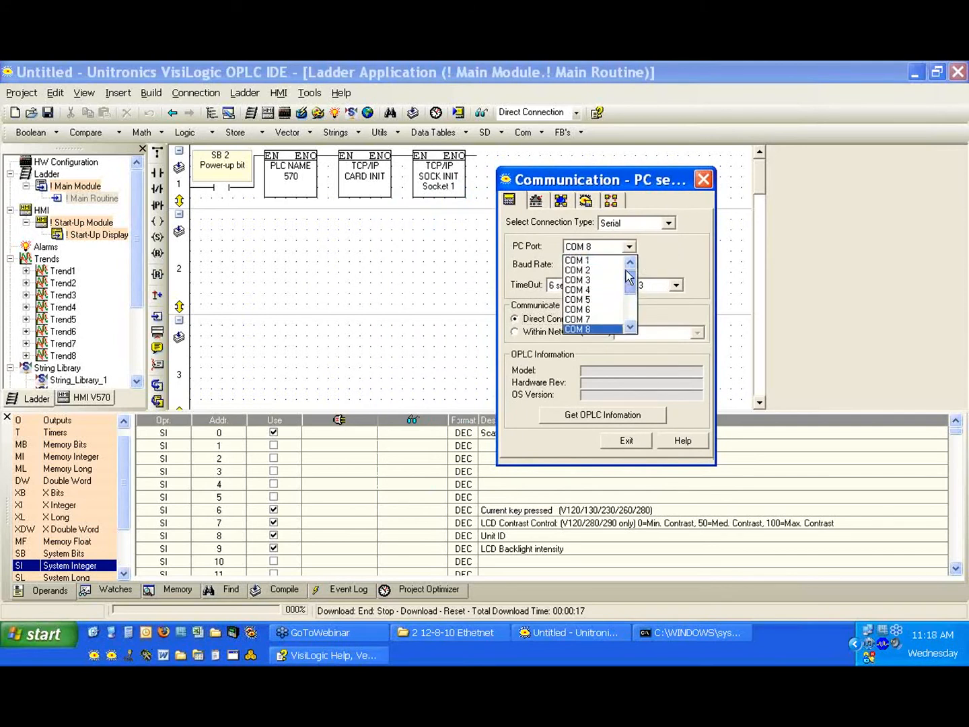
click(577, 260)
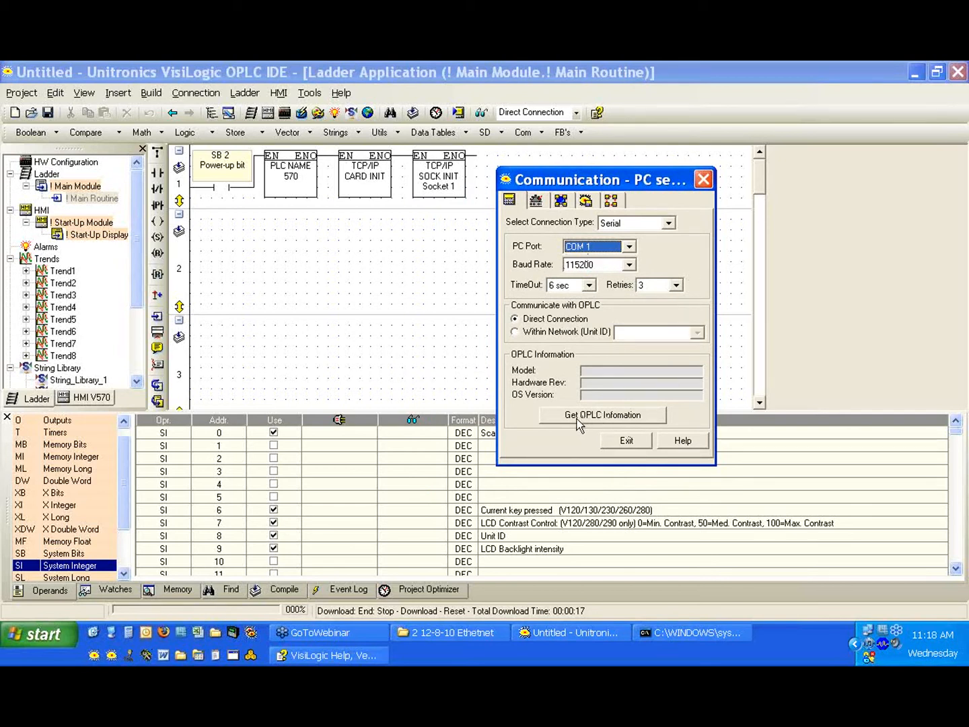
Read PLC information over COM 1: V570-57-T20, revision E, OS 3.1 (30).
click(602, 414)
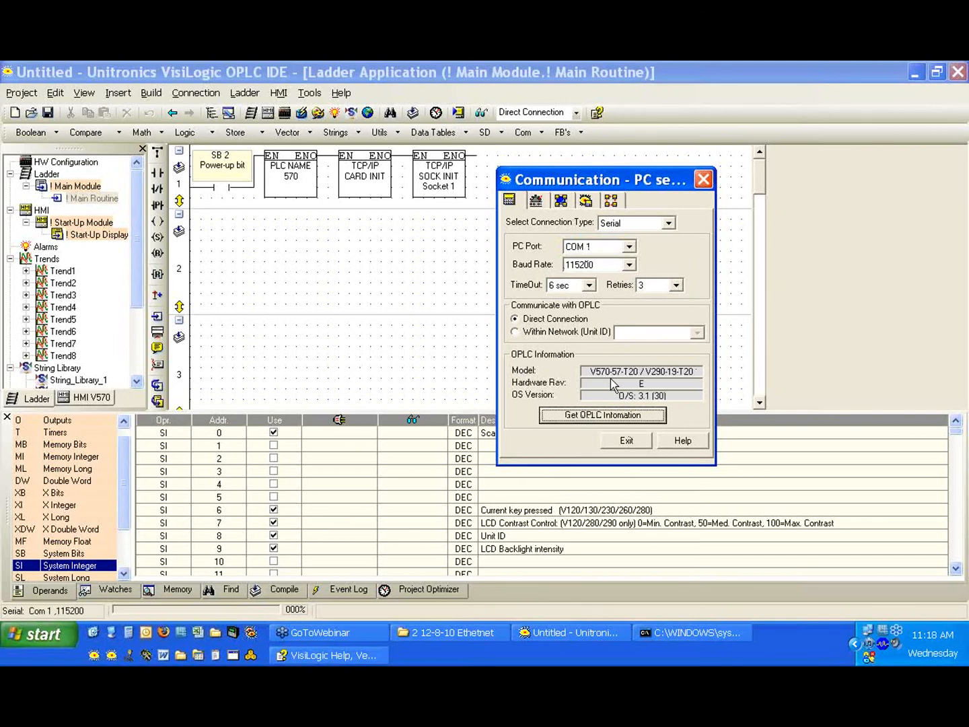
mouse_move(652, 381)
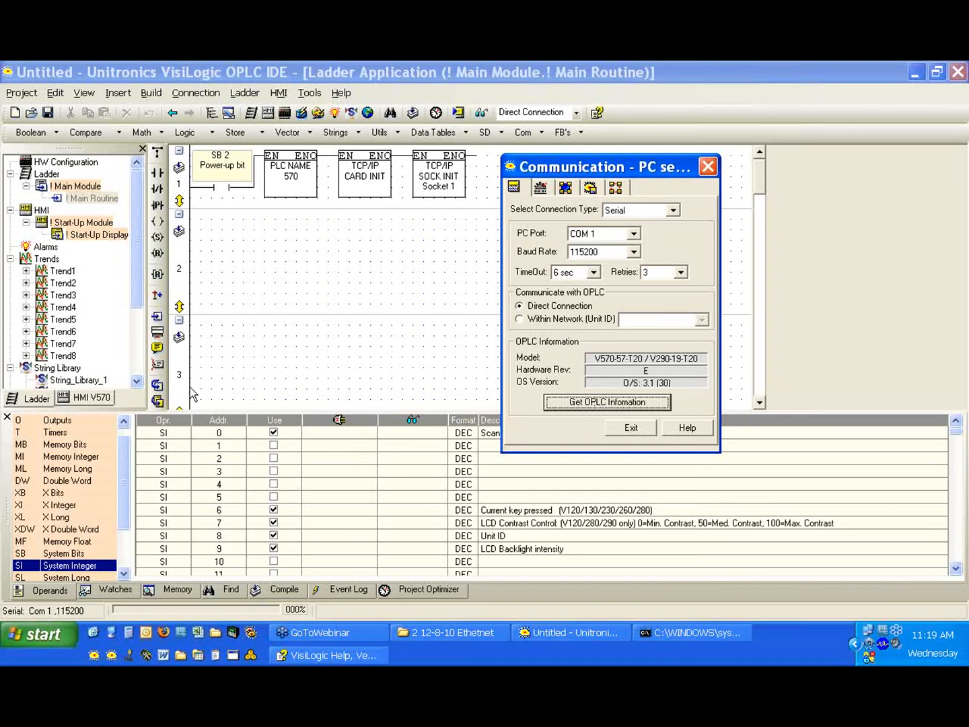
mouse_move(724, 468)
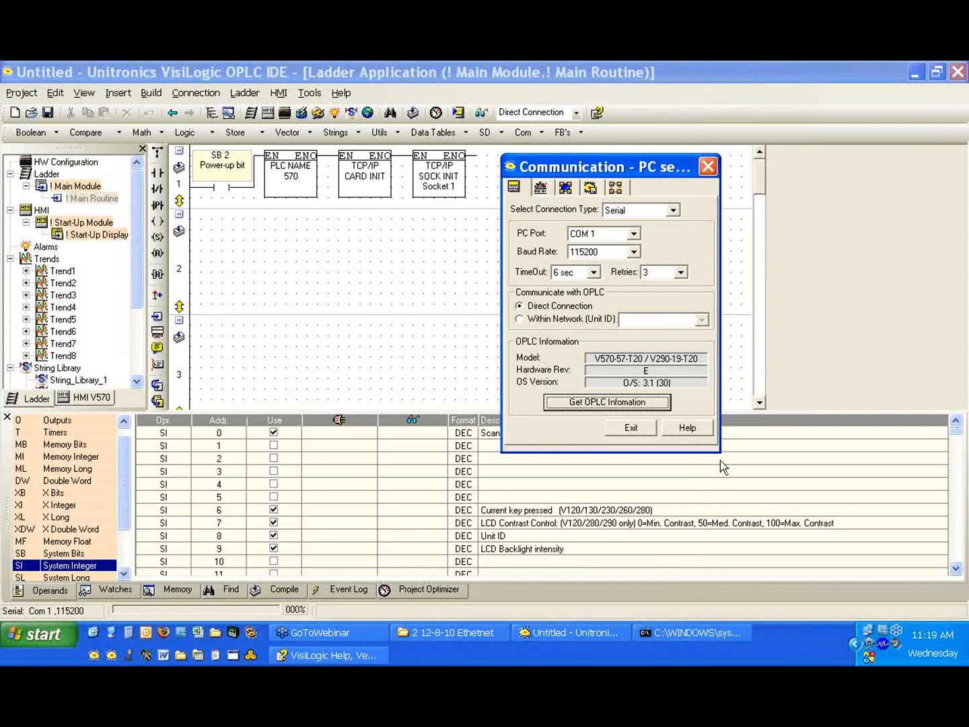
mouse_move(841, 499)
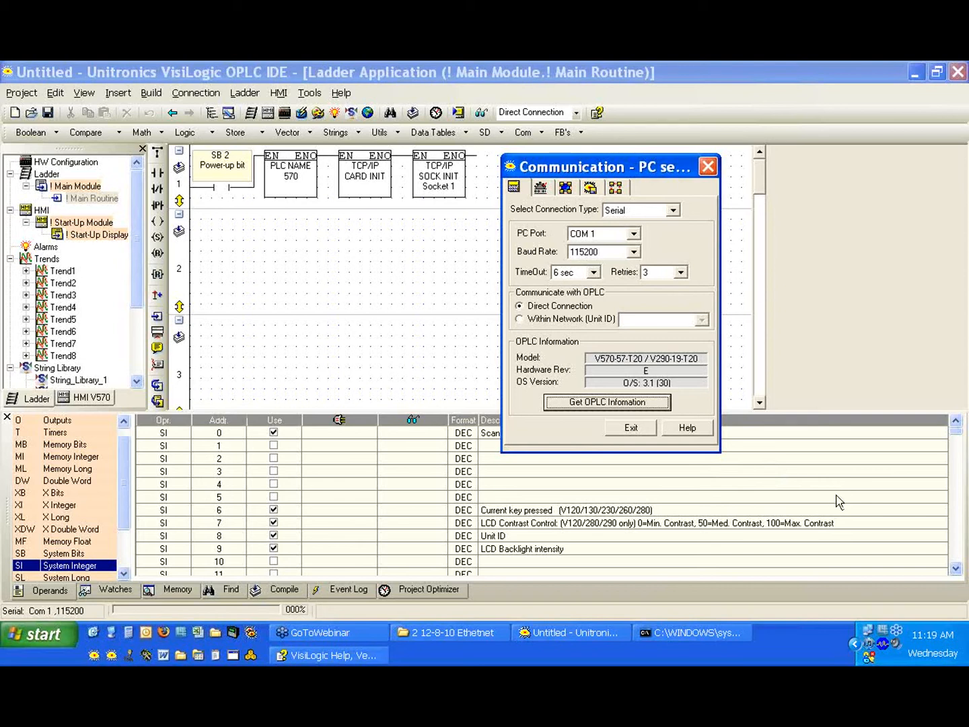
mouse_move(808, 502)
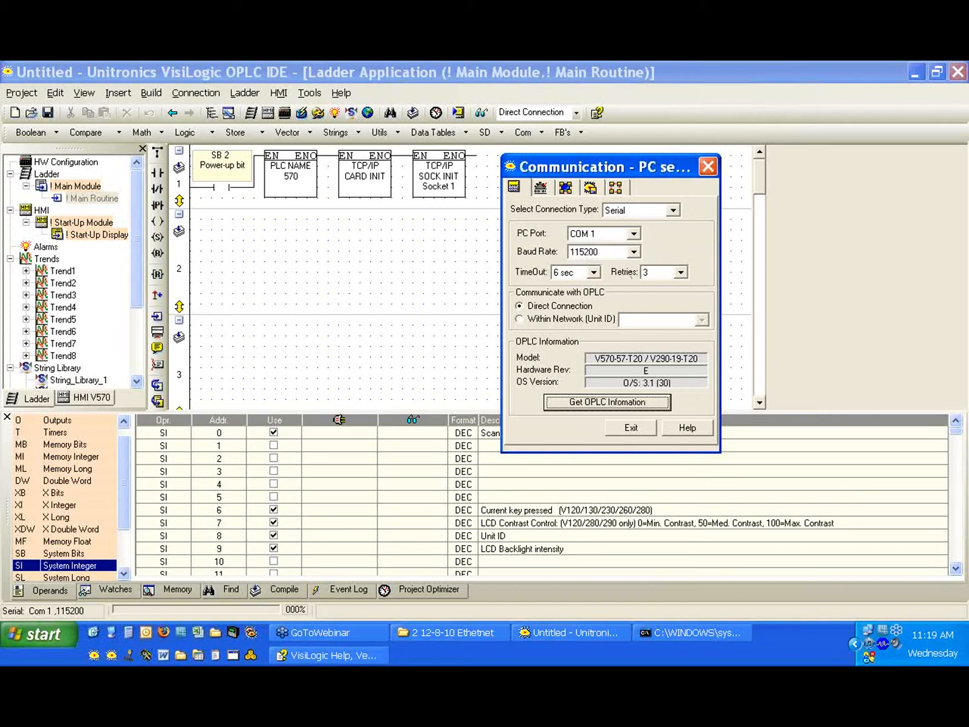
mouse_move(793, 645)
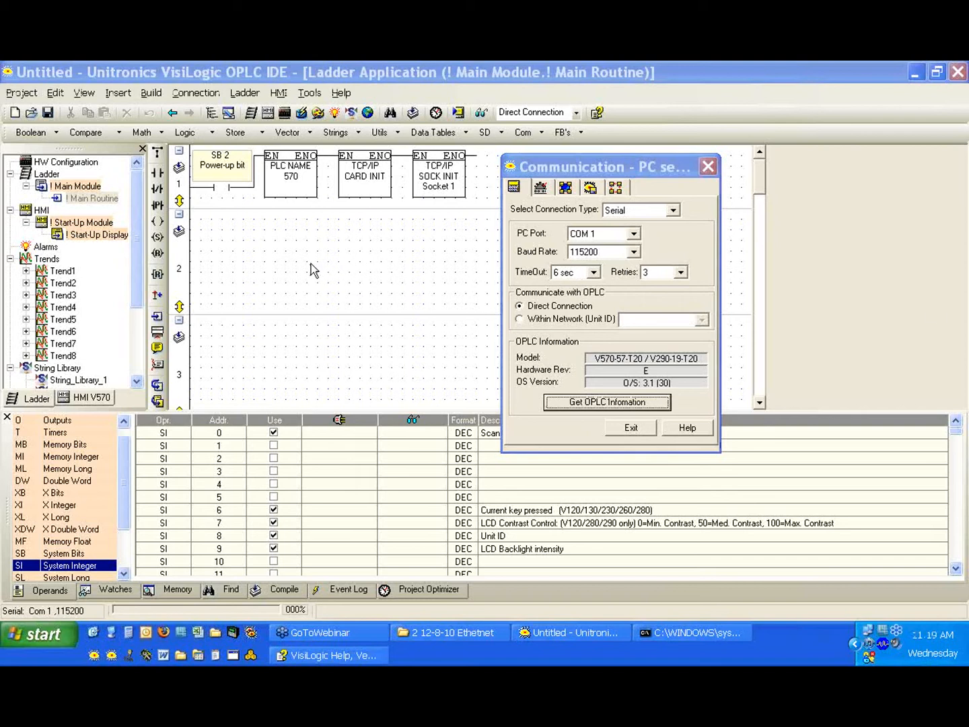
mouse_move(496, 289)
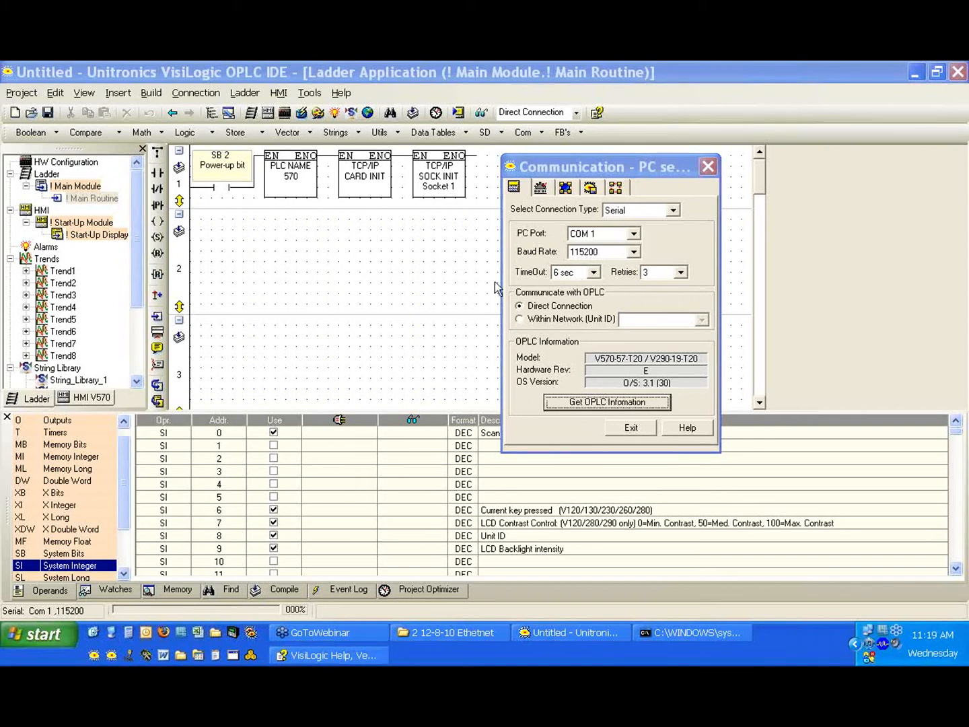
mouse_move(665, 534)
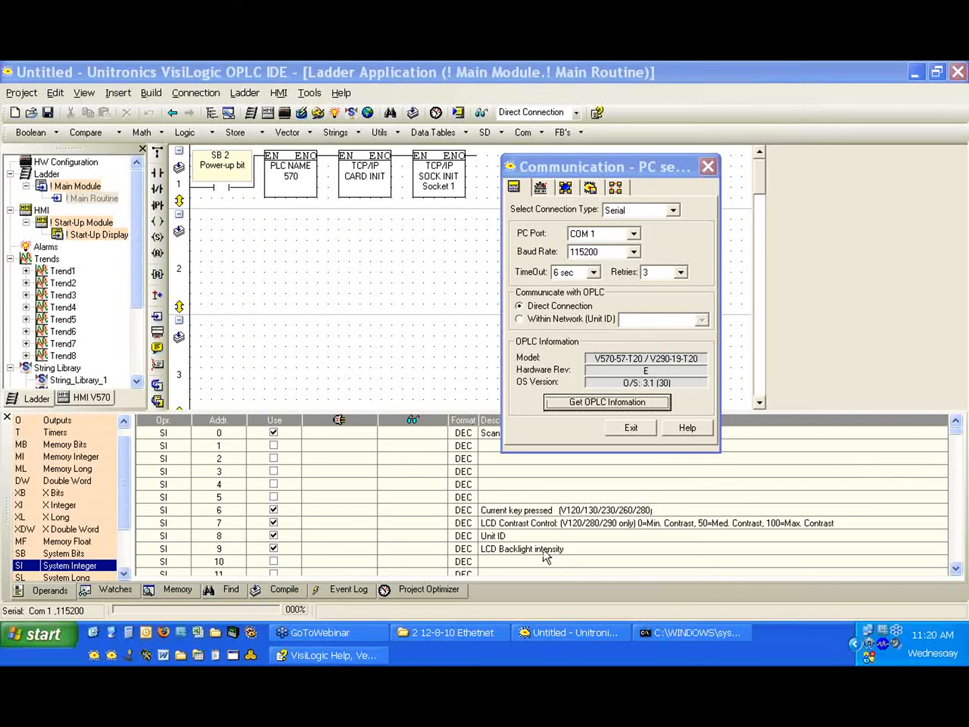
mouse_move(545, 558)
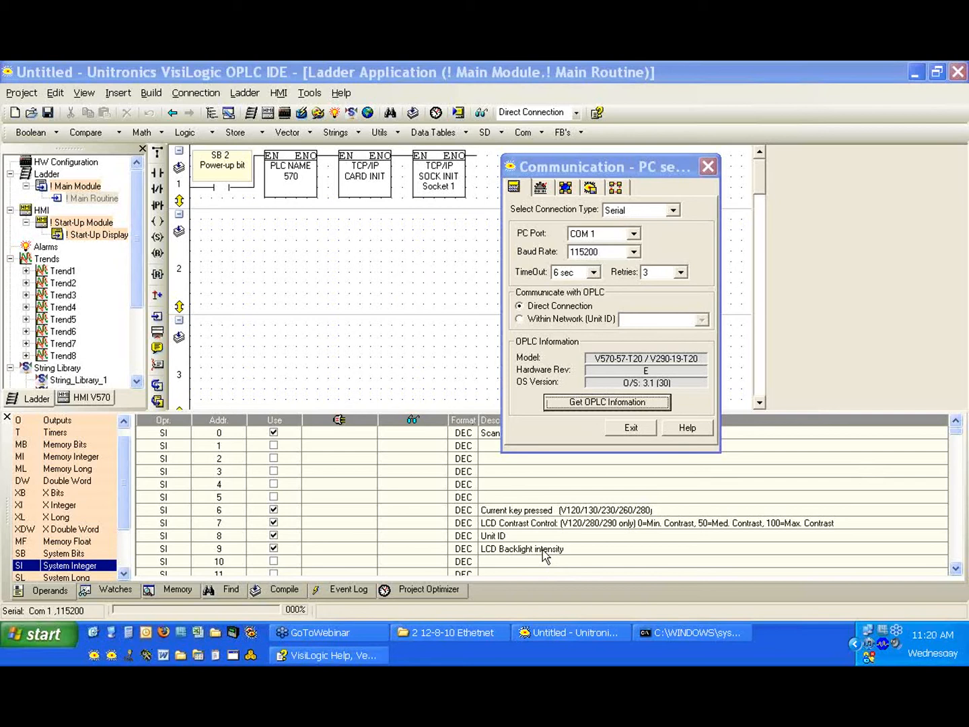
mouse_move(946, 626)
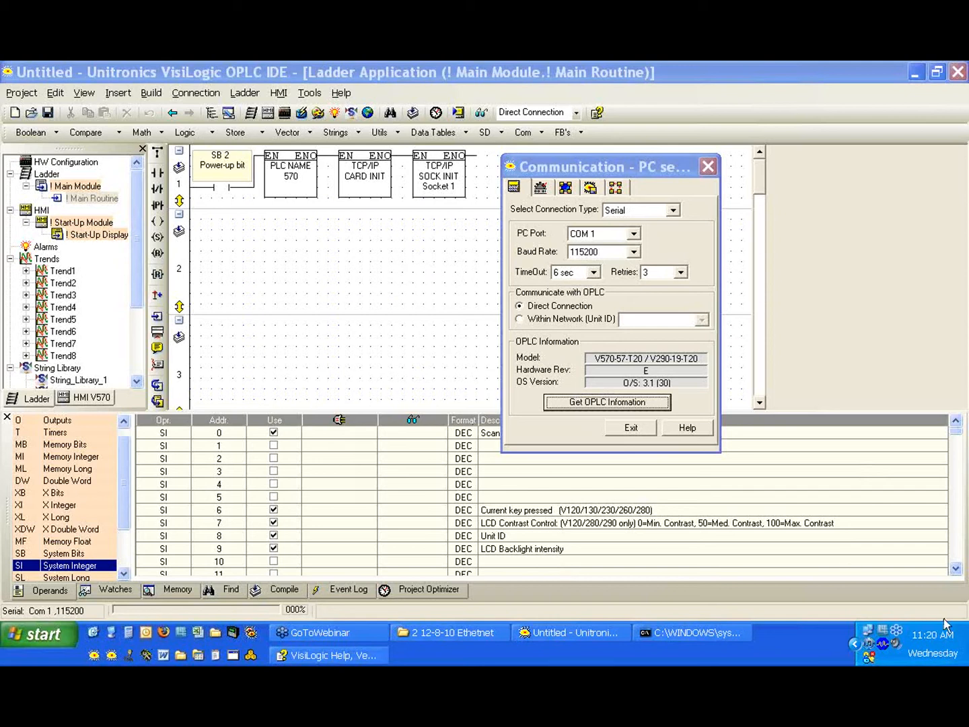
click(884, 632)
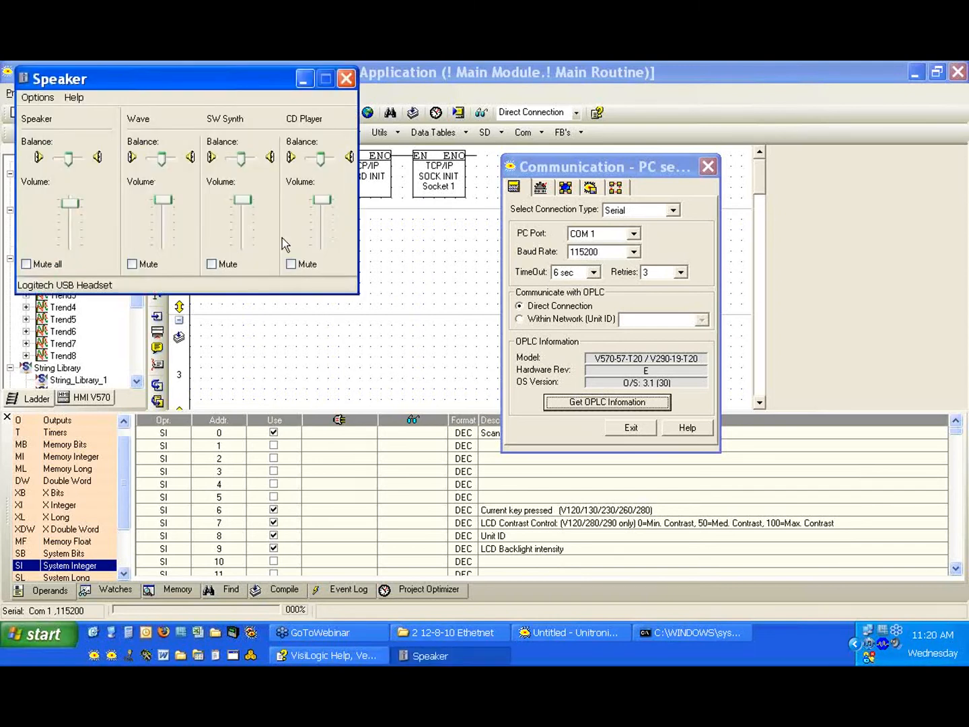
click(346, 78)
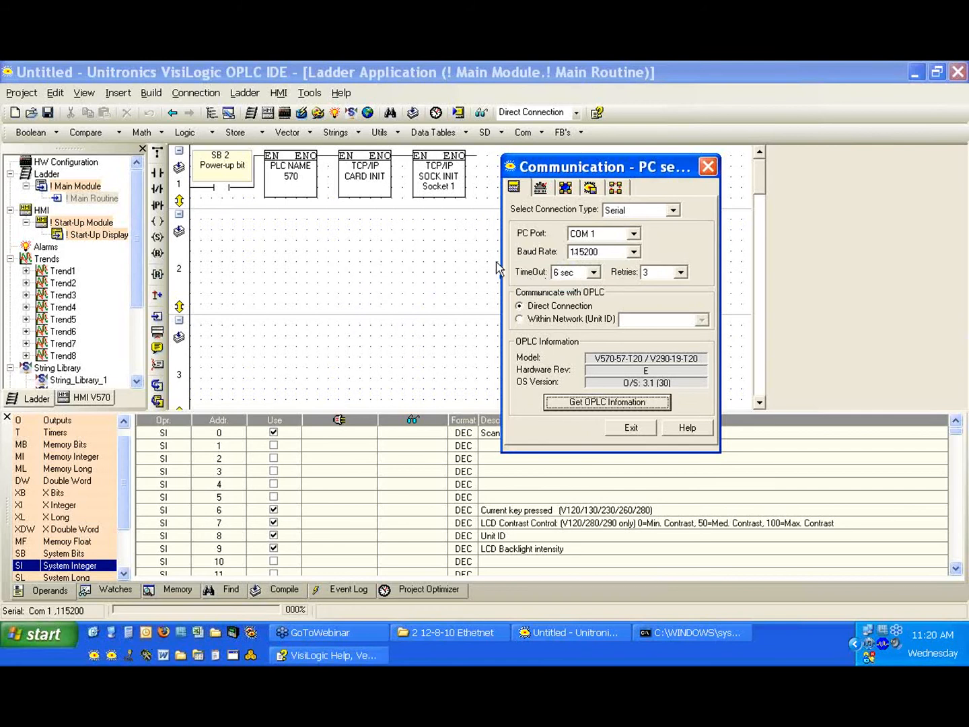
mouse_move(565, 531)
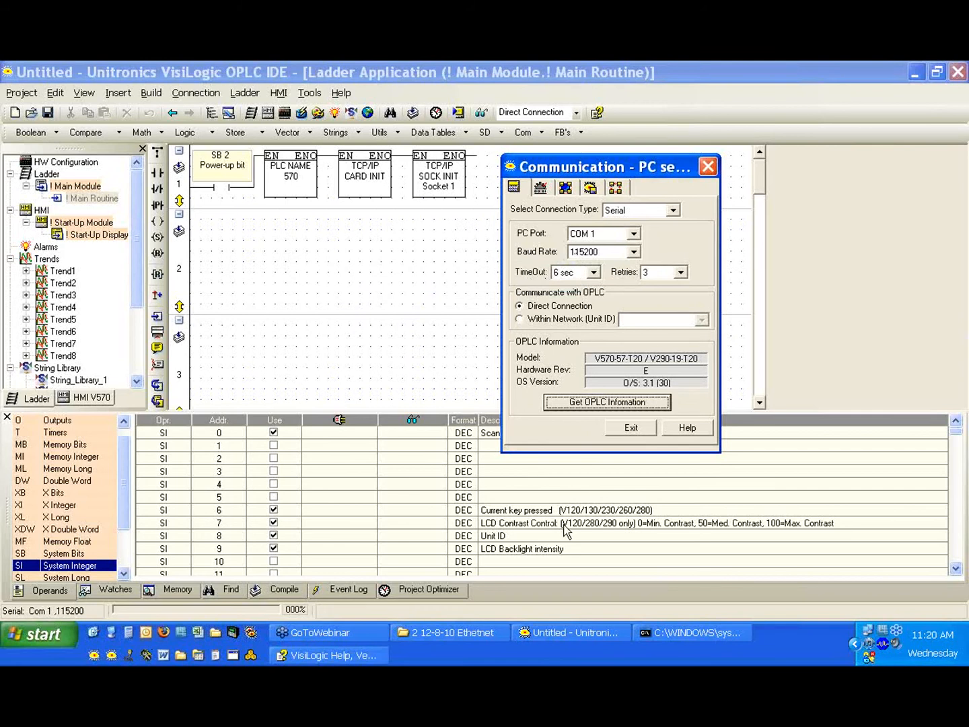
mouse_move(806, 394)
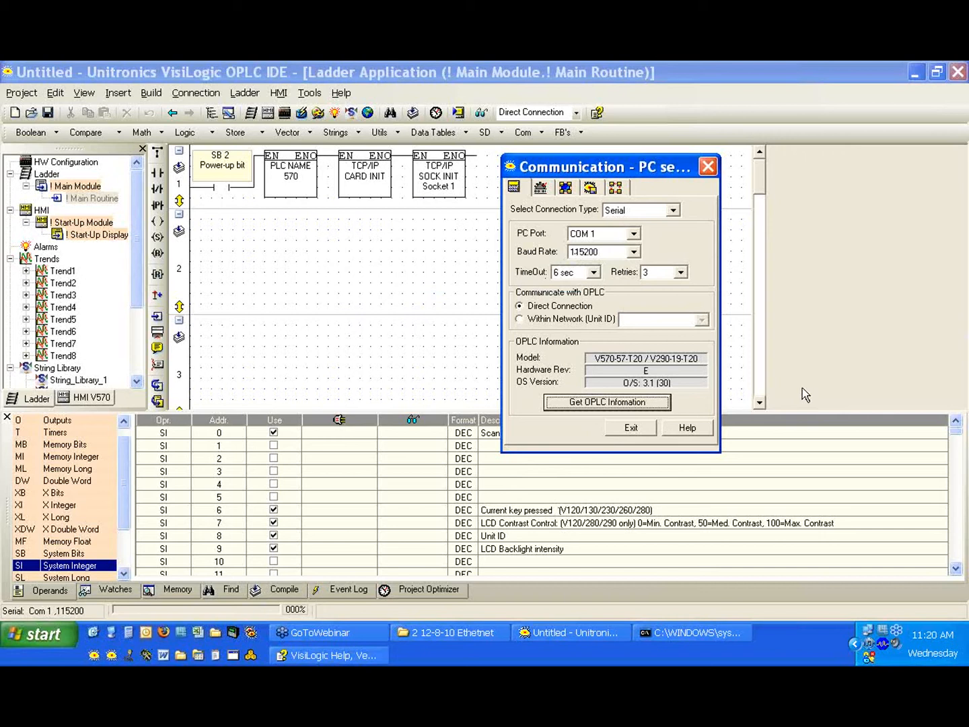
mouse_move(784, 396)
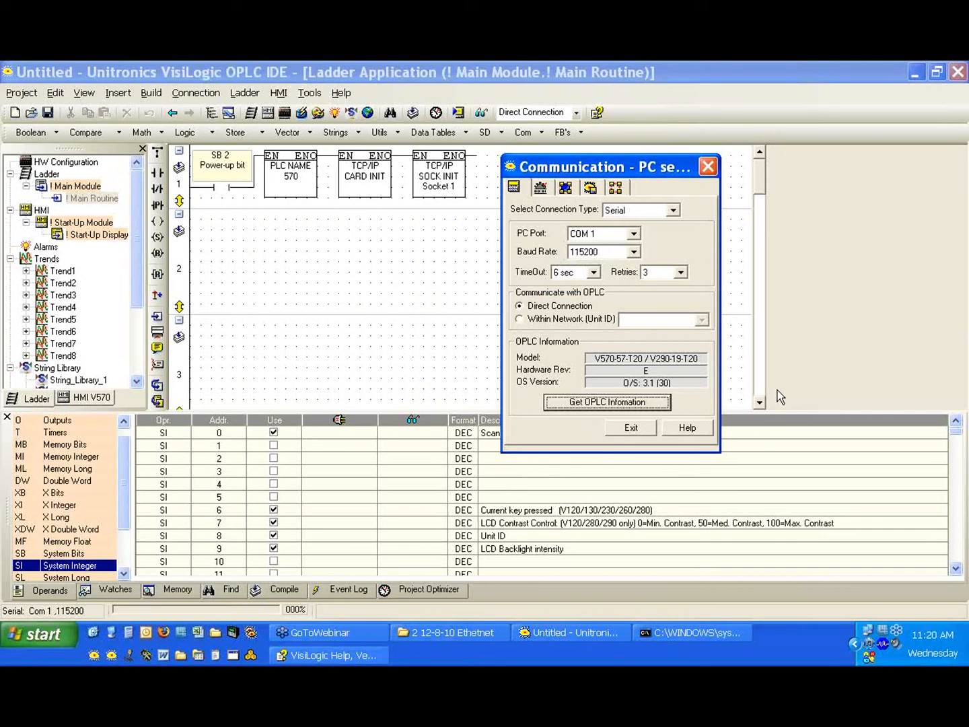
mouse_move(641, 169)
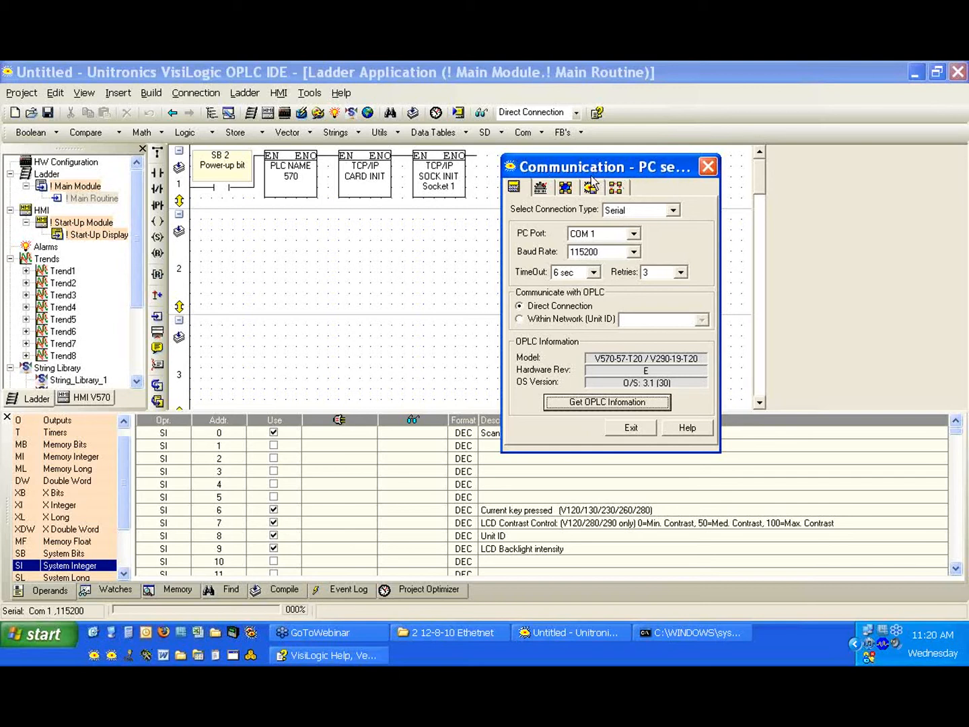
Keep the Serial connection and re-read the PLC information, again V570-57-T20, OS 3.1.
drag(602, 166, 623, 140)
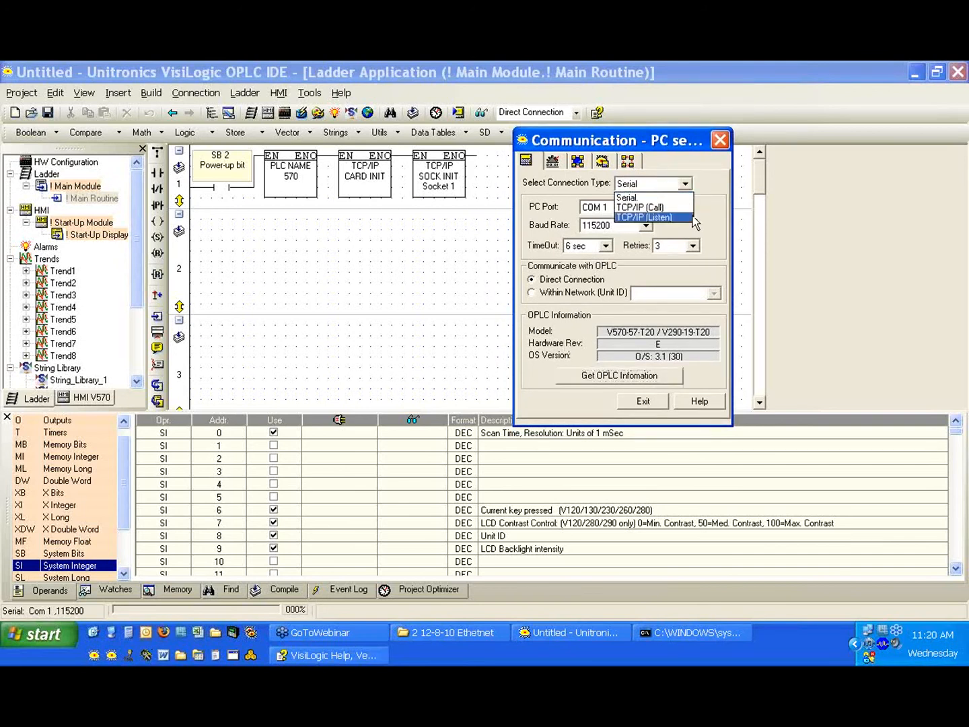
click(626, 197)
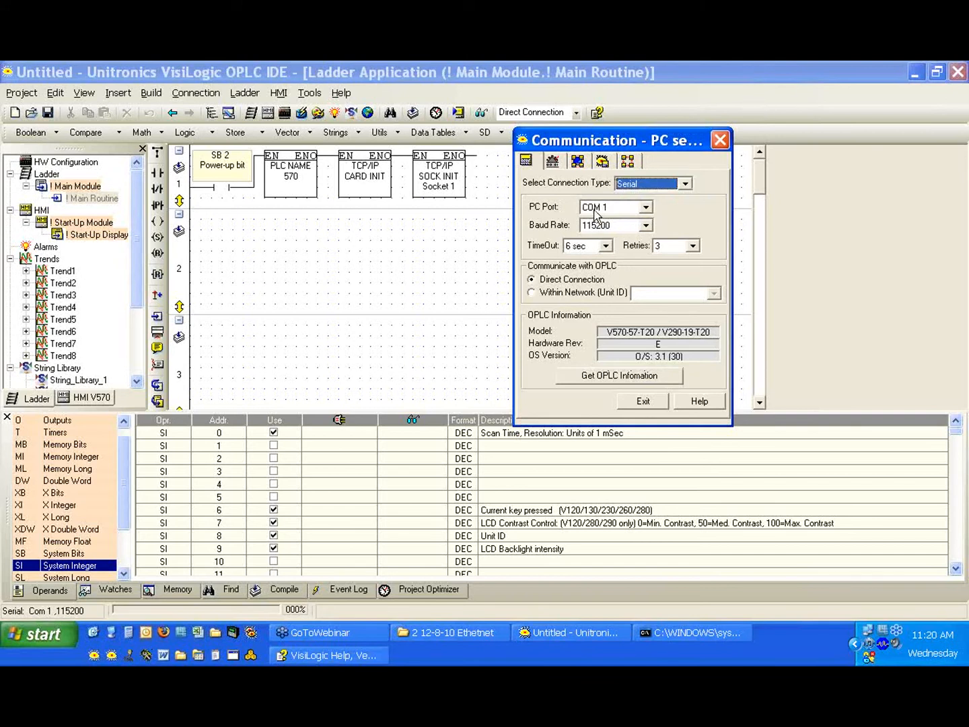
mouse_move(602, 229)
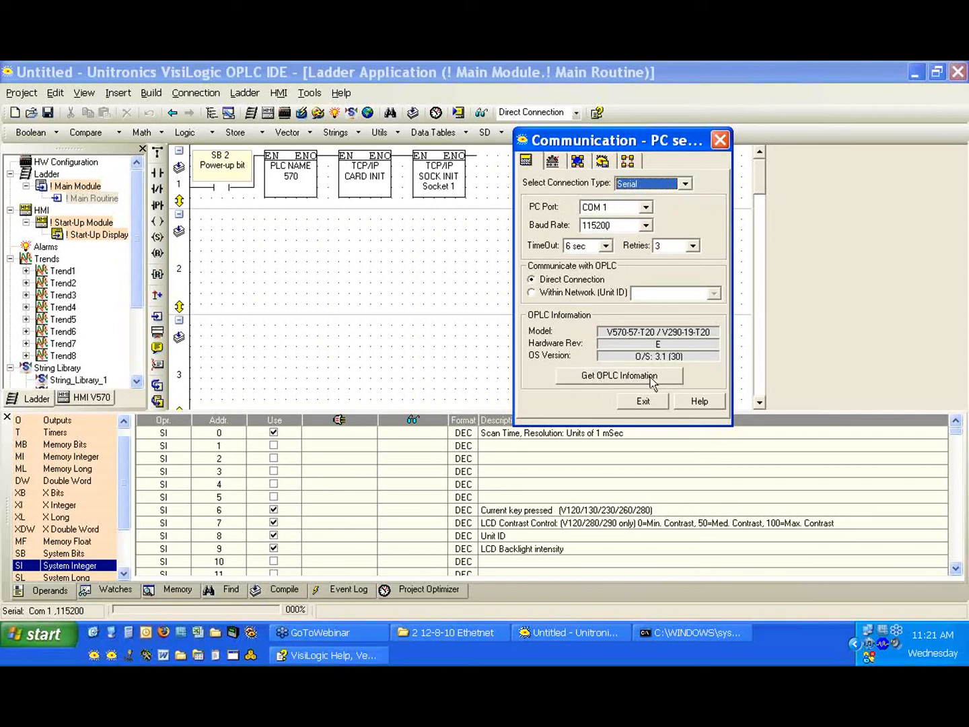
click(619, 376)
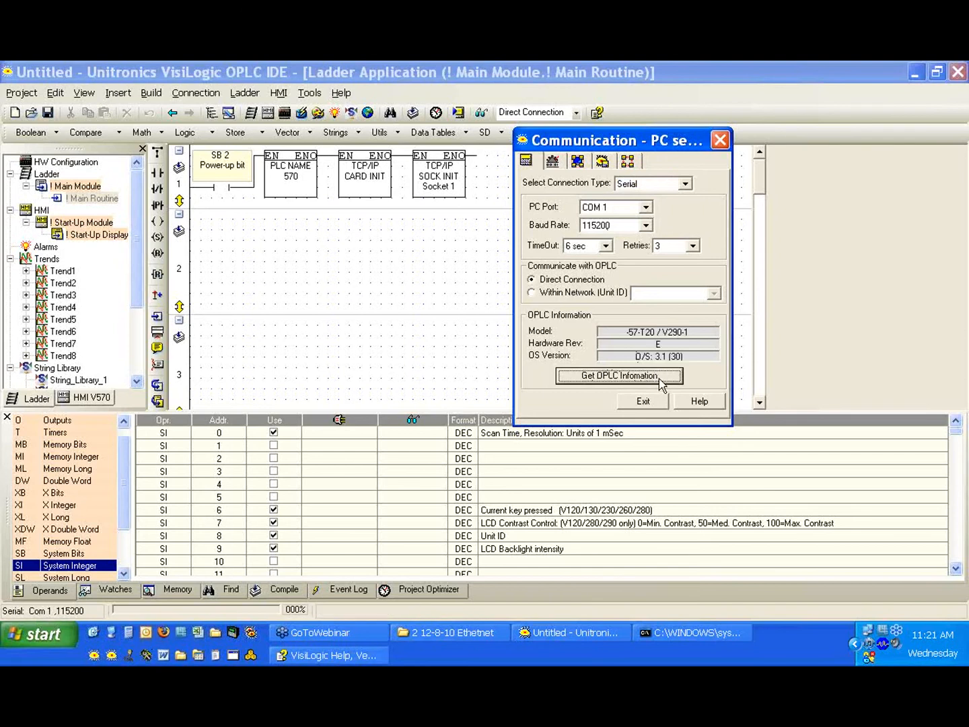
click(618, 375)
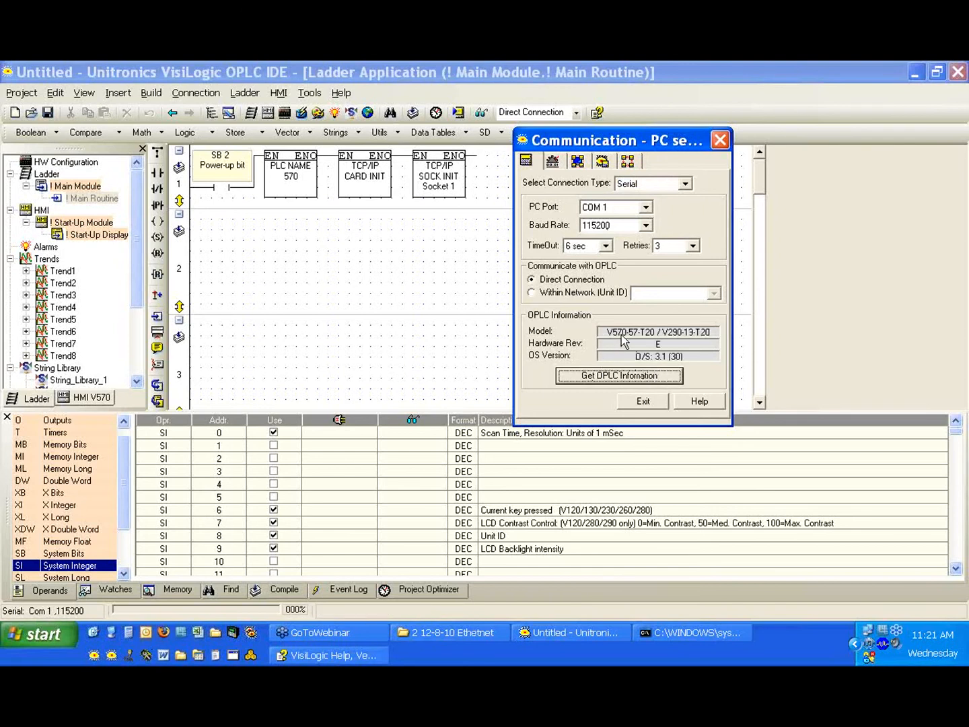
mouse_move(712, 372)
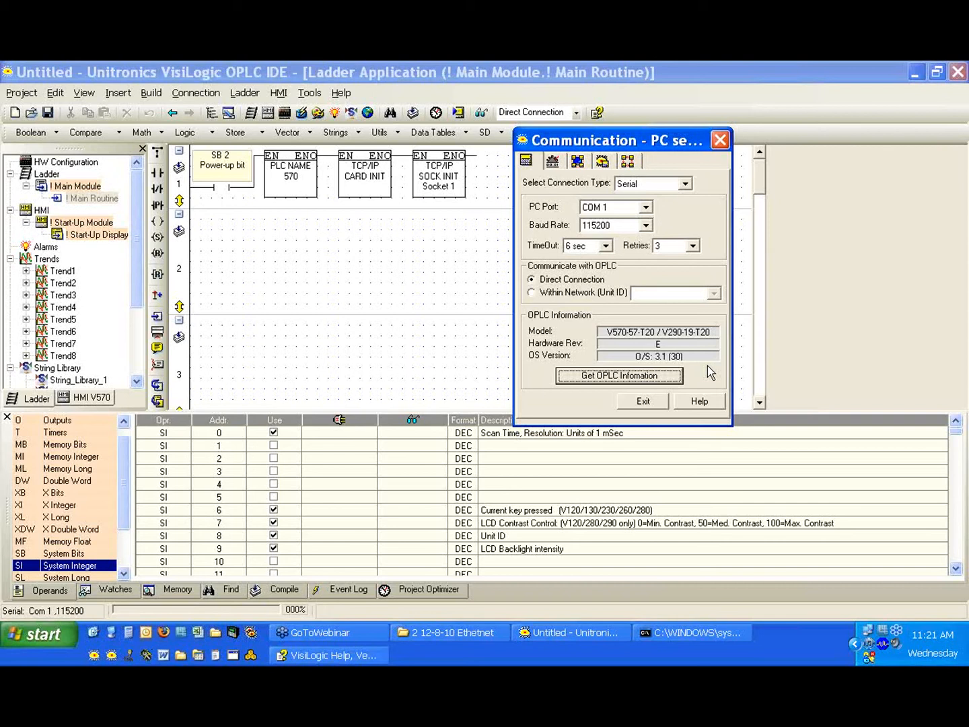
mouse_move(700, 350)
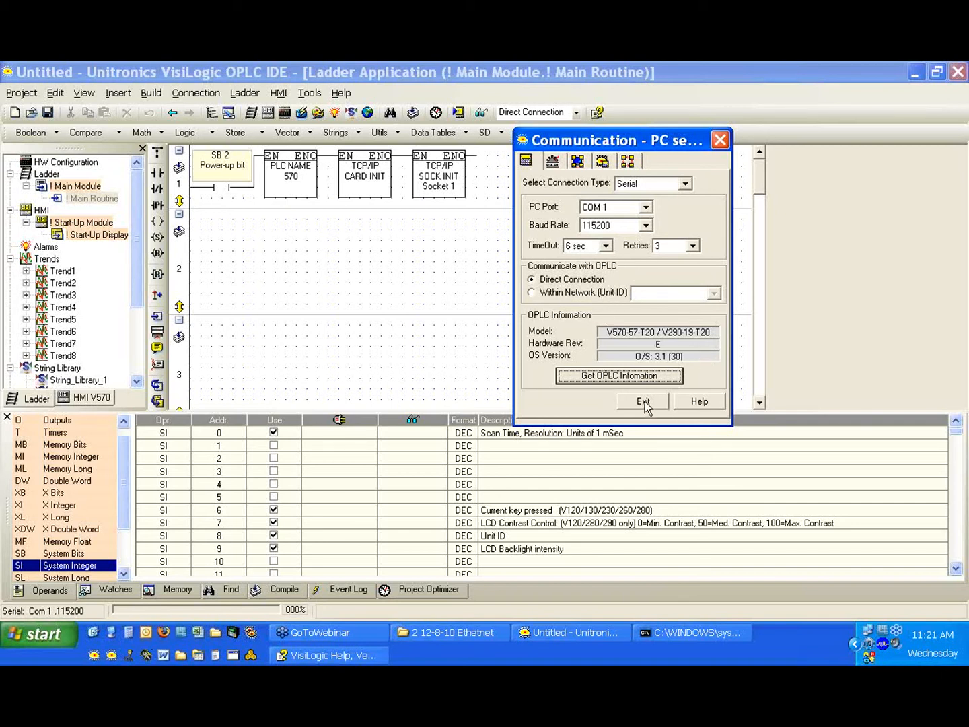
Close communication settings and start Connection > Download until the Note (218) warning.
click(641, 401)
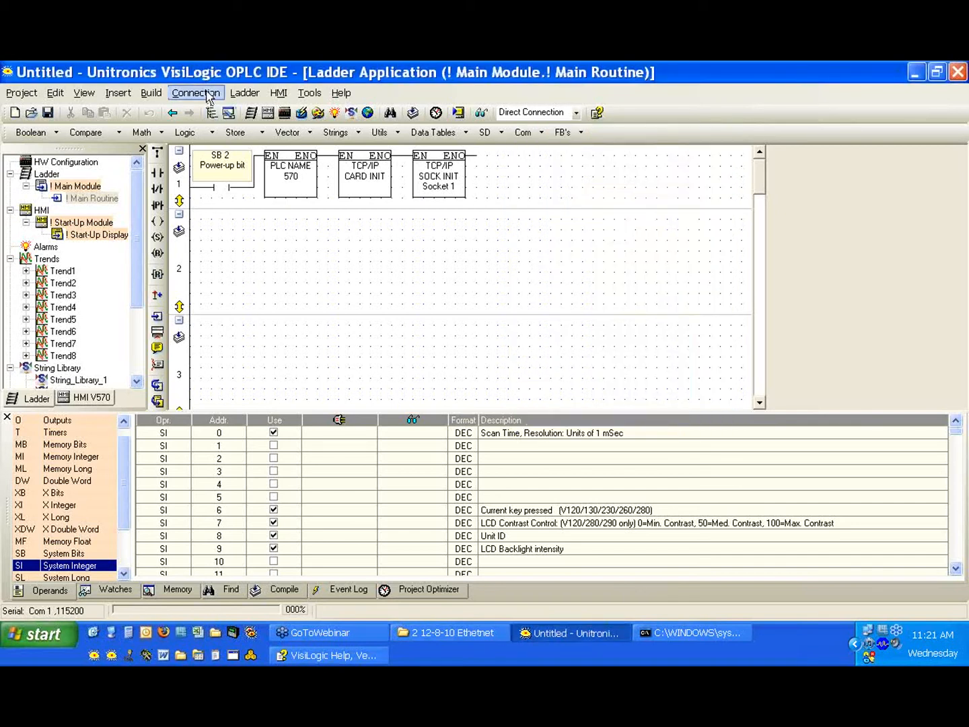
click(196, 92)
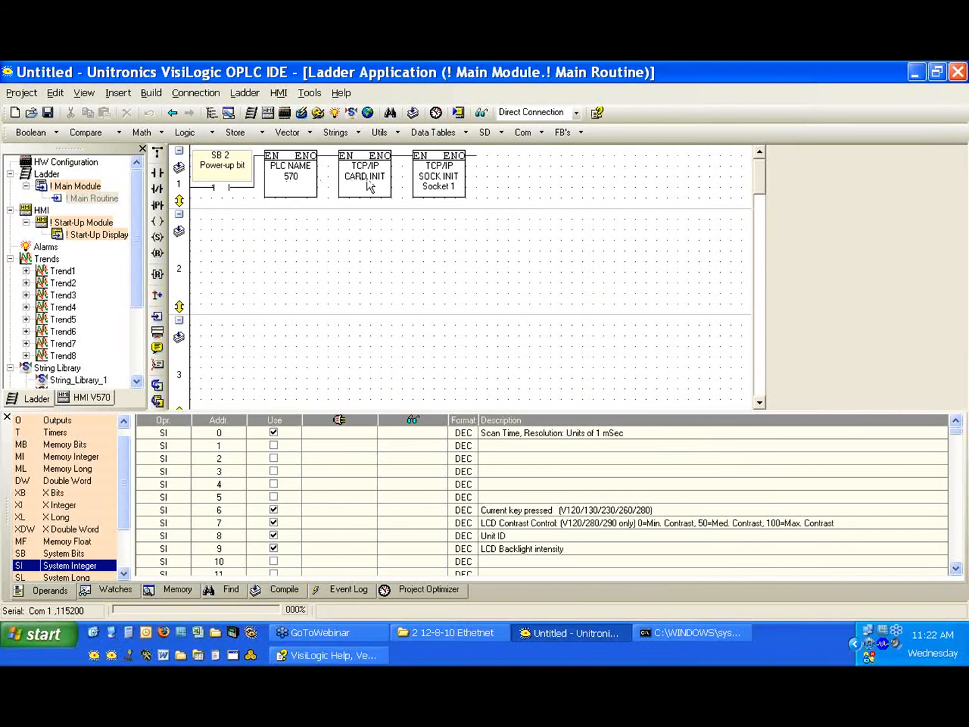
mouse_move(455, 192)
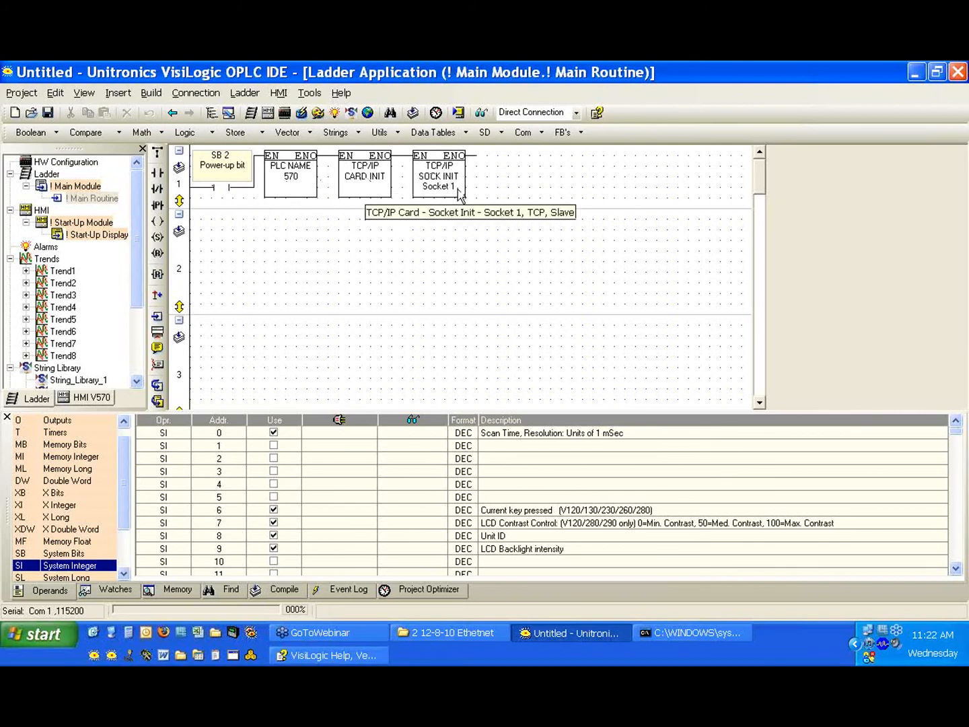
mouse_move(433, 199)
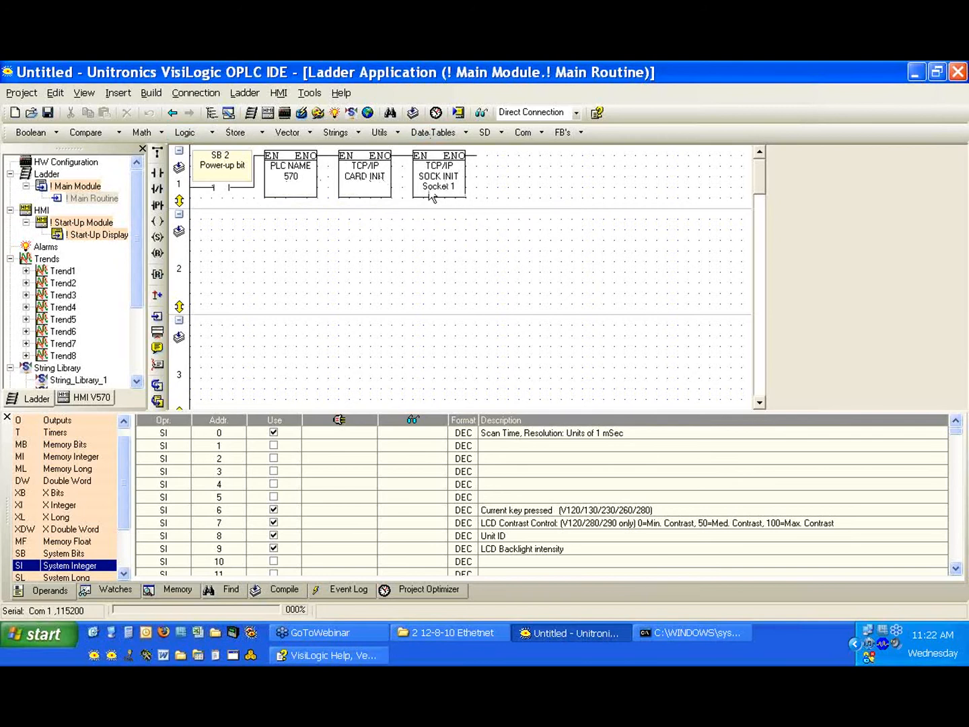
mouse_move(438, 175)
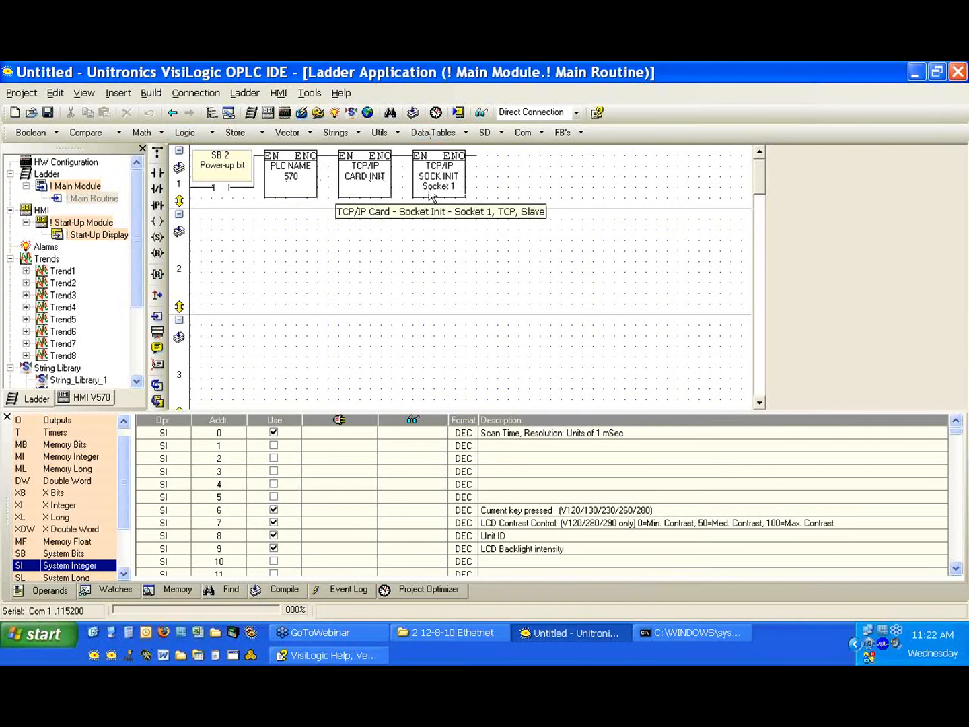
click(195, 92)
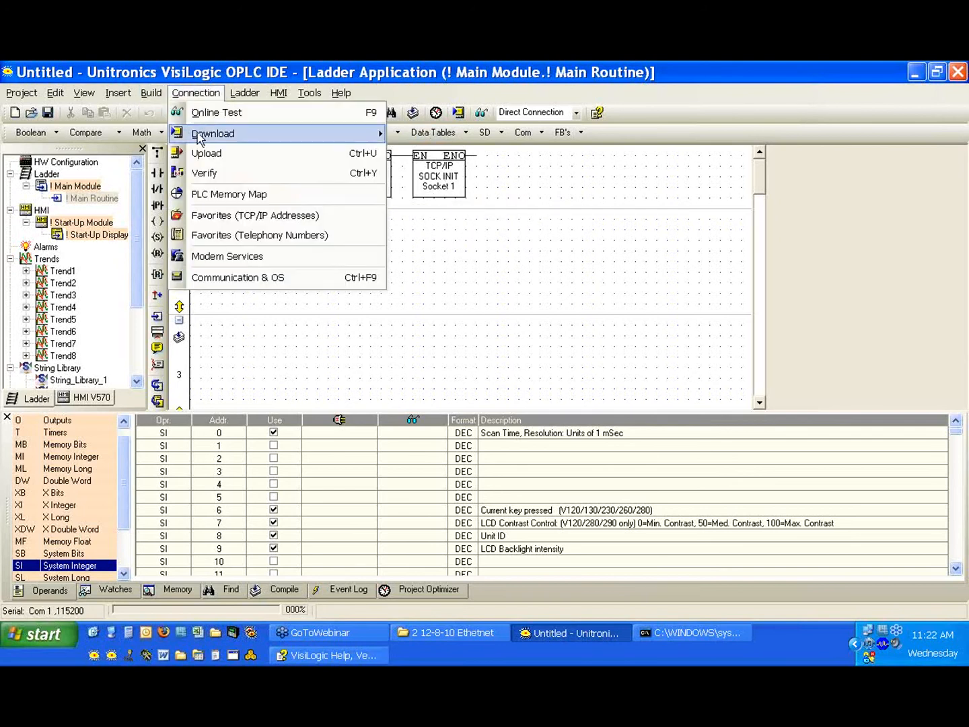
click(213, 133)
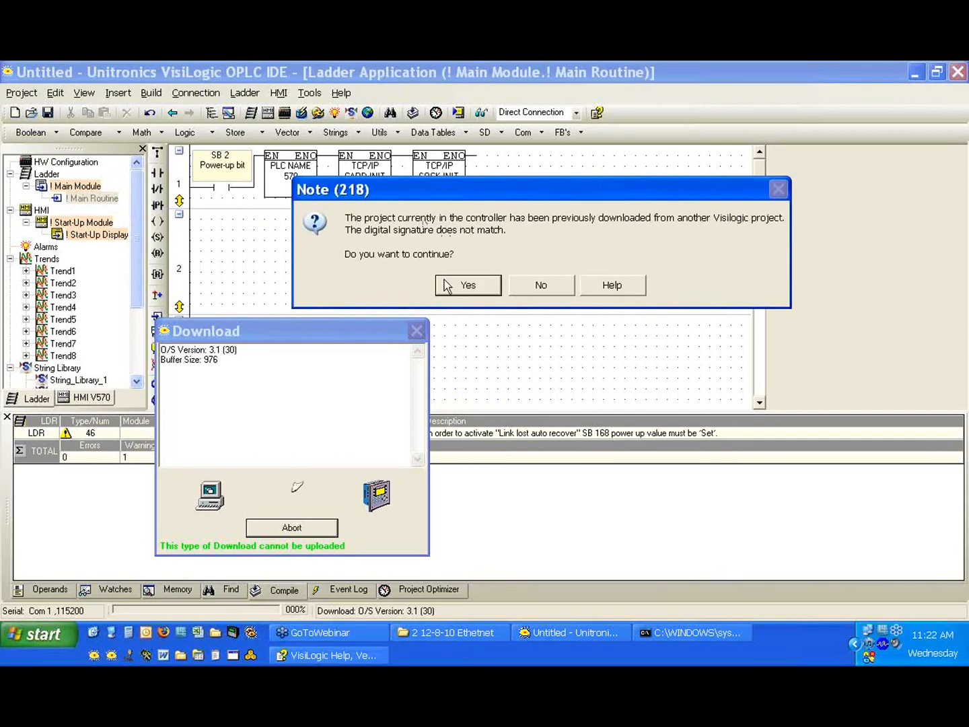
Accept the Note (218) signature warning and acknowledge the Run PLC message.
click(467, 285)
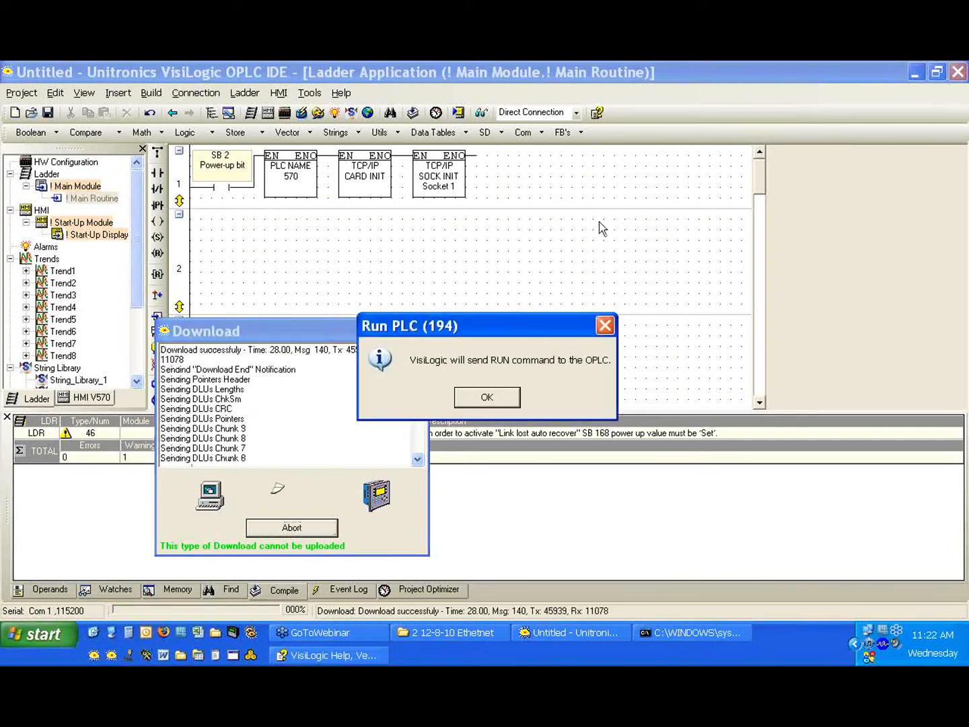
click(487, 397)
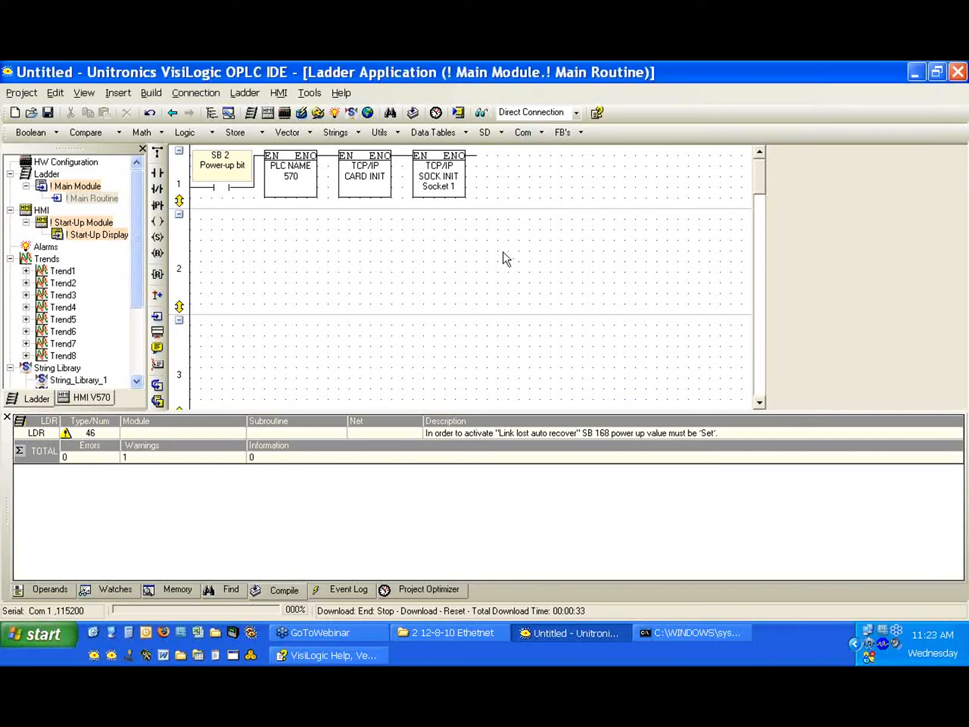
mouse_move(406, 188)
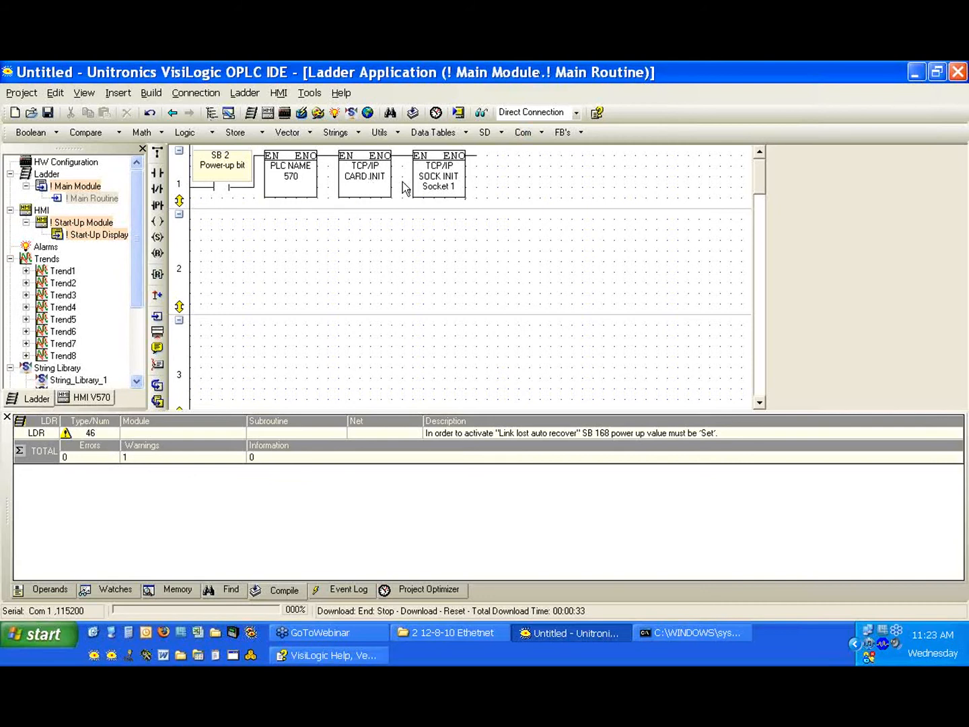
mouse_move(398, 253)
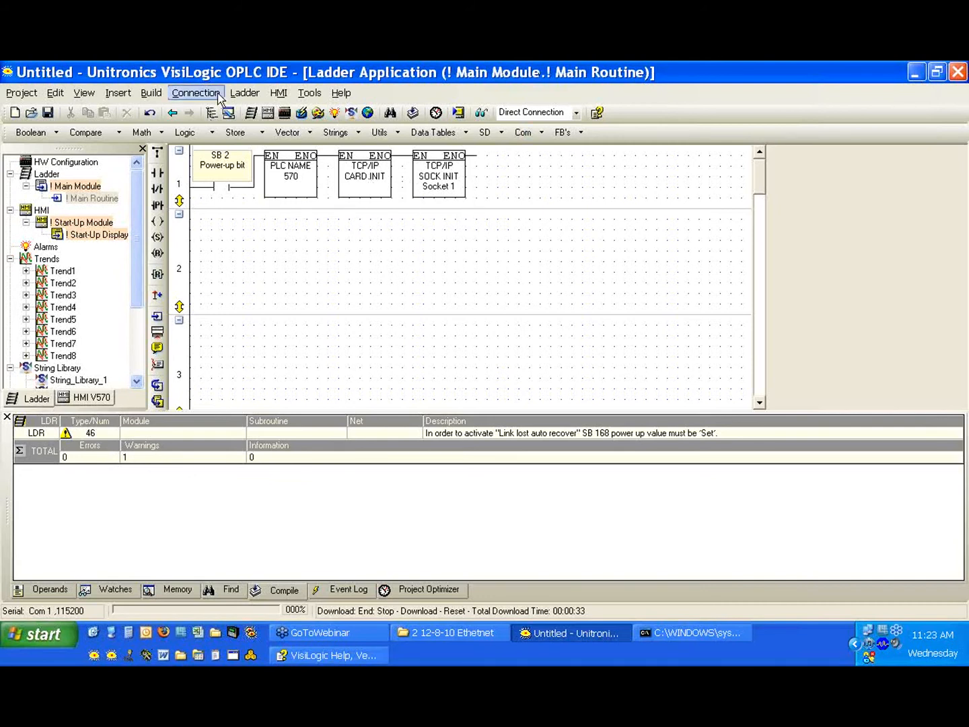
Reopen Communication & OS and set the connection type to TCP/IP (Call).
click(195, 92)
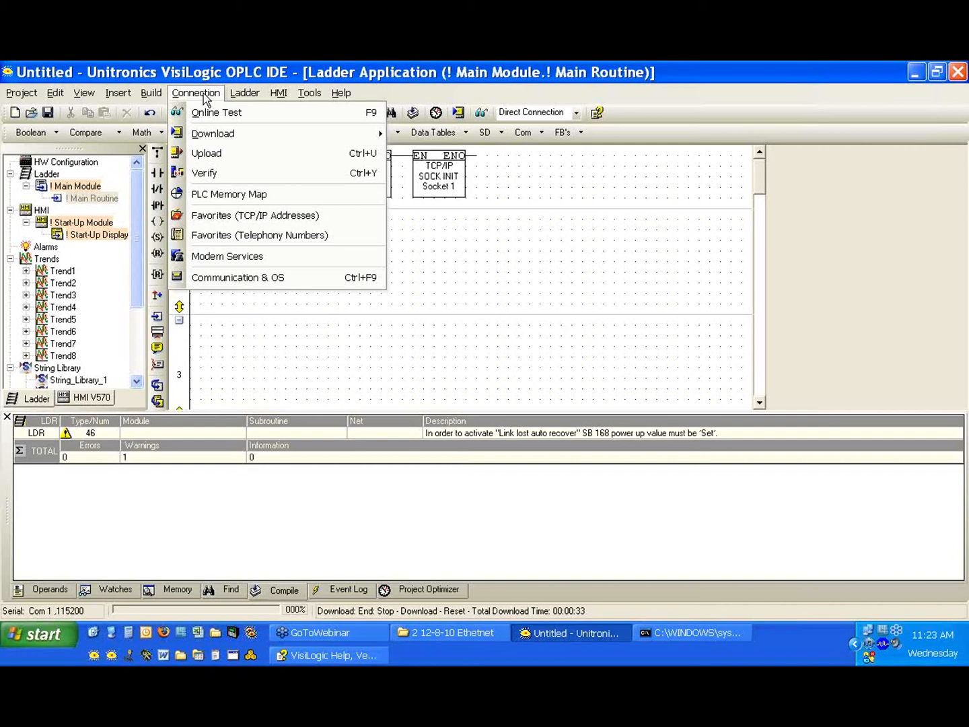
mouse_move(213, 133)
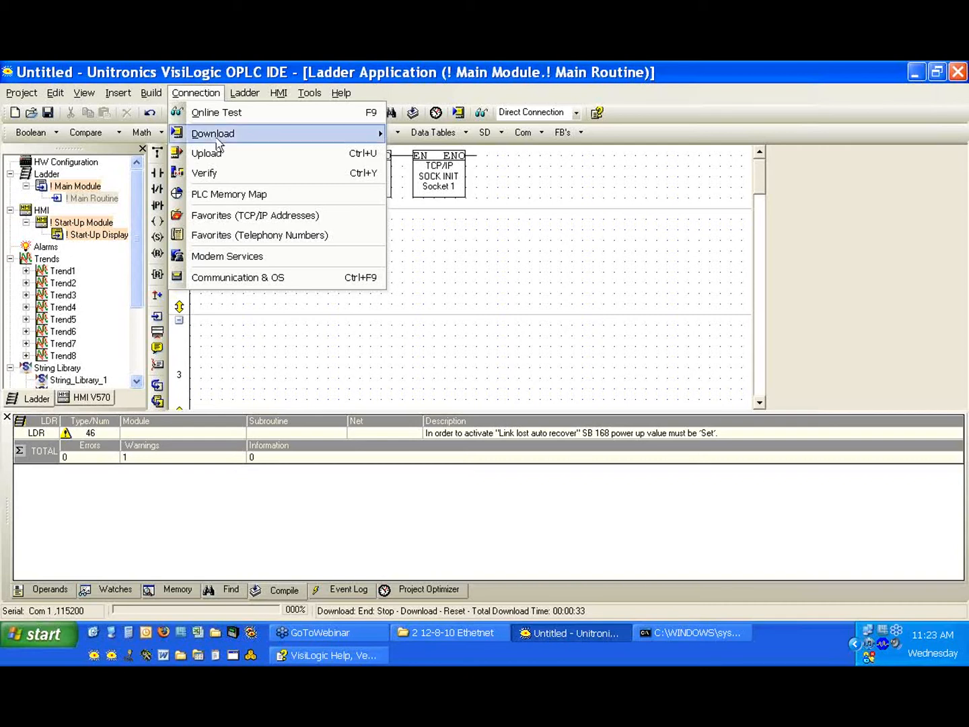
mouse_move(238, 278)
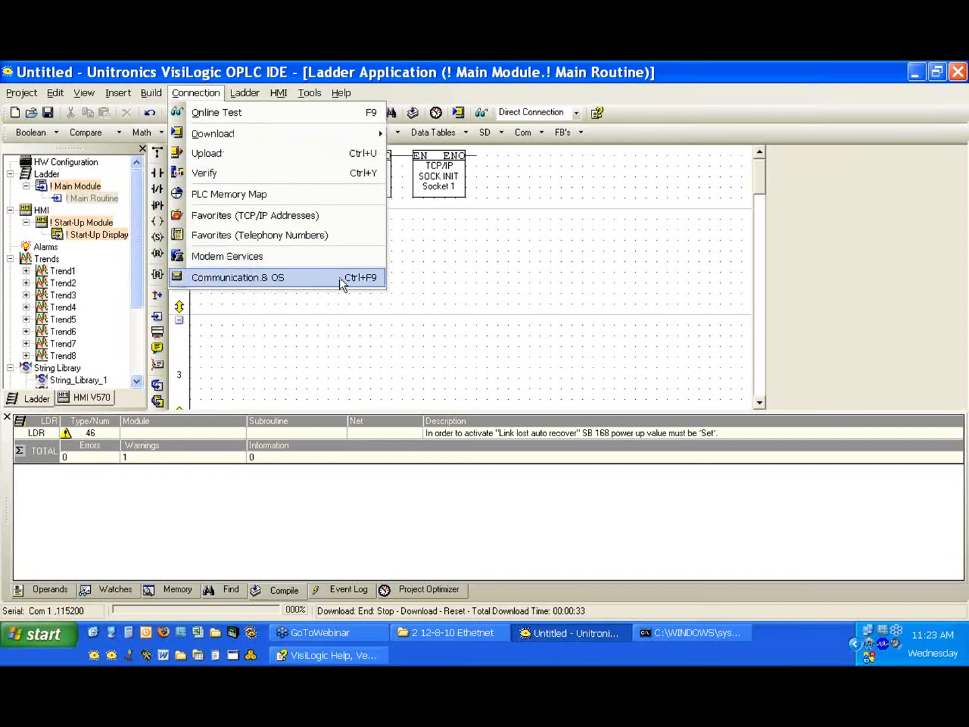
click(237, 276)
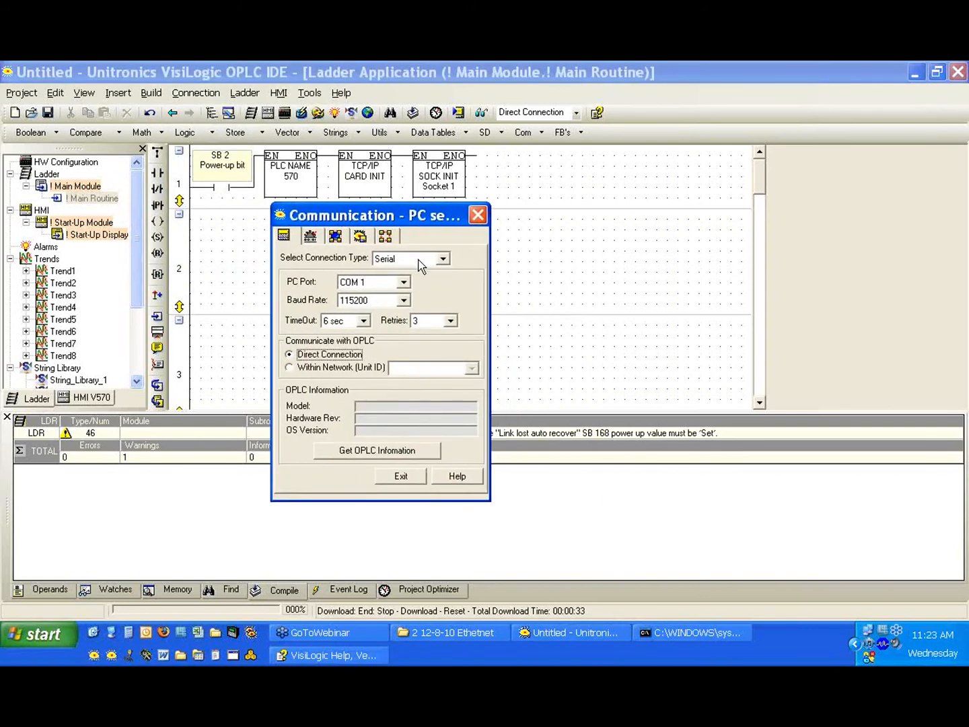
click(442, 258)
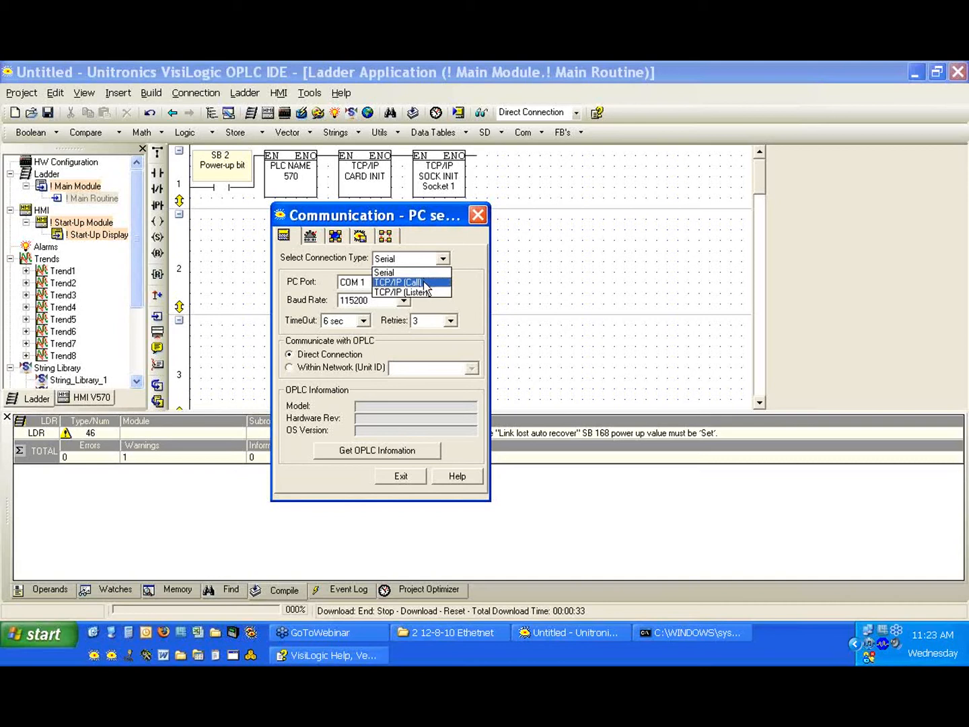
mouse_move(428, 292)
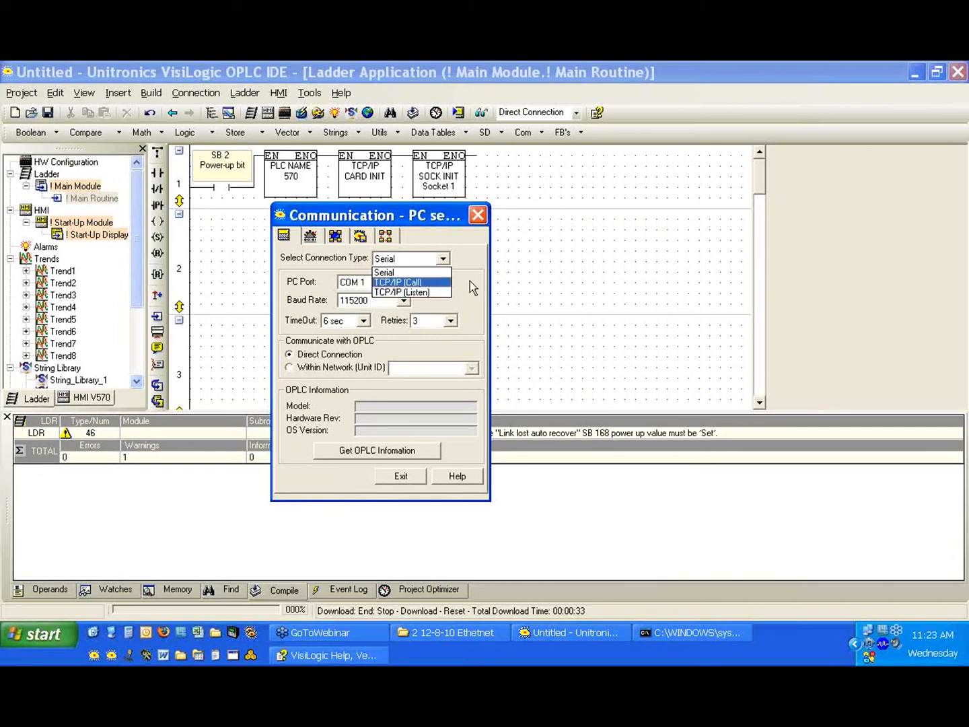
click(385, 272)
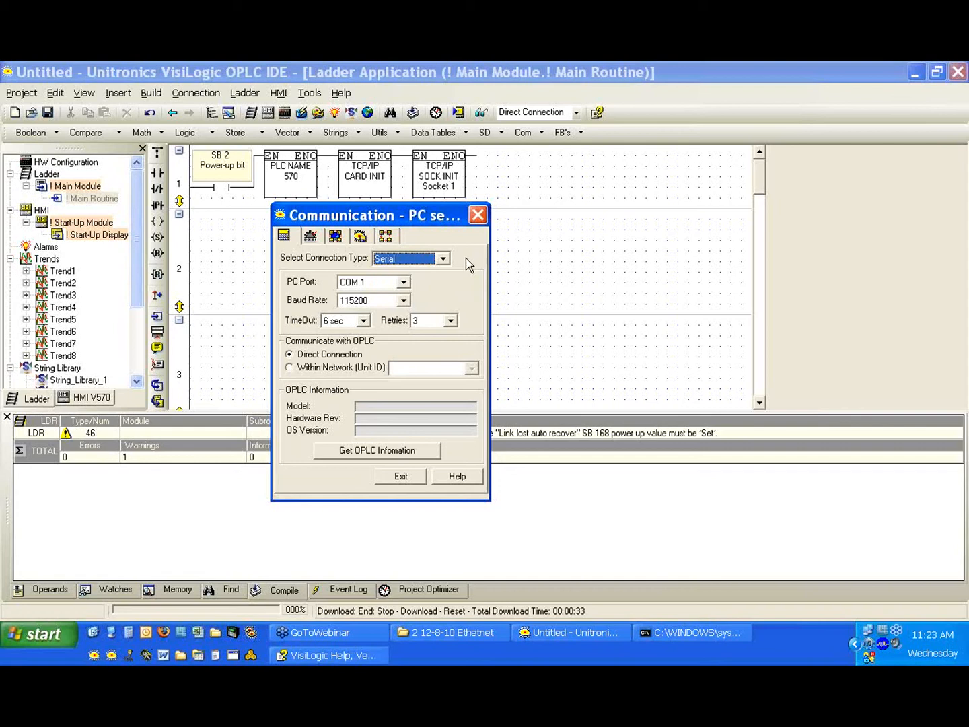
mouse_move(446, 138)
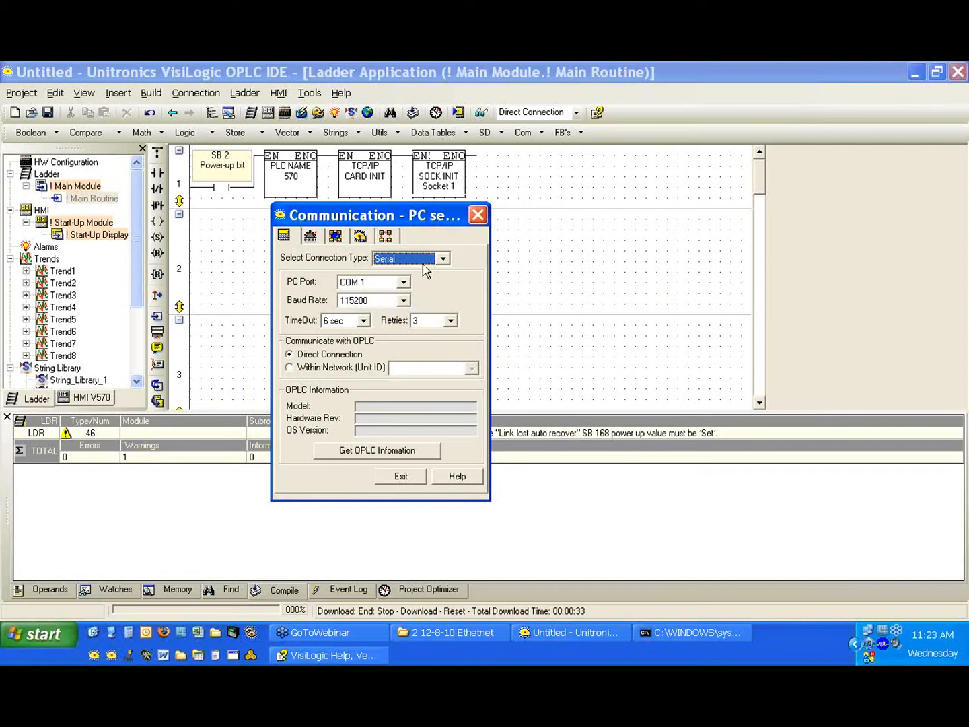
click(443, 258)
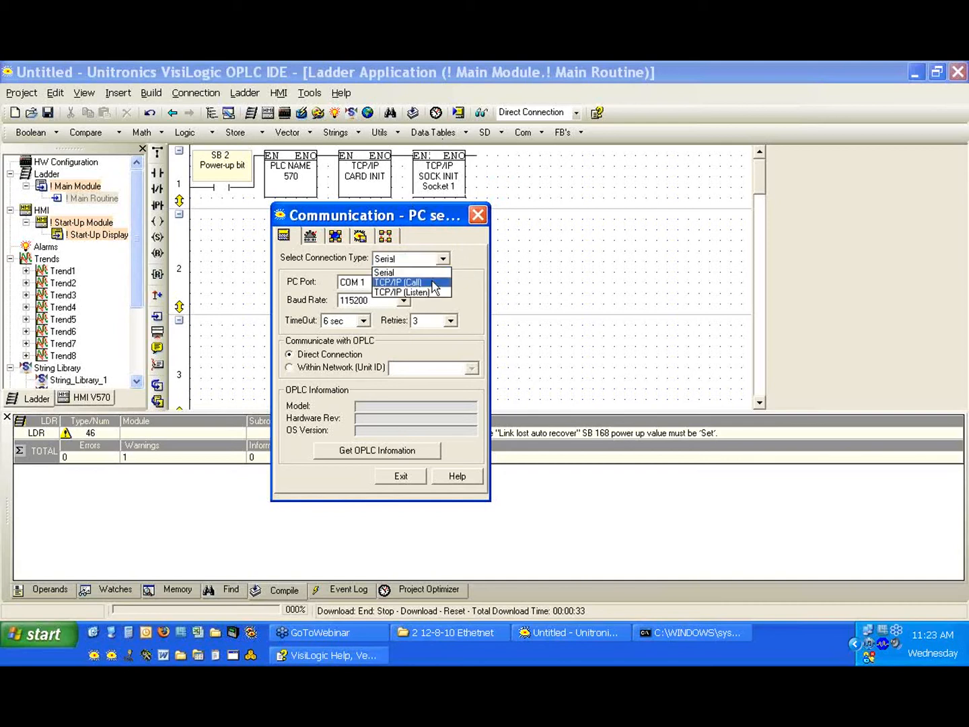
click(397, 282)
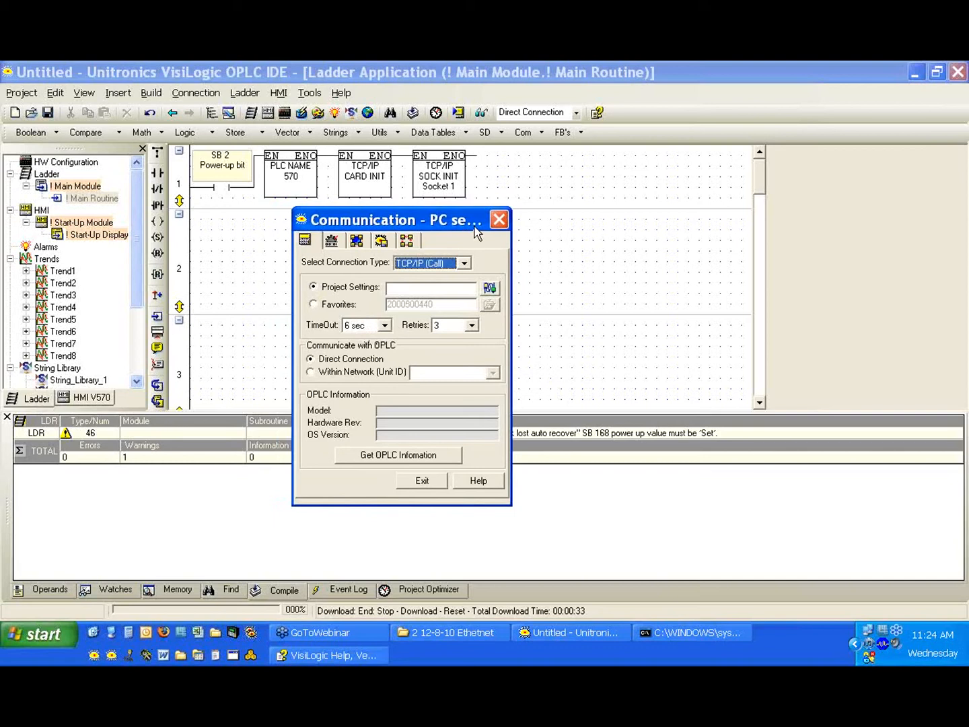
drag(397, 220, 388, 234)
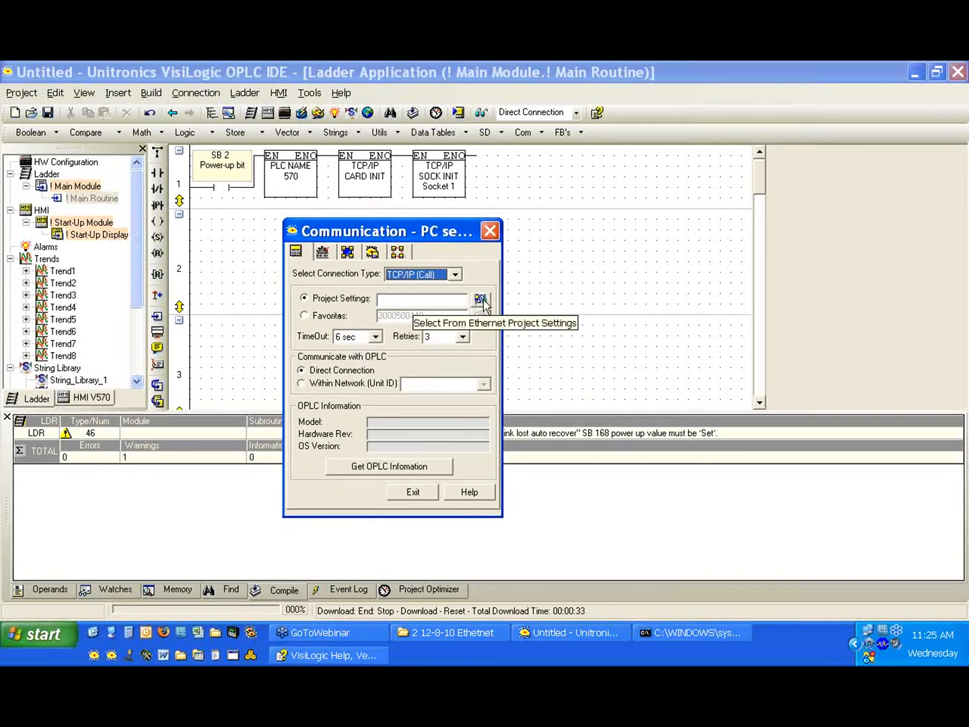
Assign the PLC the project IP address 10.2.2.56 via Ethernet project settings.
click(481, 298)
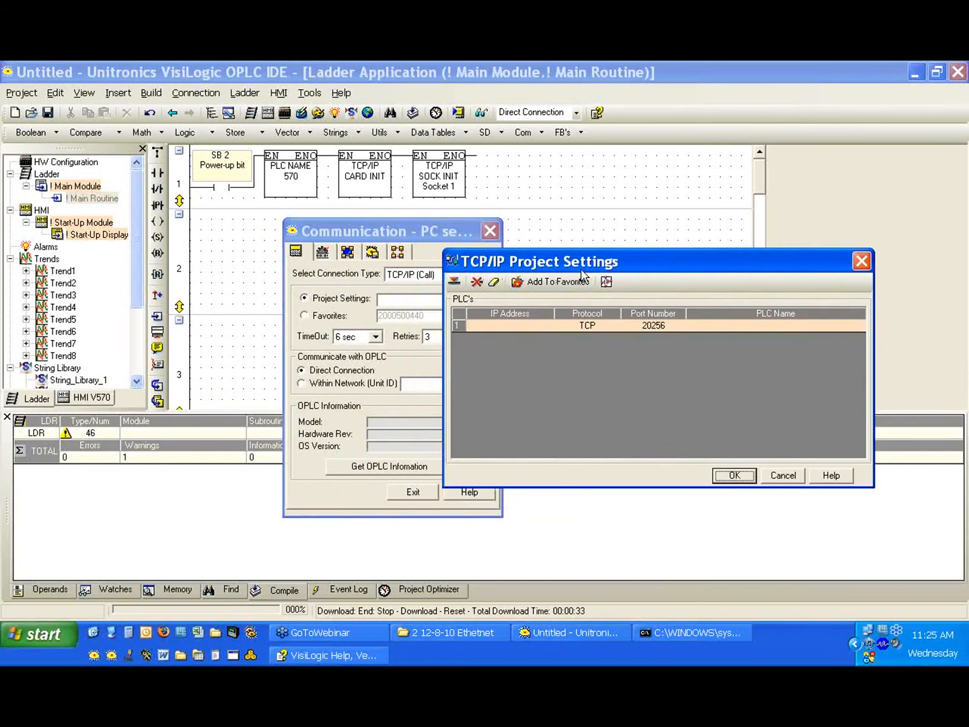
mouse_move(677, 264)
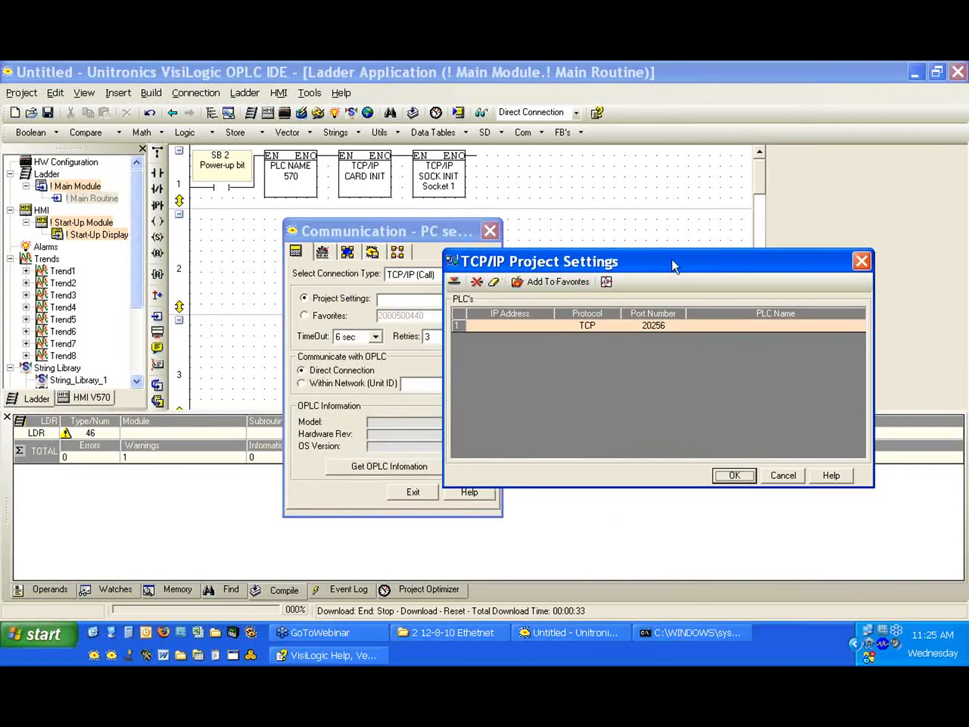
mouse_move(521, 334)
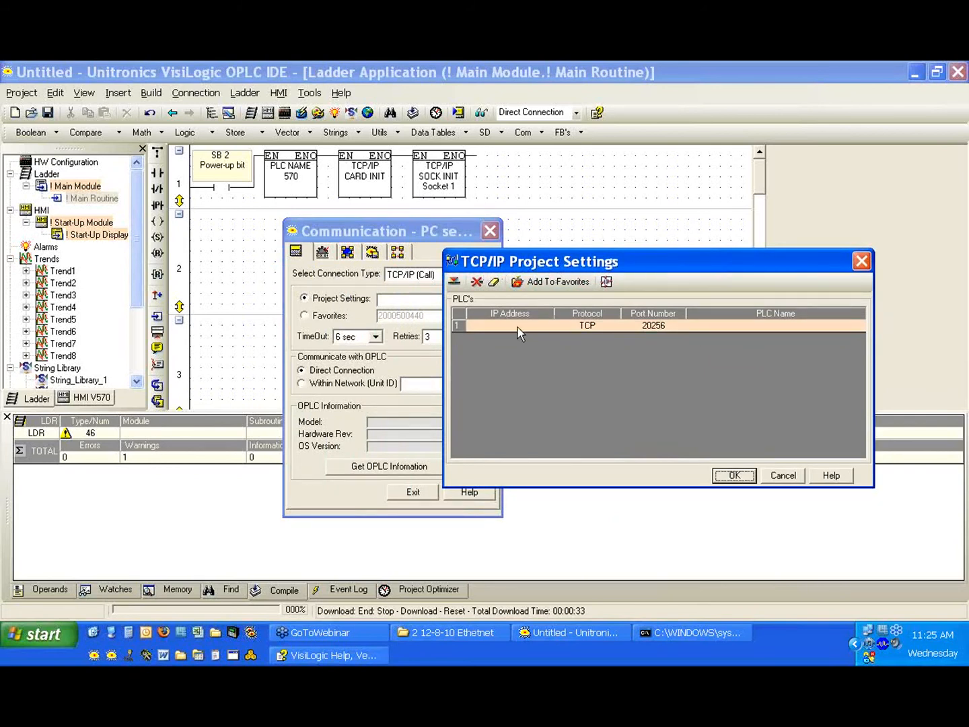
mouse_move(514, 336)
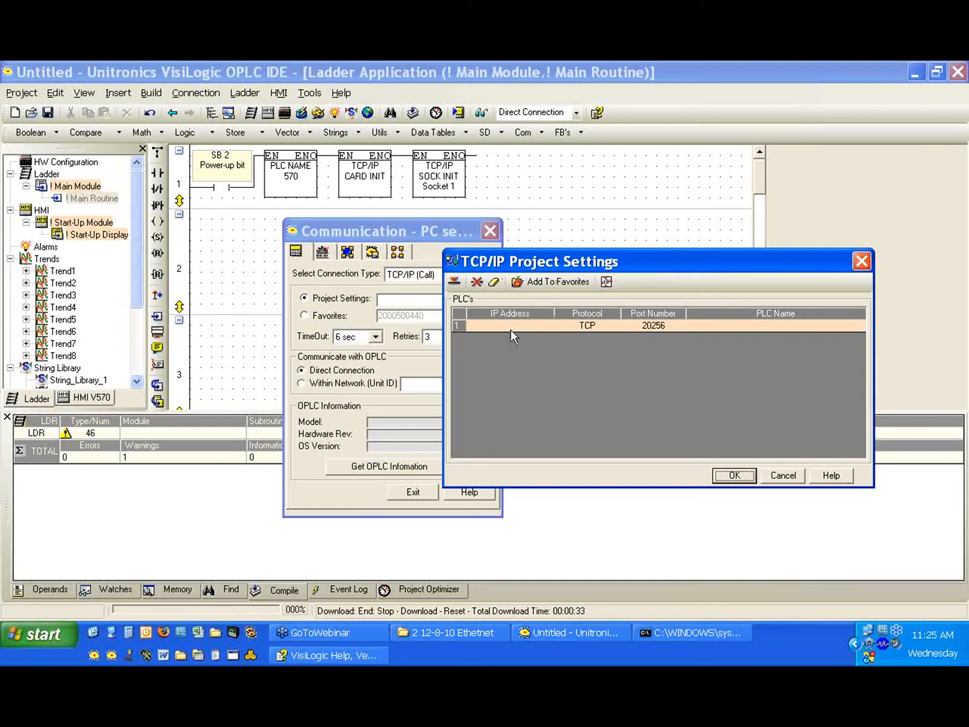
mouse_move(513, 333)
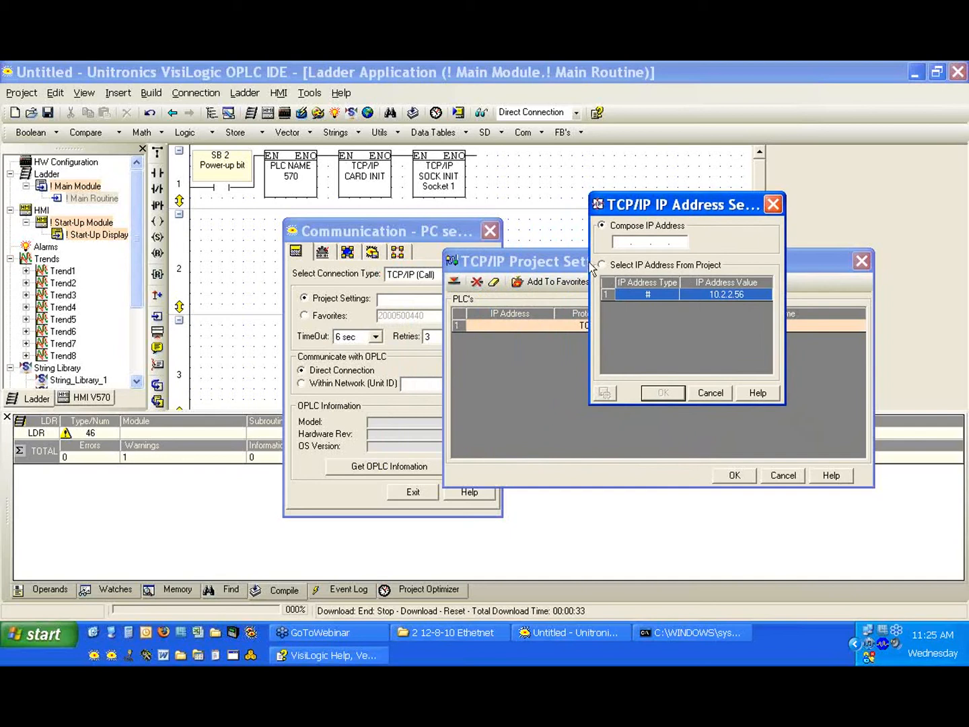
mouse_move(638, 270)
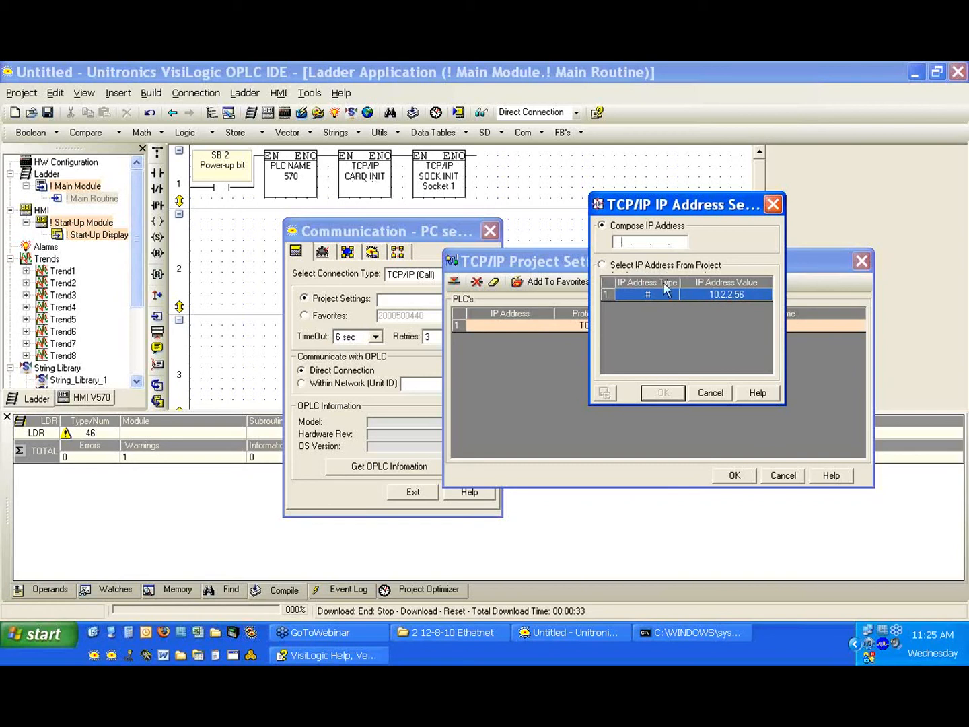
click(602, 265)
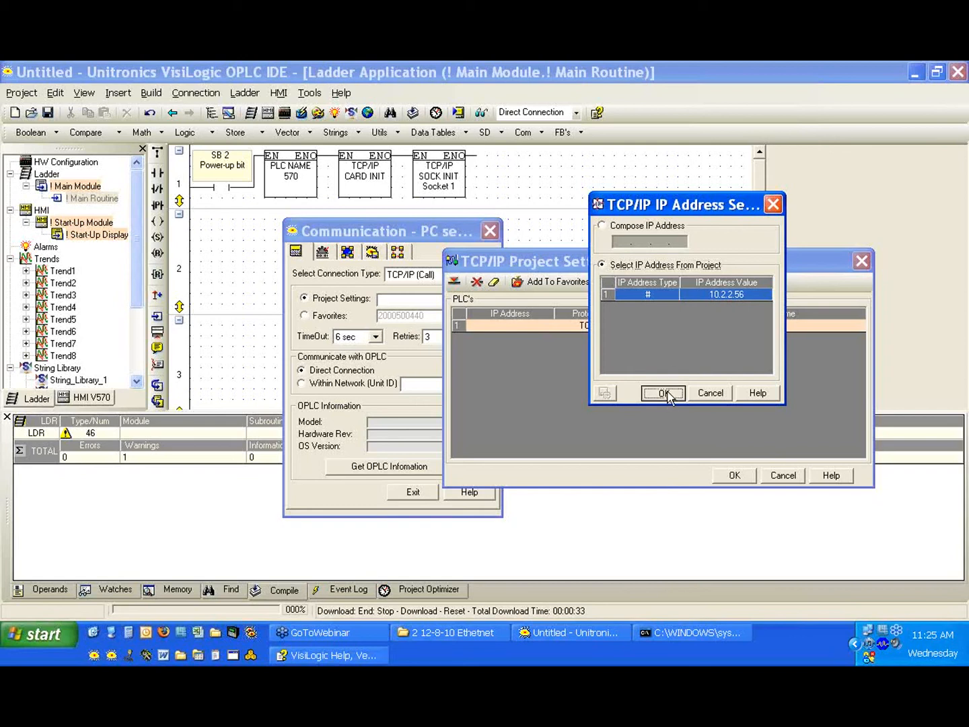
click(663, 393)
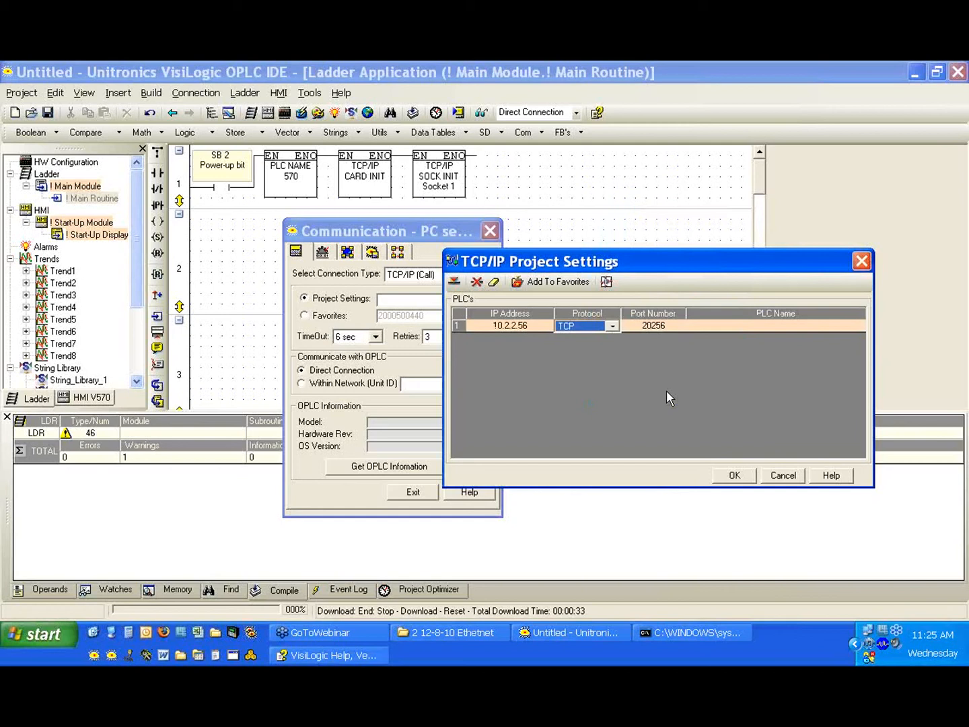
Keep TCP as the protocol, enter PLC name 57, and confirm the TCP/IP project settings.
click(611, 325)
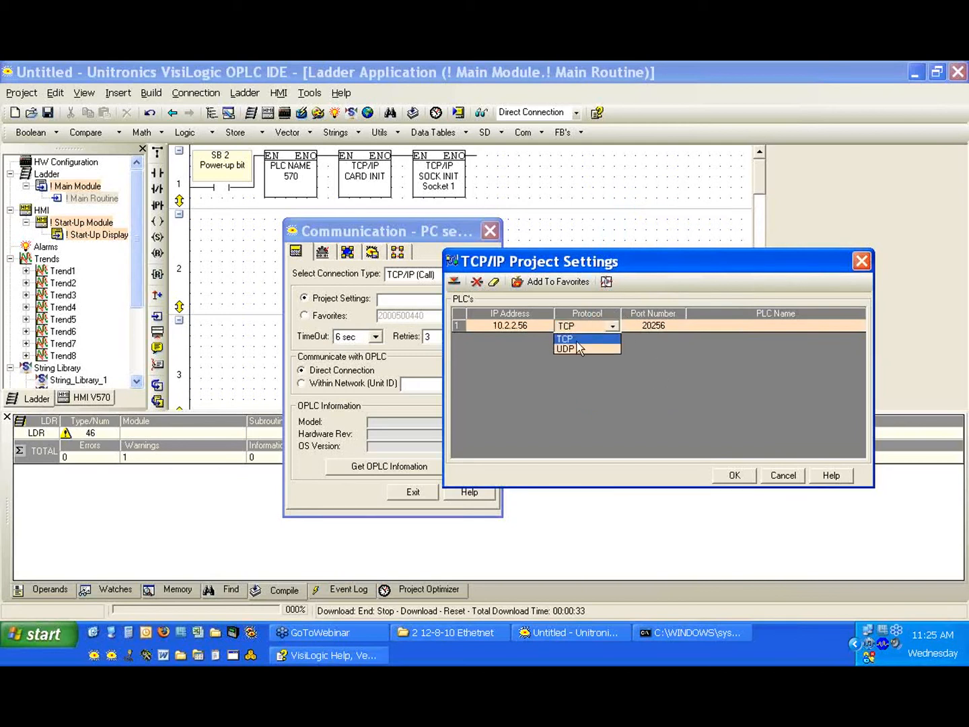
mouse_move(585, 349)
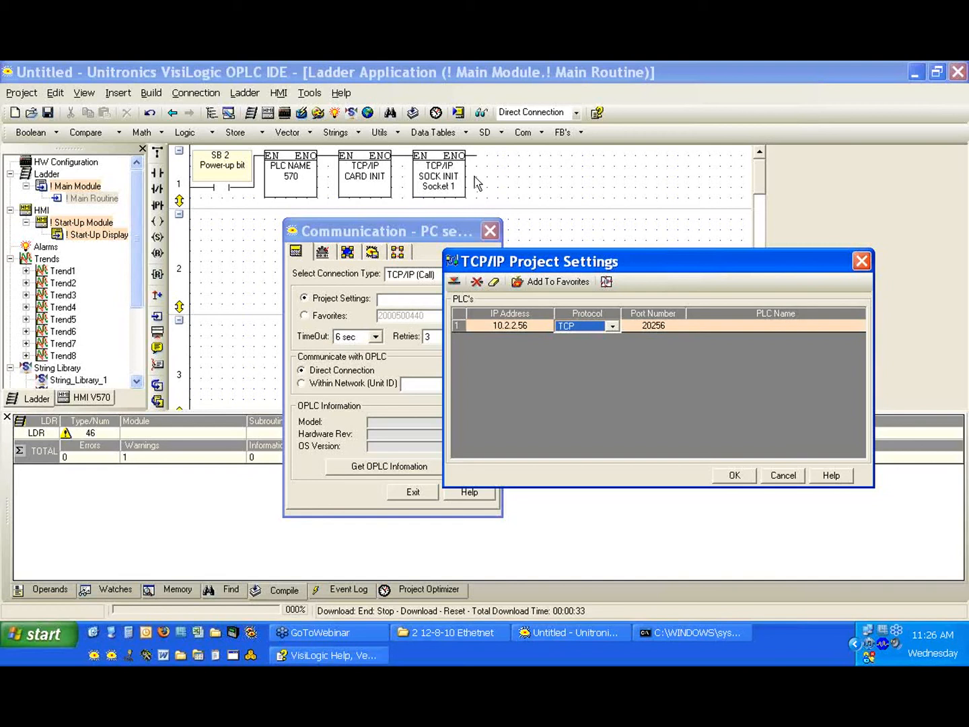
mouse_move(685, 340)
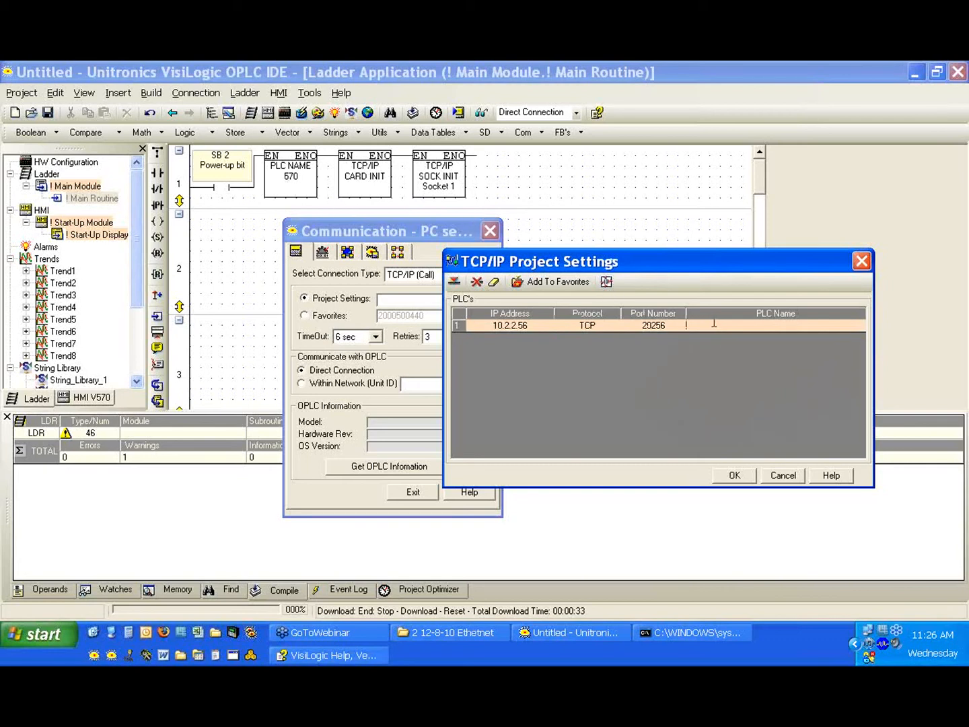
text(570.)
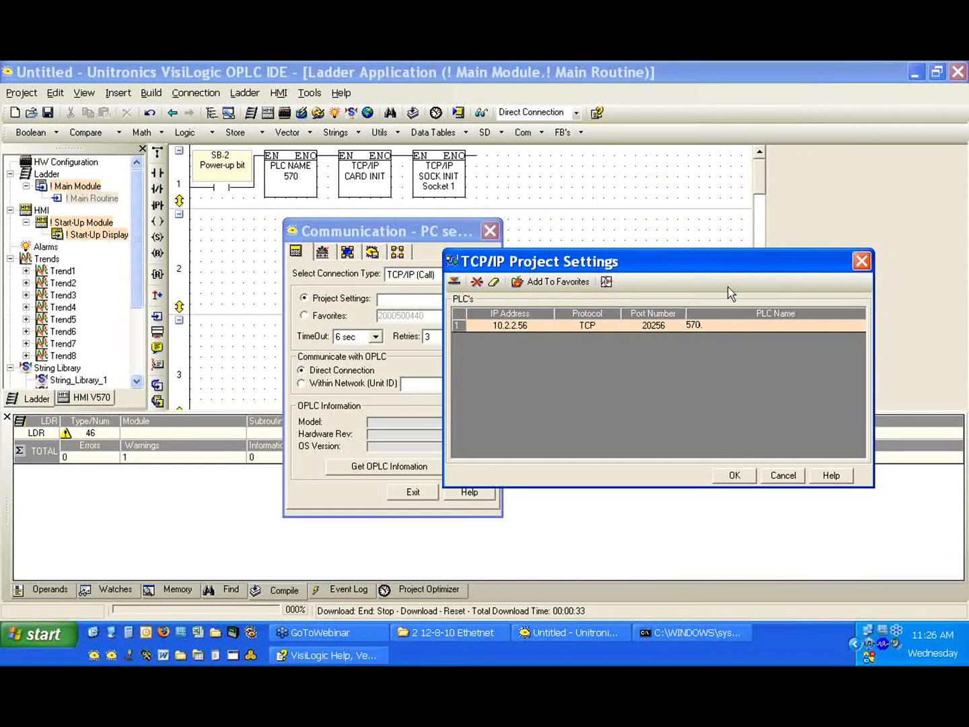
click(741, 325)
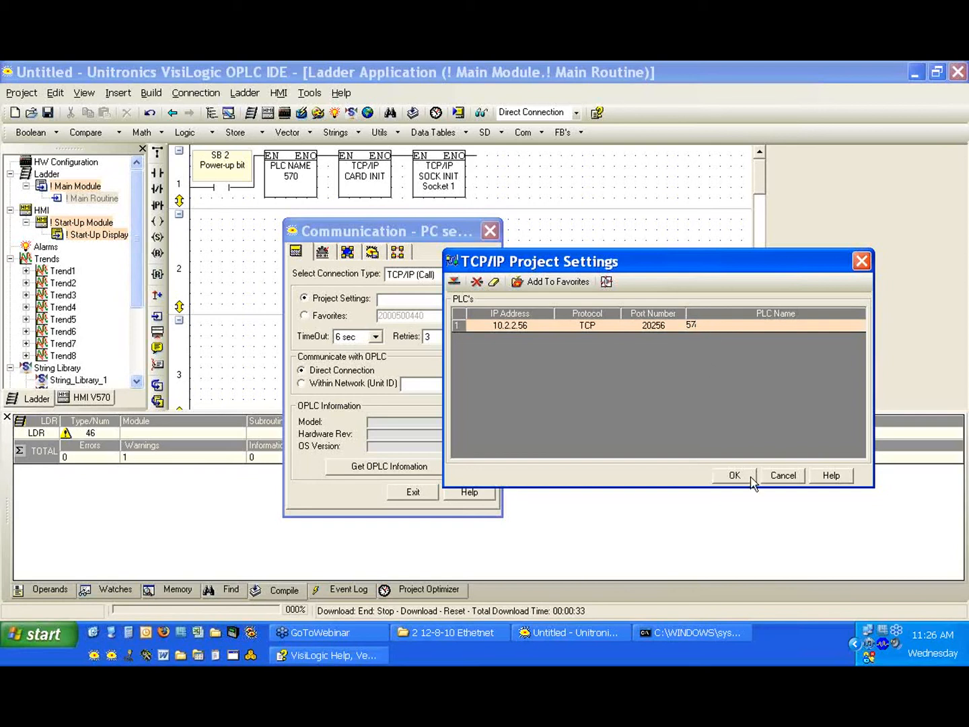
click(734, 475)
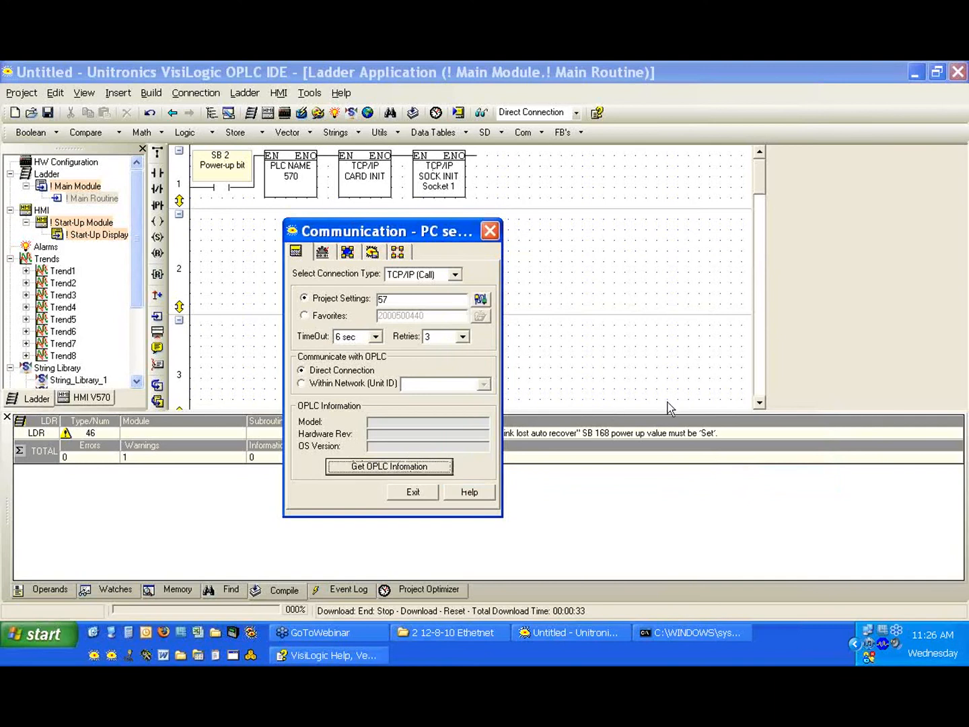
mouse_move(620, 431)
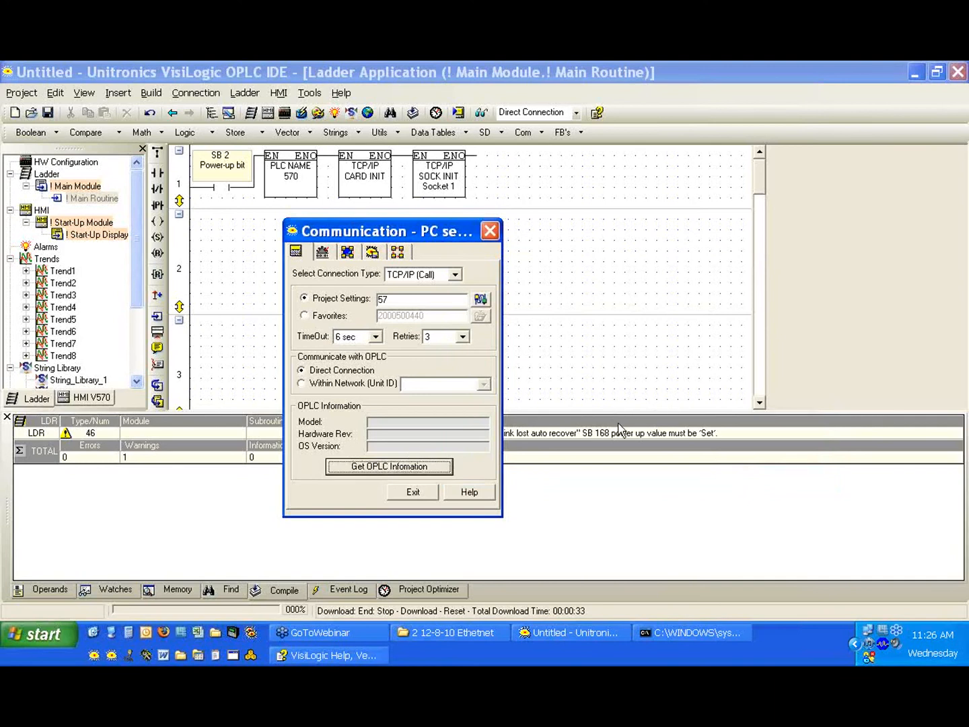
Request OPLC information over TCP/IP and dismiss the resulting connection failure message.
click(389, 466)
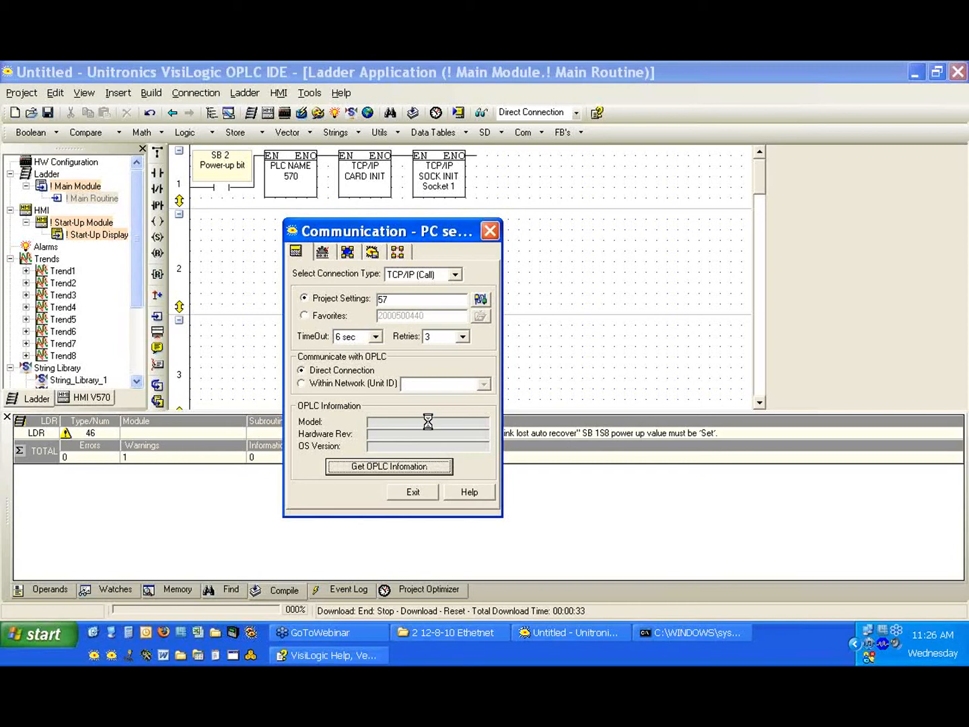
click(390, 466)
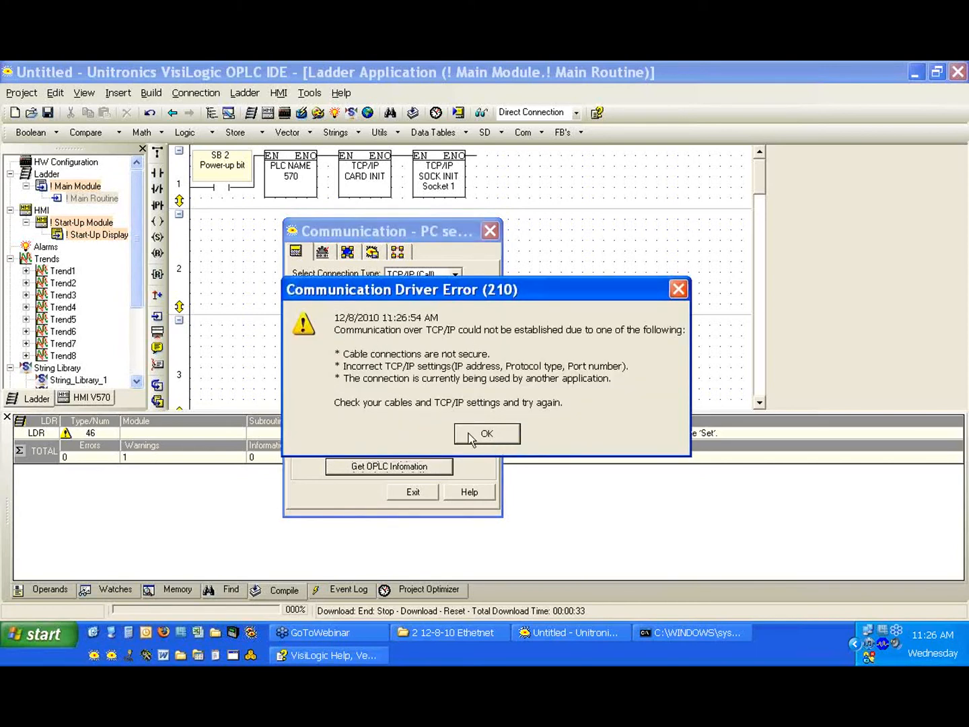
click(487, 433)
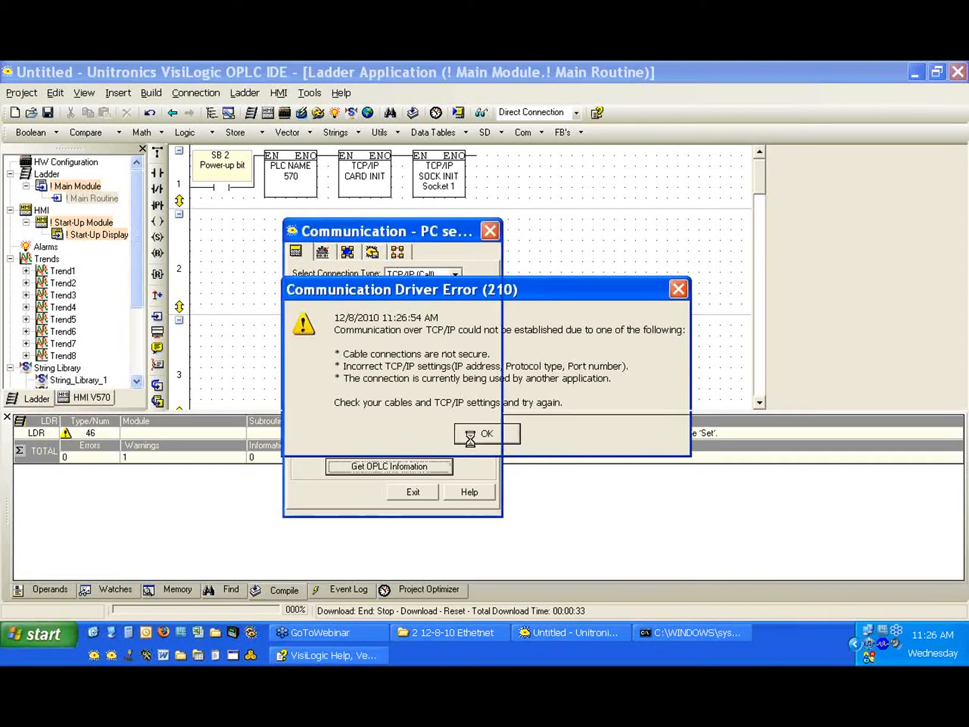
Set the PLC name to 570, retry reading OPLC information, and dismiss the failure again.
click(486, 433)
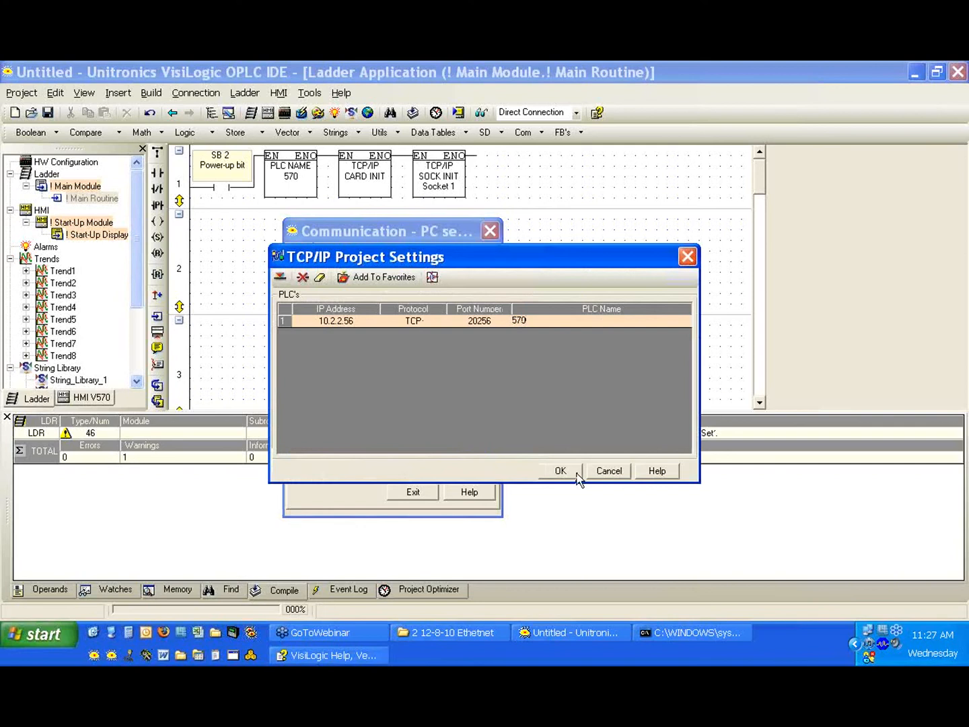
click(560, 471)
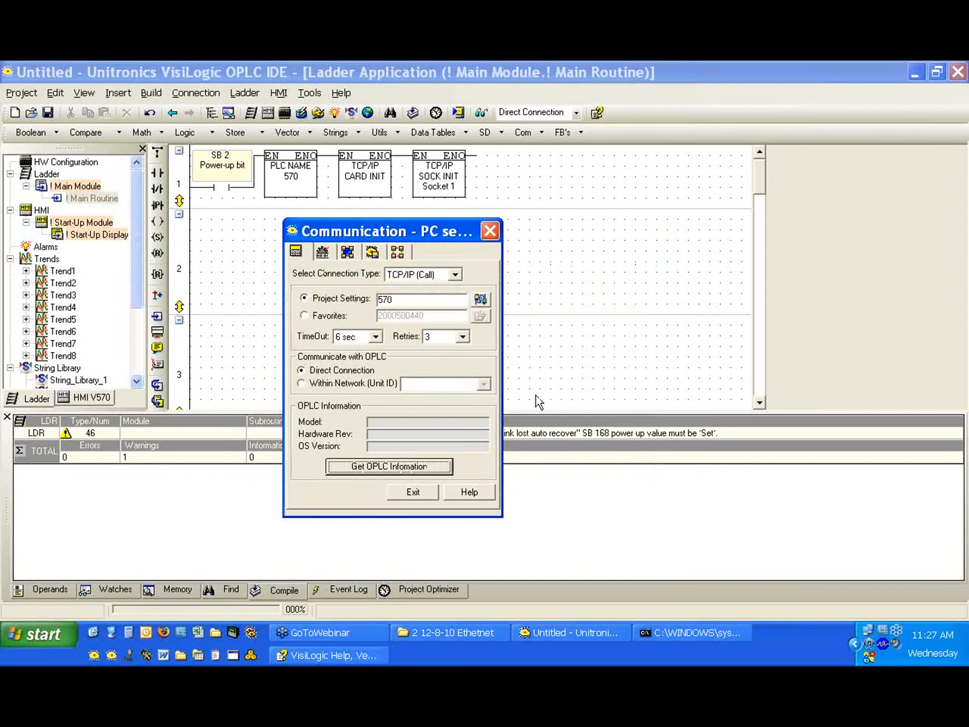
click(389, 466)
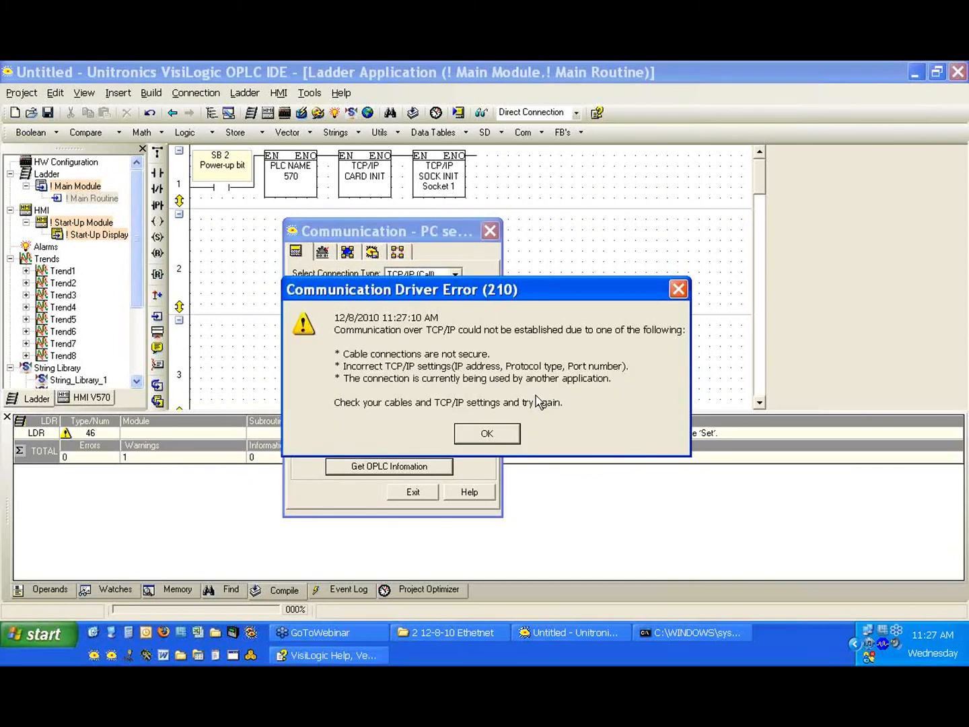
mouse_move(519, 425)
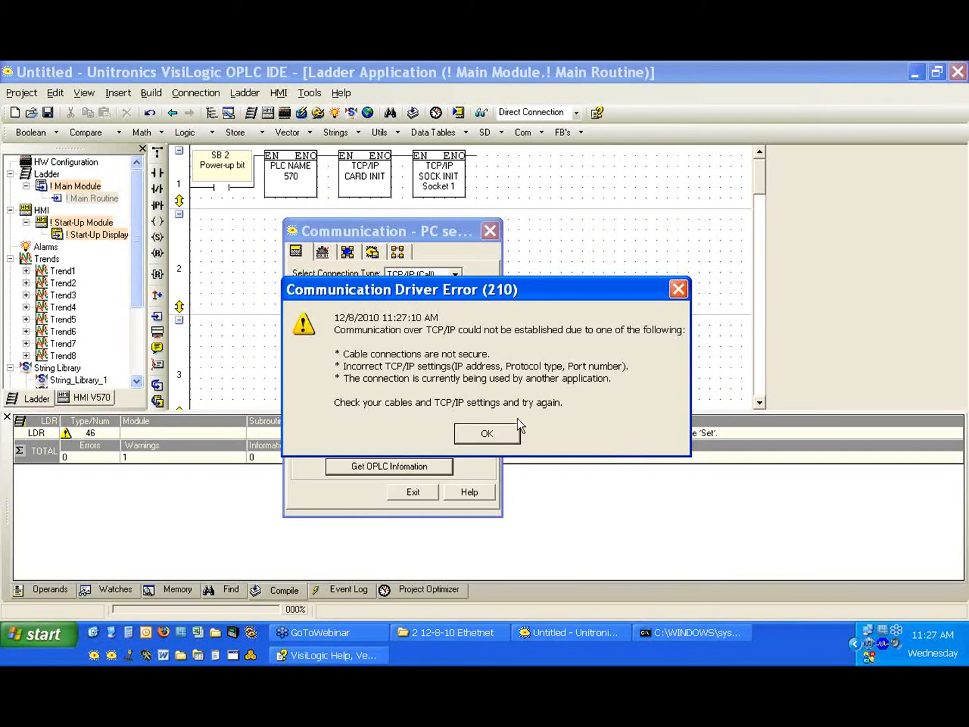
click(486, 433)
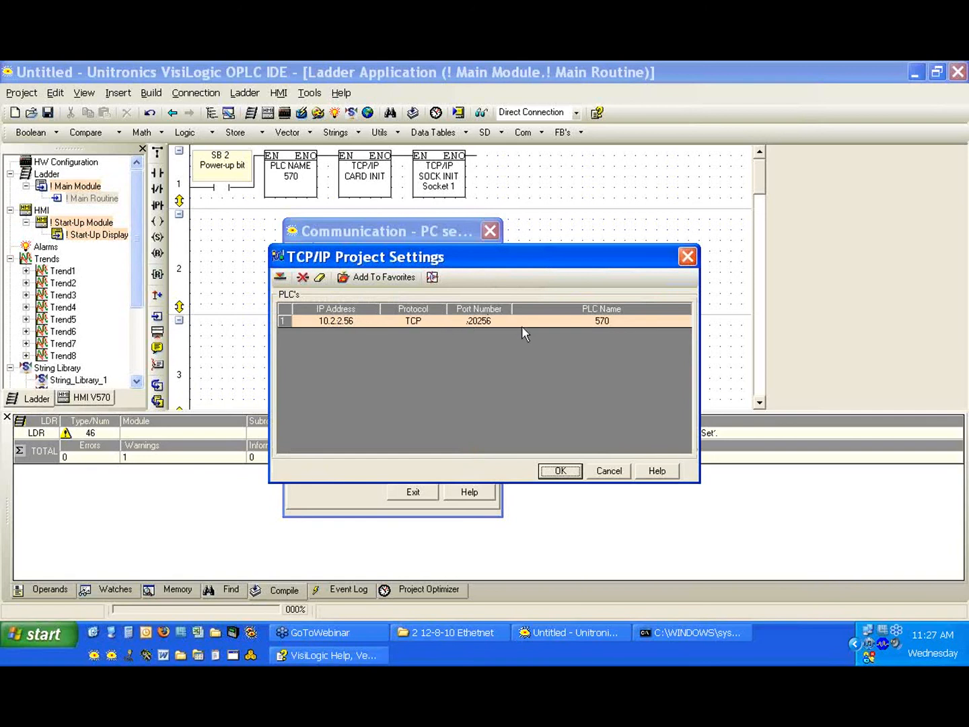
Confirm settings, retry reading PLC 570 information, dismiss error 210, and exit communication settings.
click(559, 471)
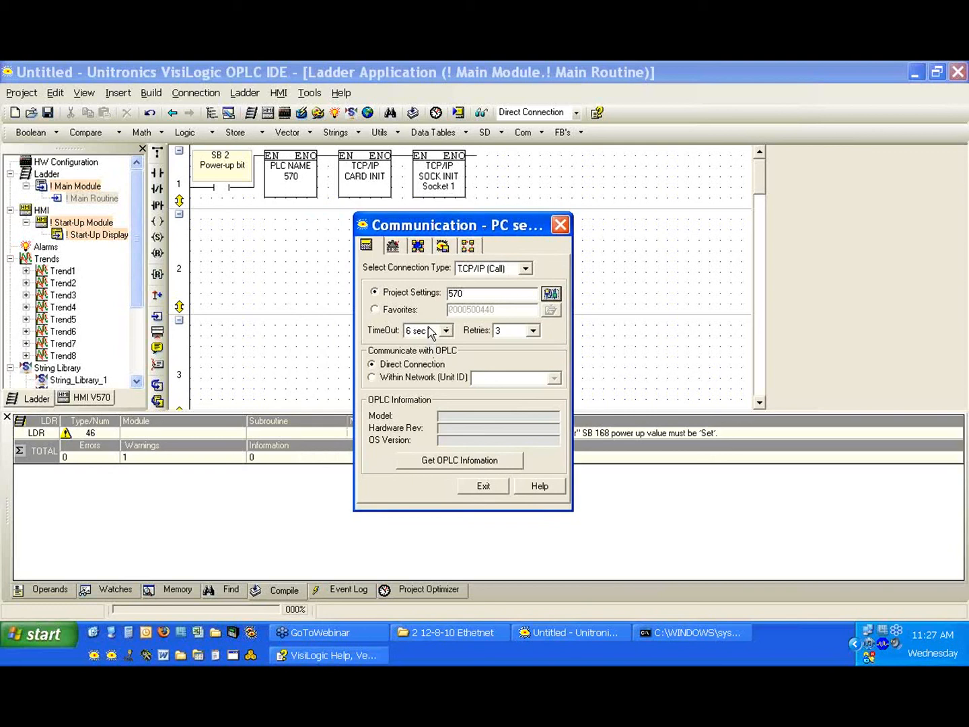
click(459, 460)
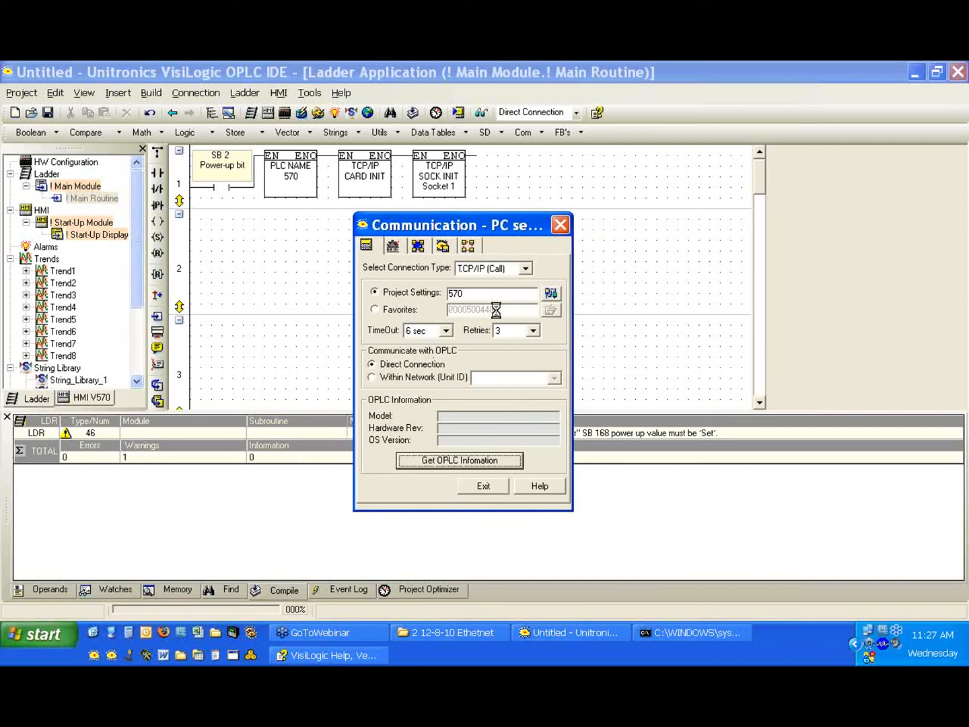
click(459, 461)
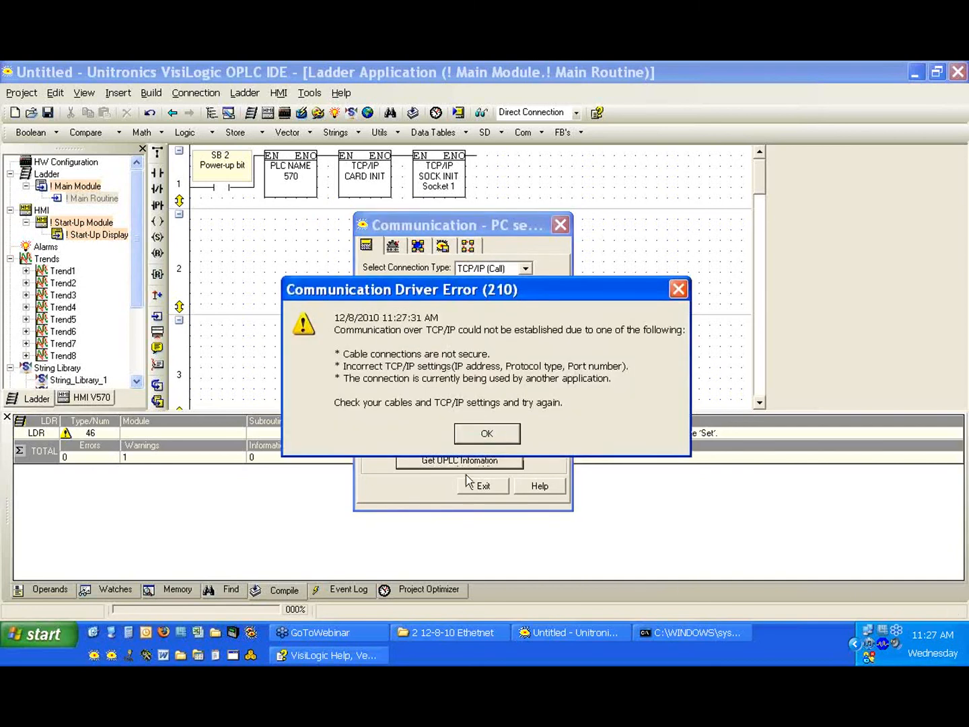
click(486, 433)
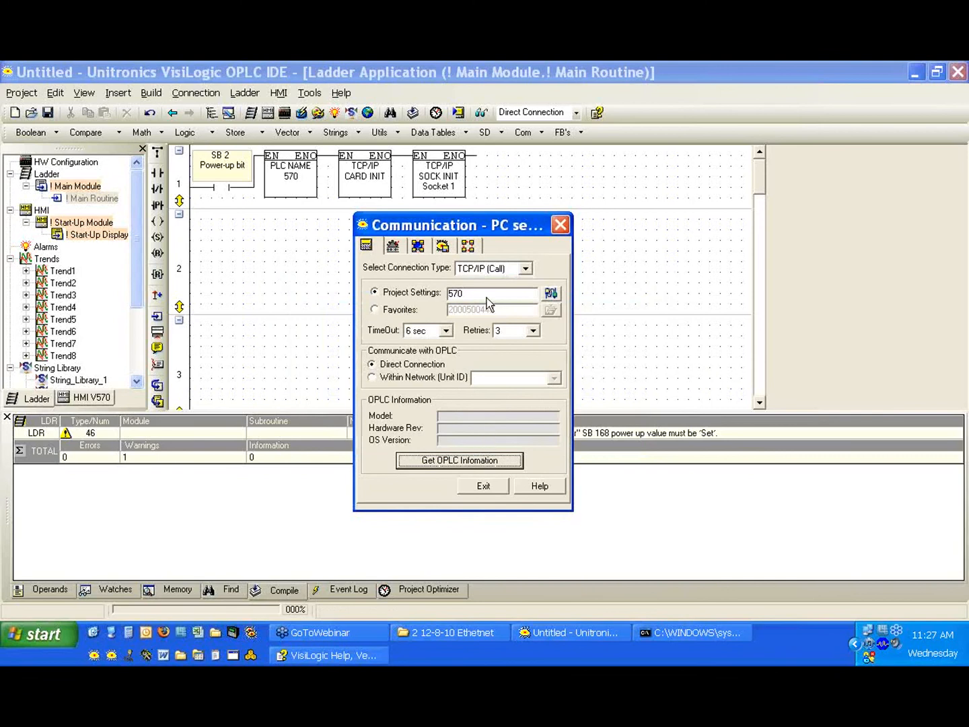
click(483, 486)
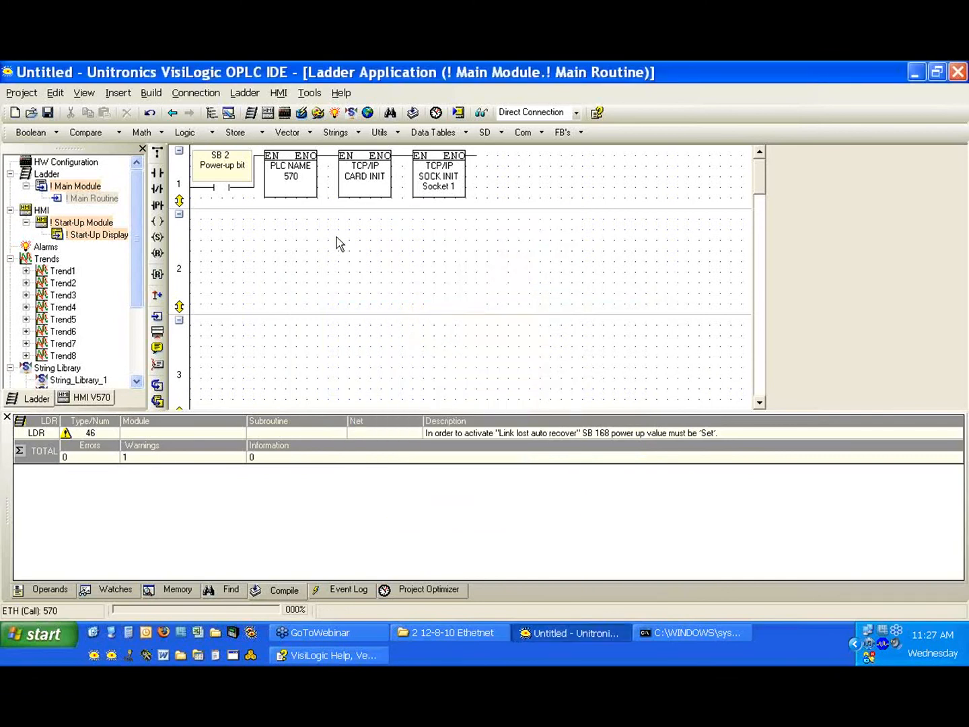
double_click(365, 175)
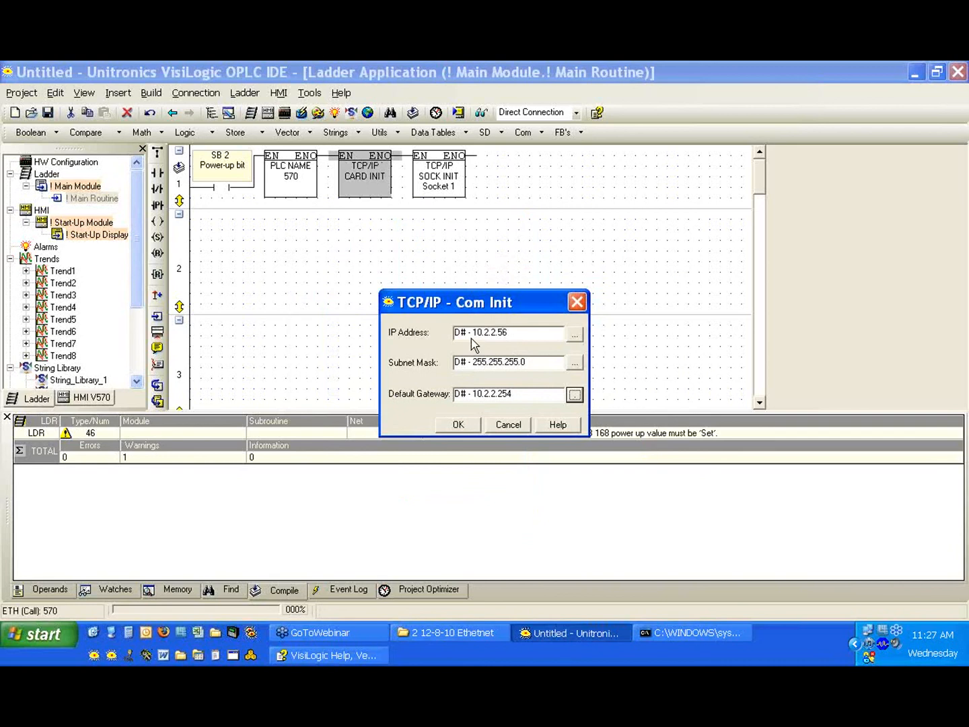
mouse_move(495, 404)
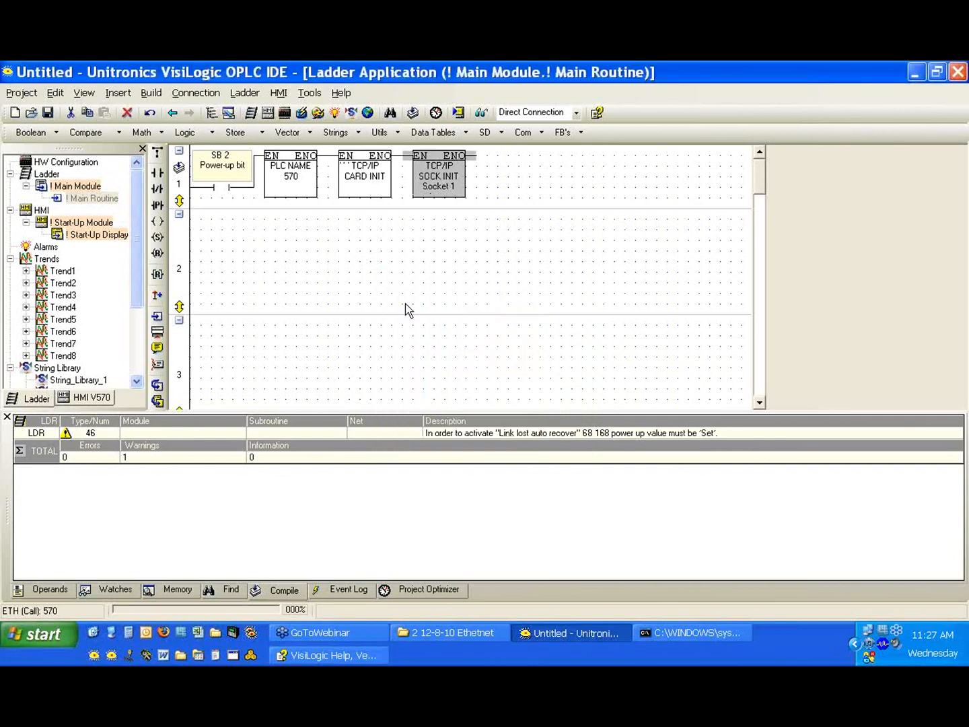
double_click(290, 171)
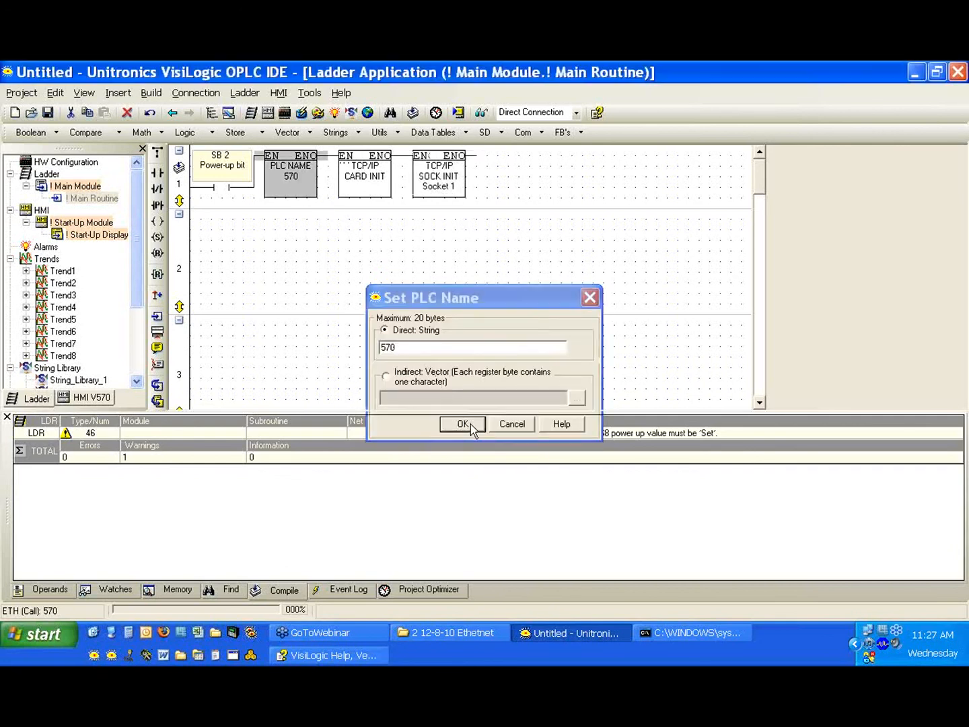
click(462, 424)
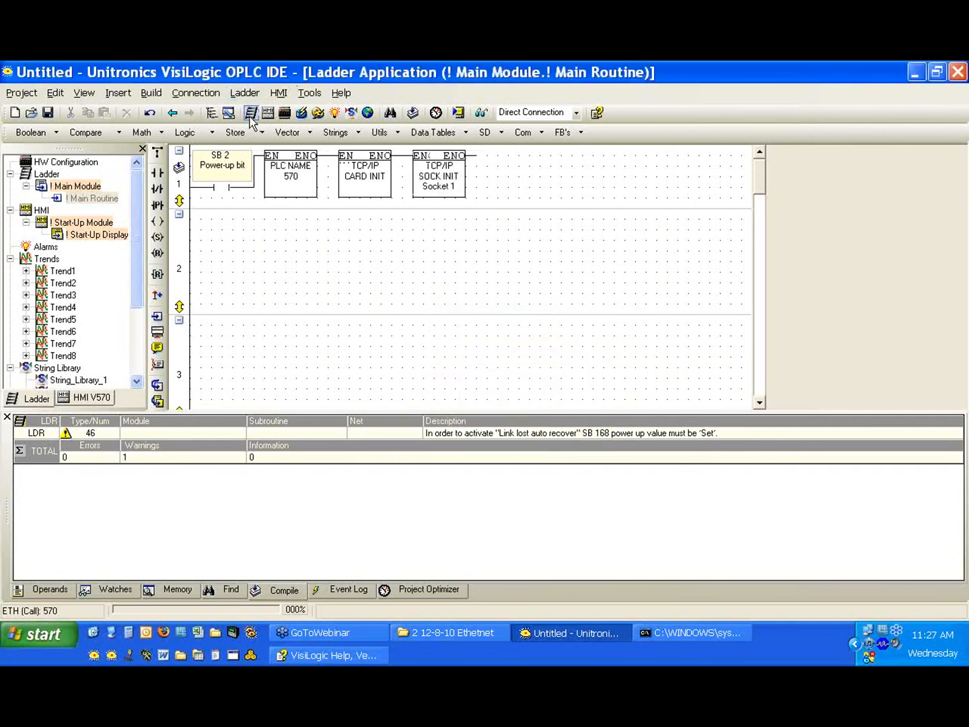
mouse_move(251, 113)
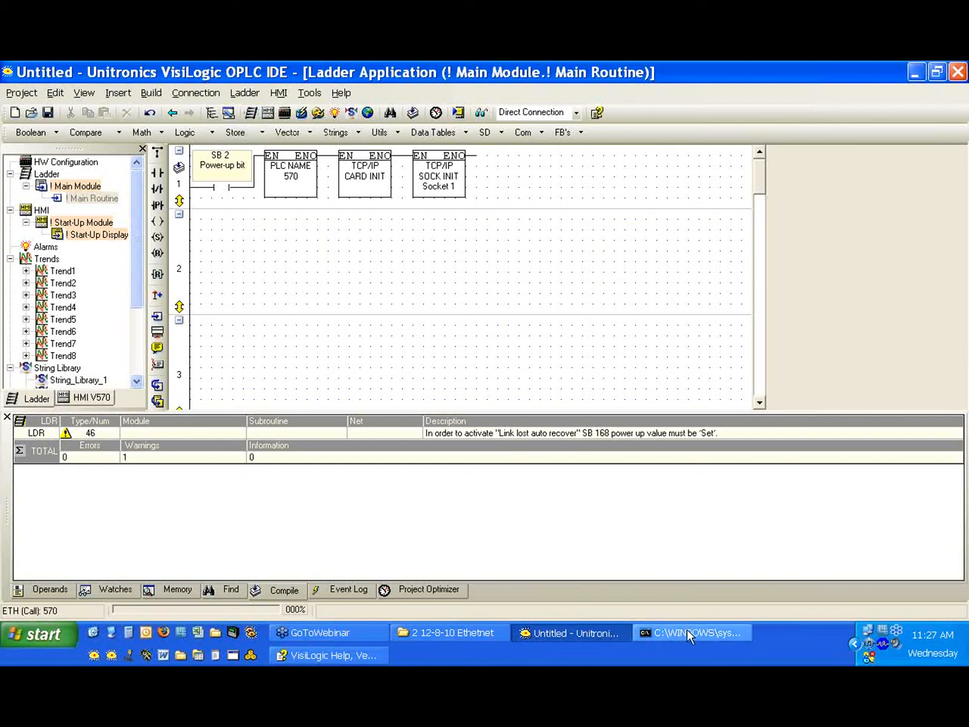
Ping the PLC at 10.2.2.56 from the Command Prompt, which times out.
click(692, 632)
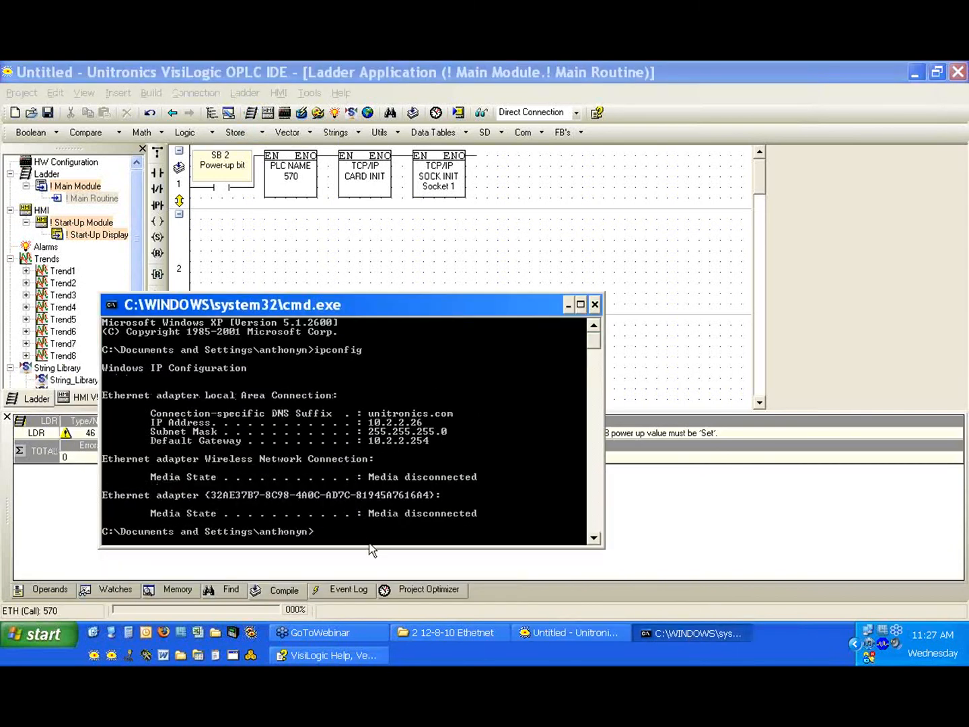
text(ping)
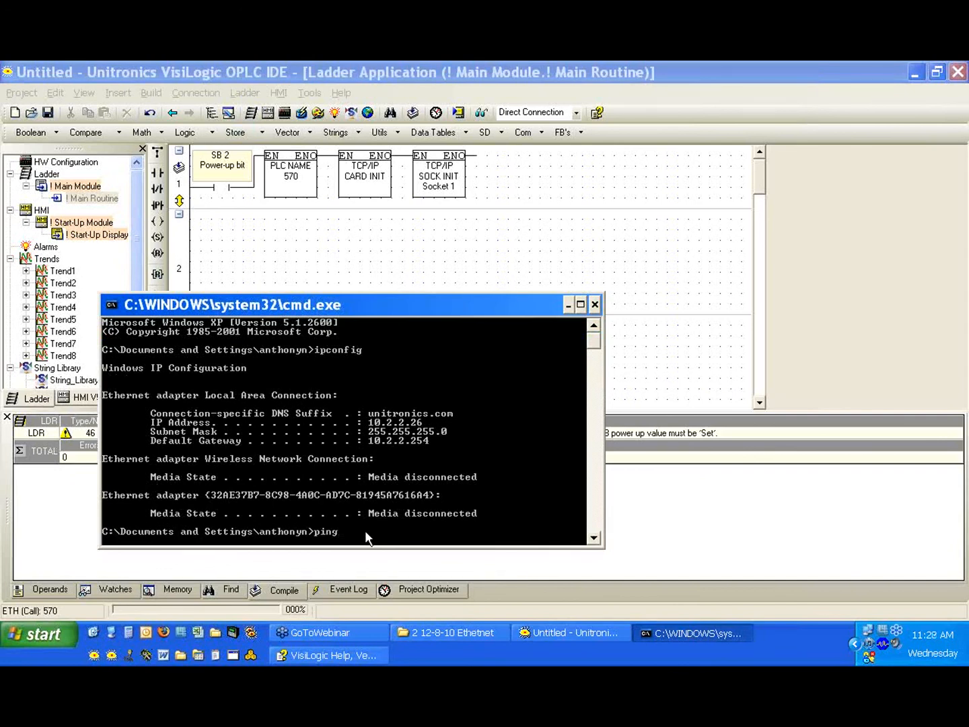
text(10.2.2.56)
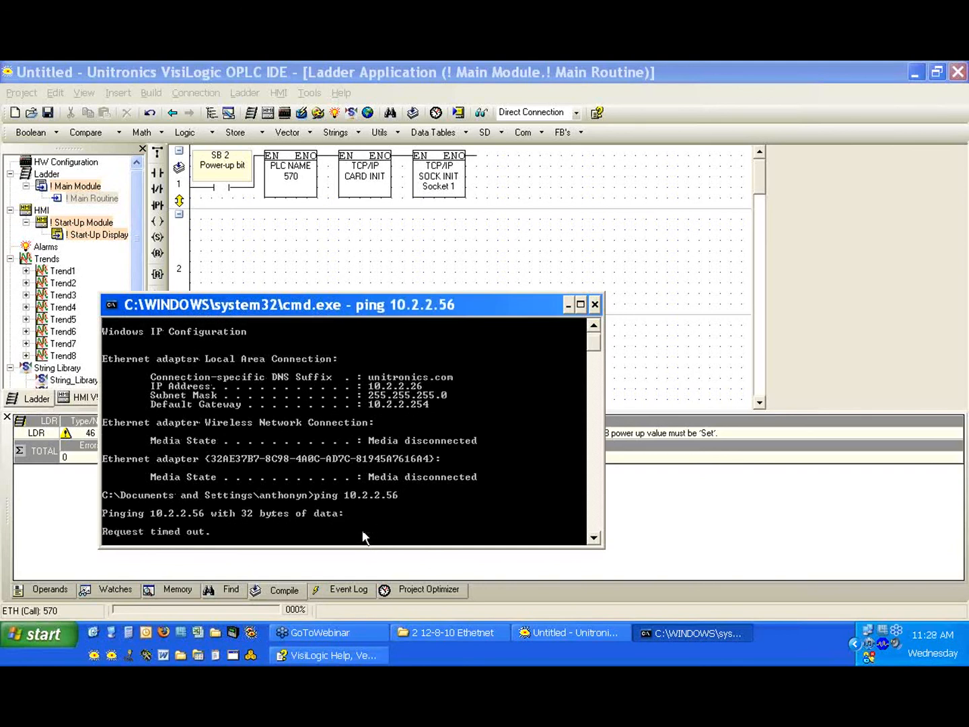
key(ctrl+c)
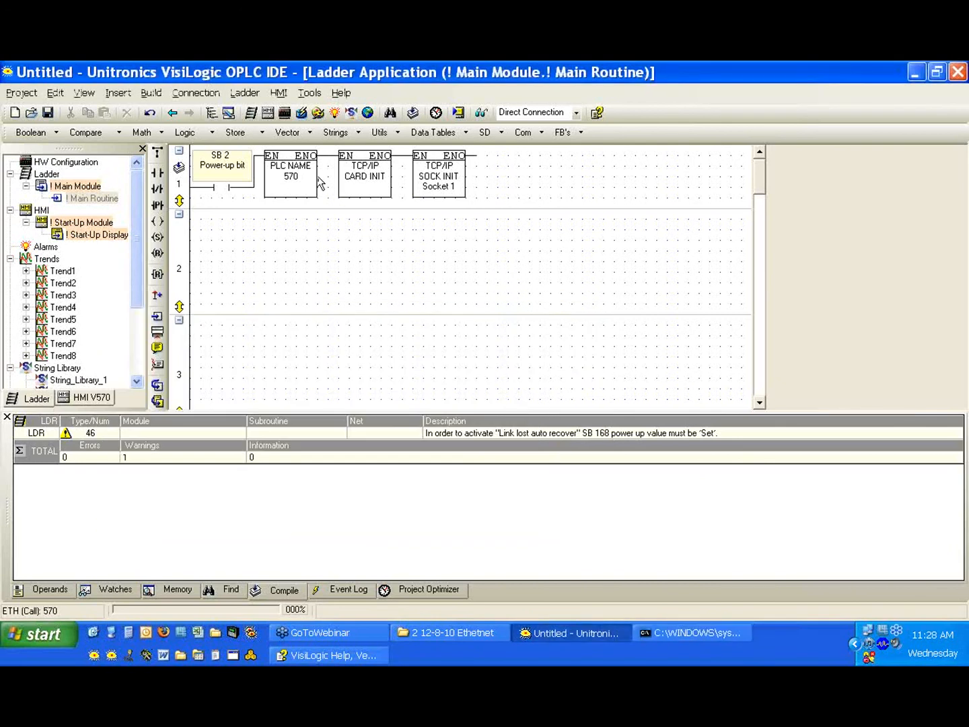
Select serial COM 1 at 115200, download, and dismiss the identical-program notice.
double_click(364, 175)
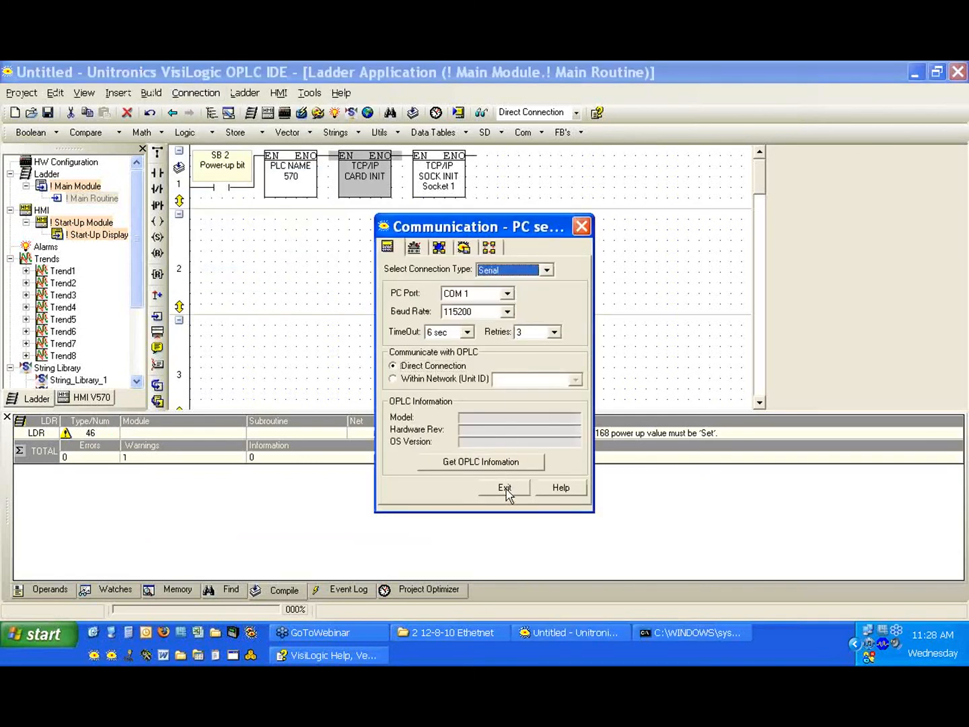
click(504, 487)
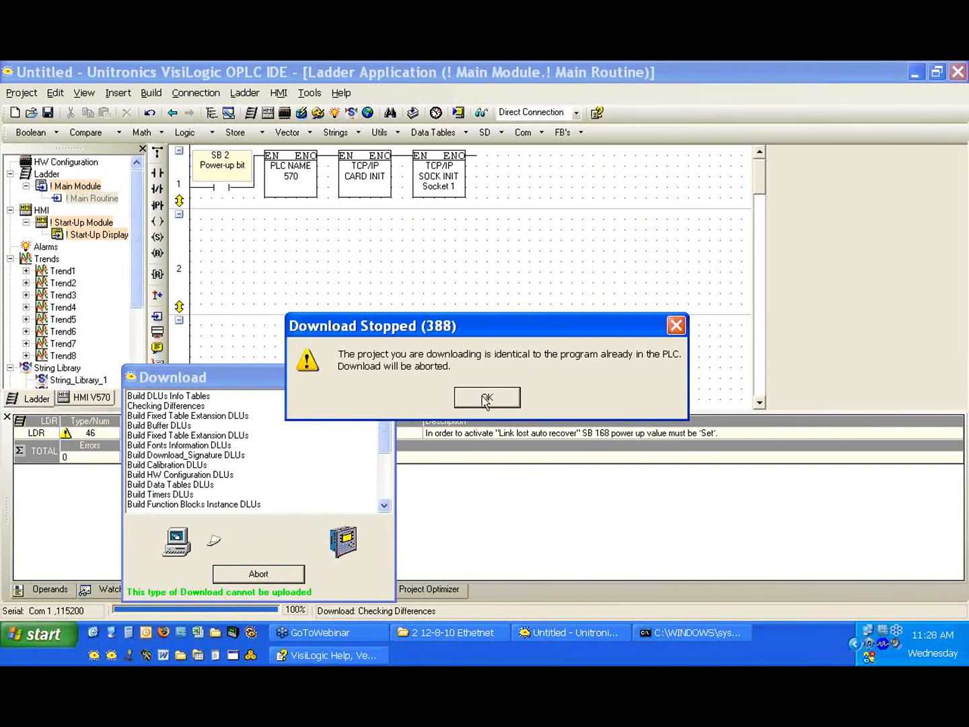
click(487, 397)
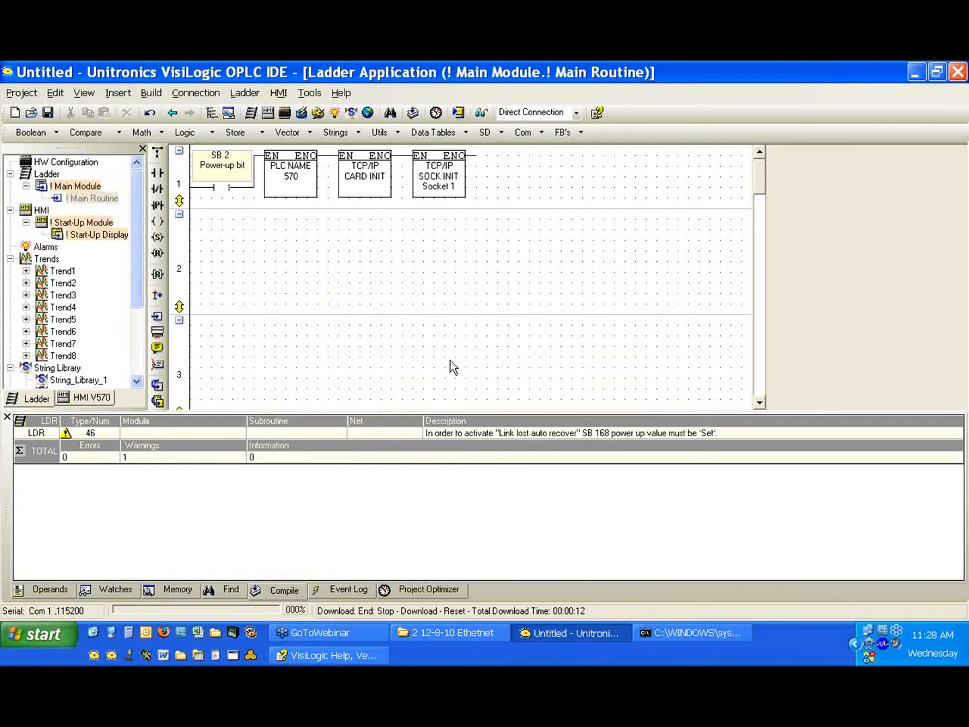
mouse_move(450, 280)
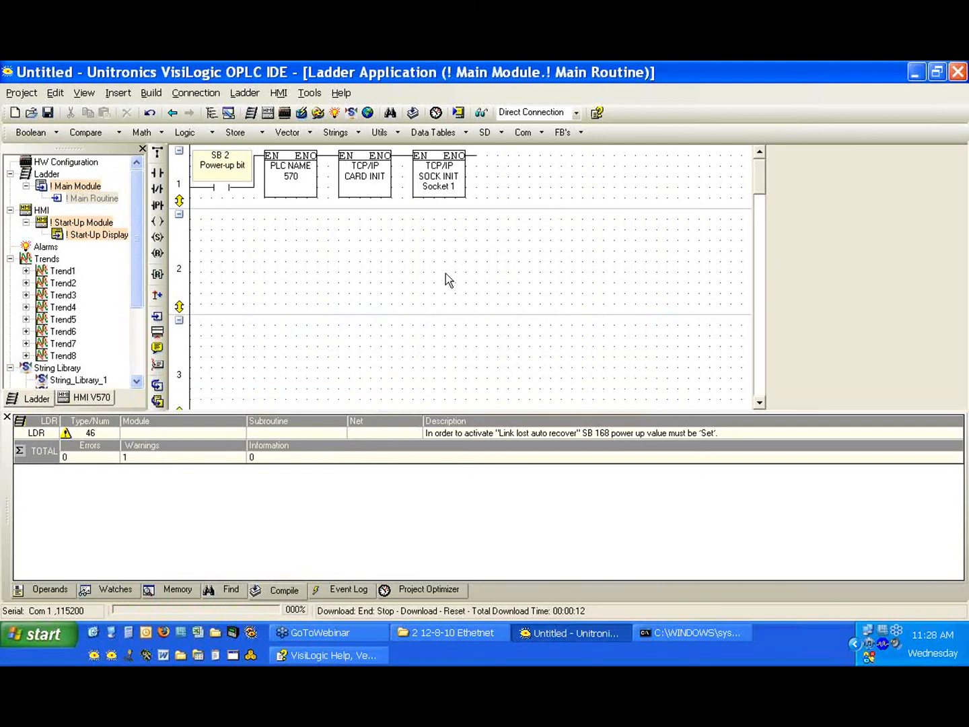
mouse_move(769, 186)
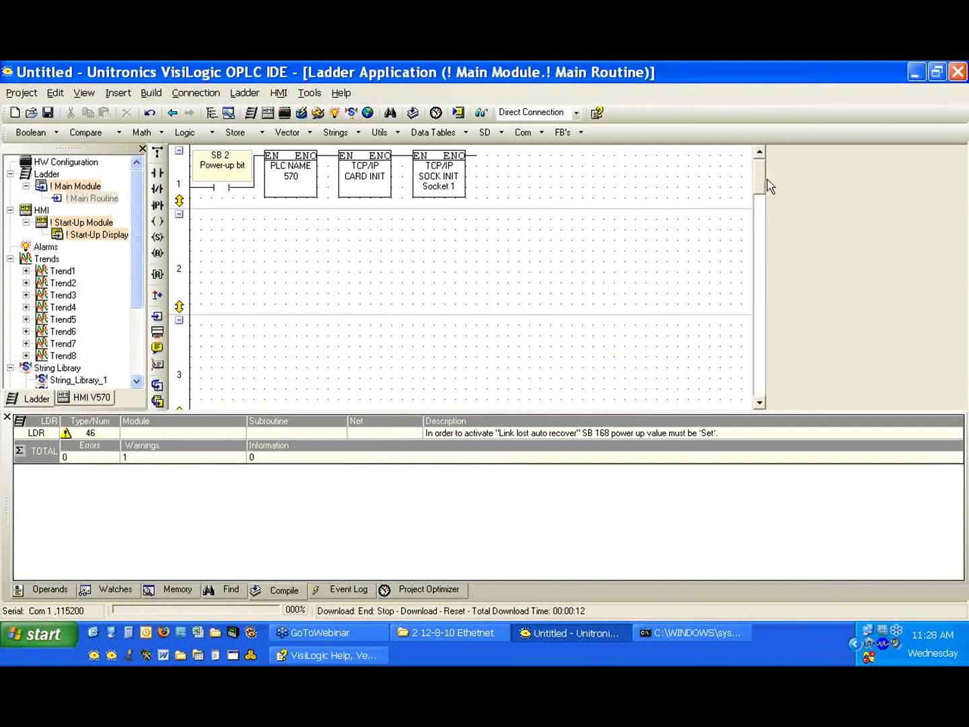